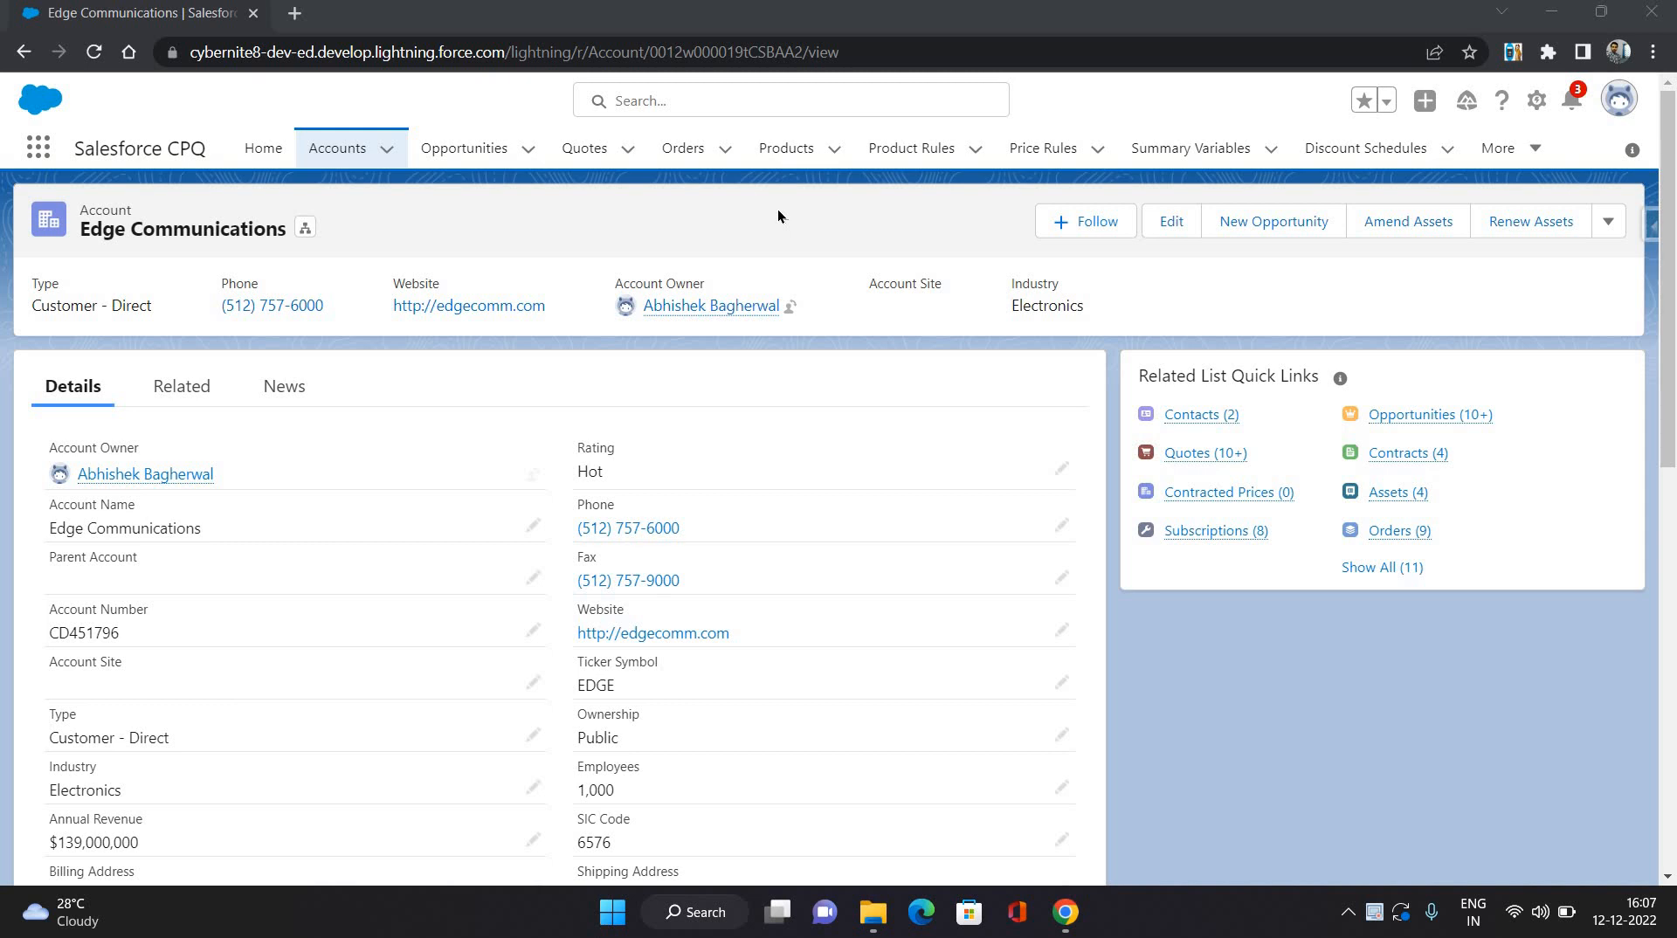
mouse_move(499, 305)
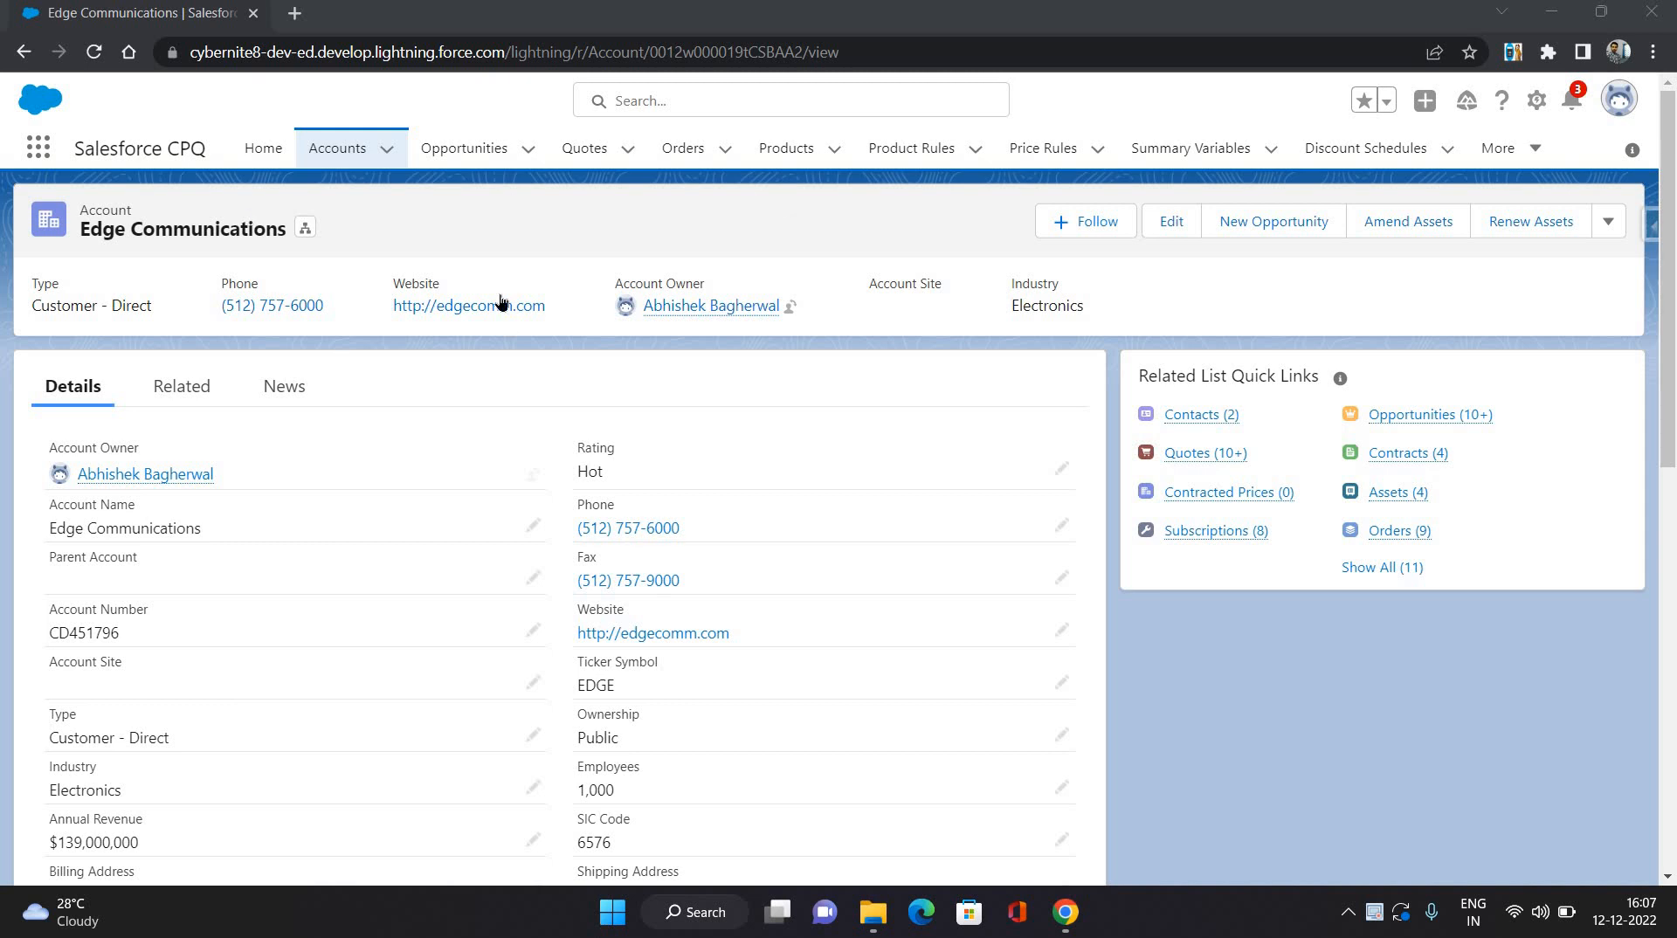
mouse_move(1395, 422)
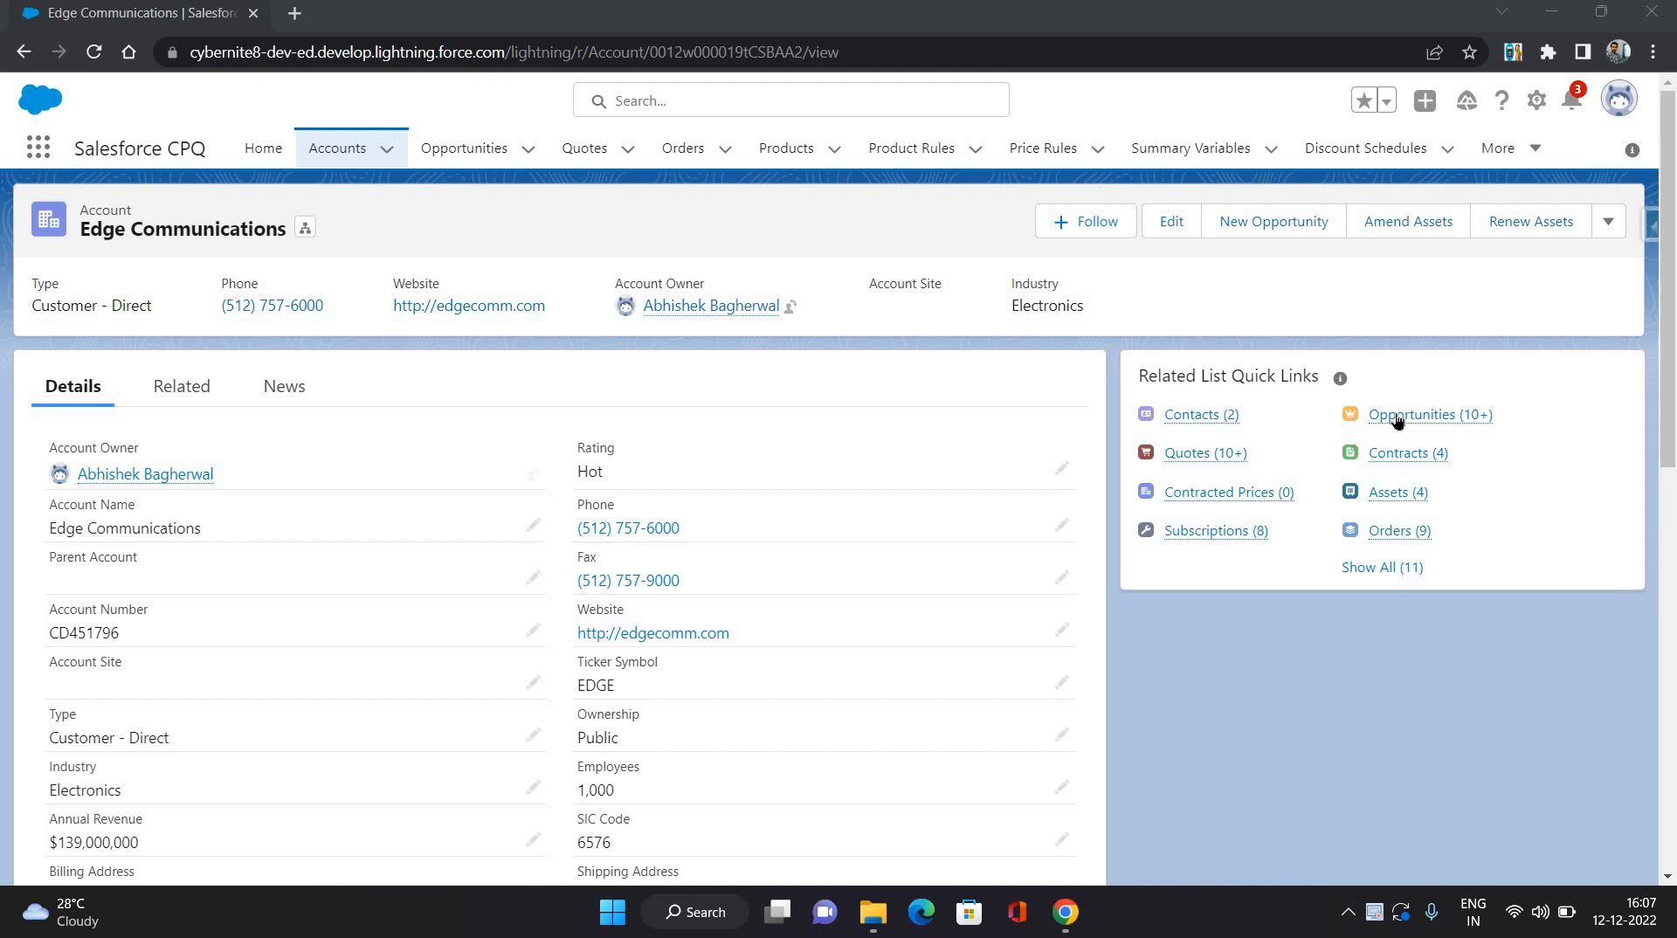
- Start a new Edge Communications opportunity named 'Amend Opportunity' at Prospecting and duplicate the browser tab
click(1421, 414)
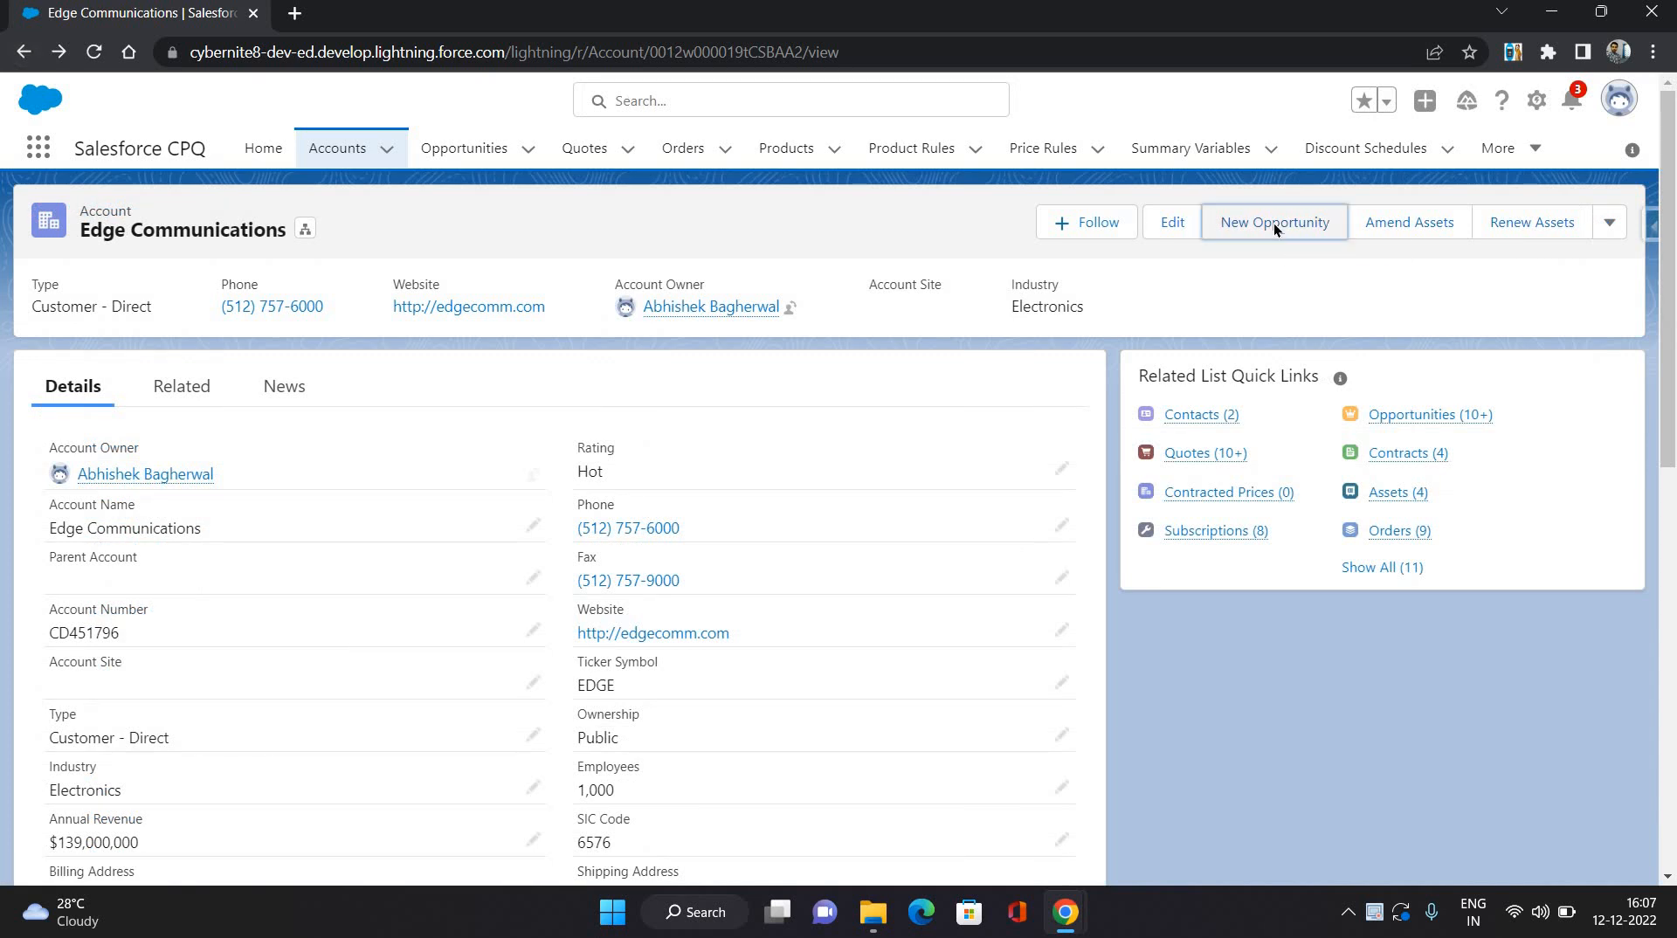
click(1272, 221)
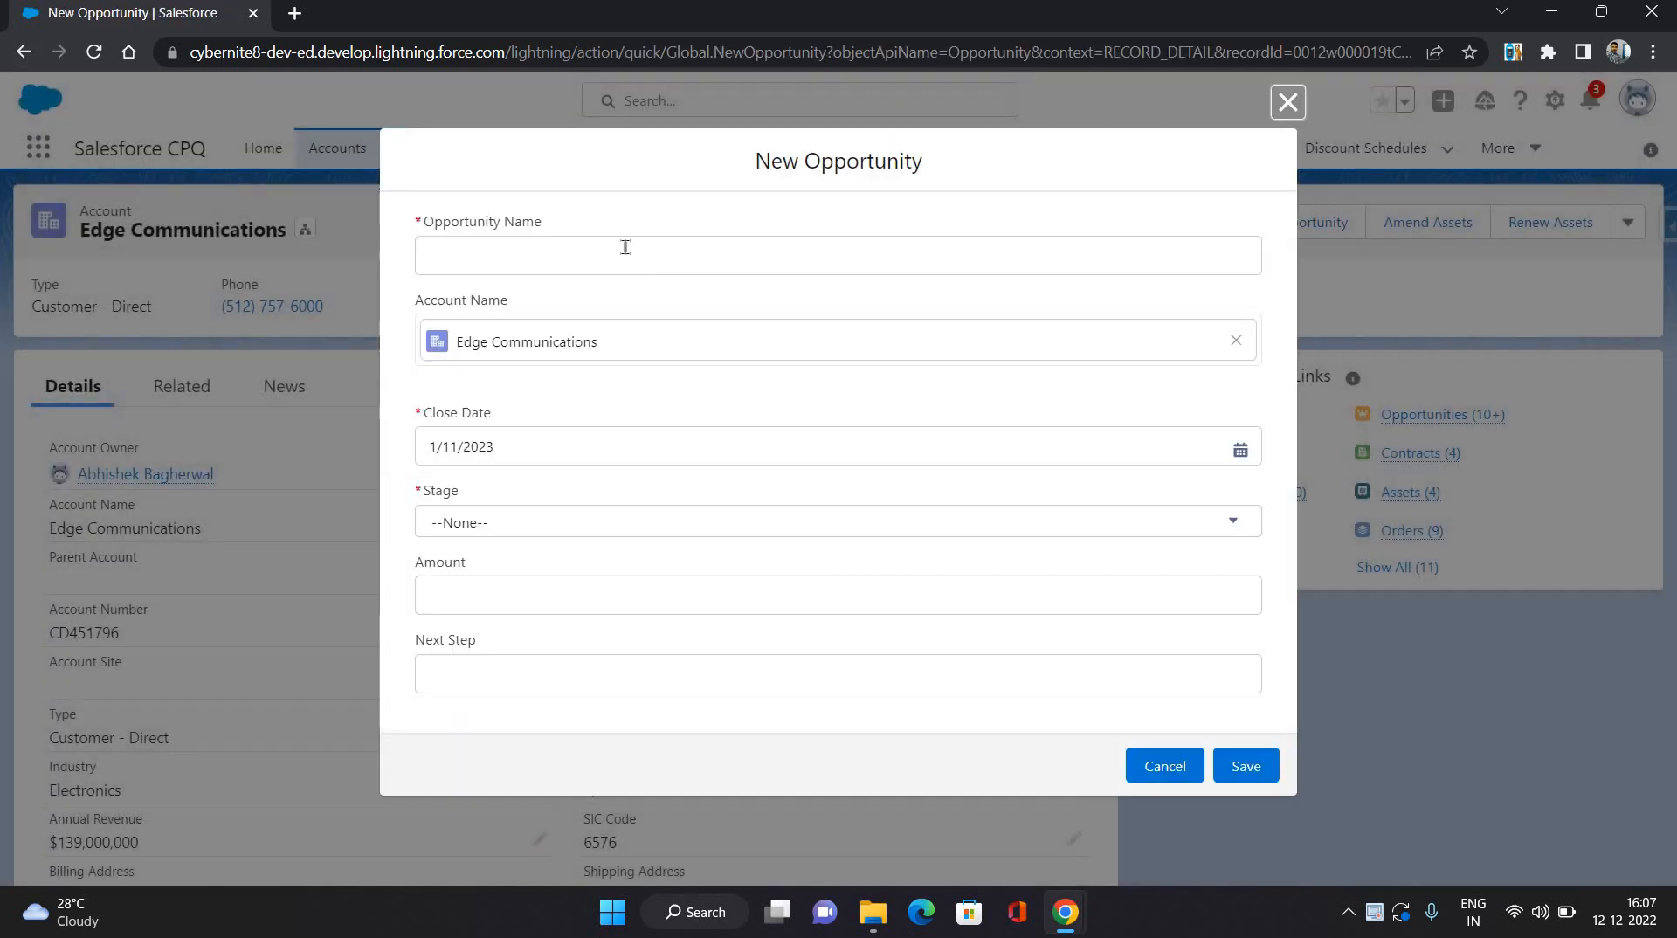
click(838, 255)
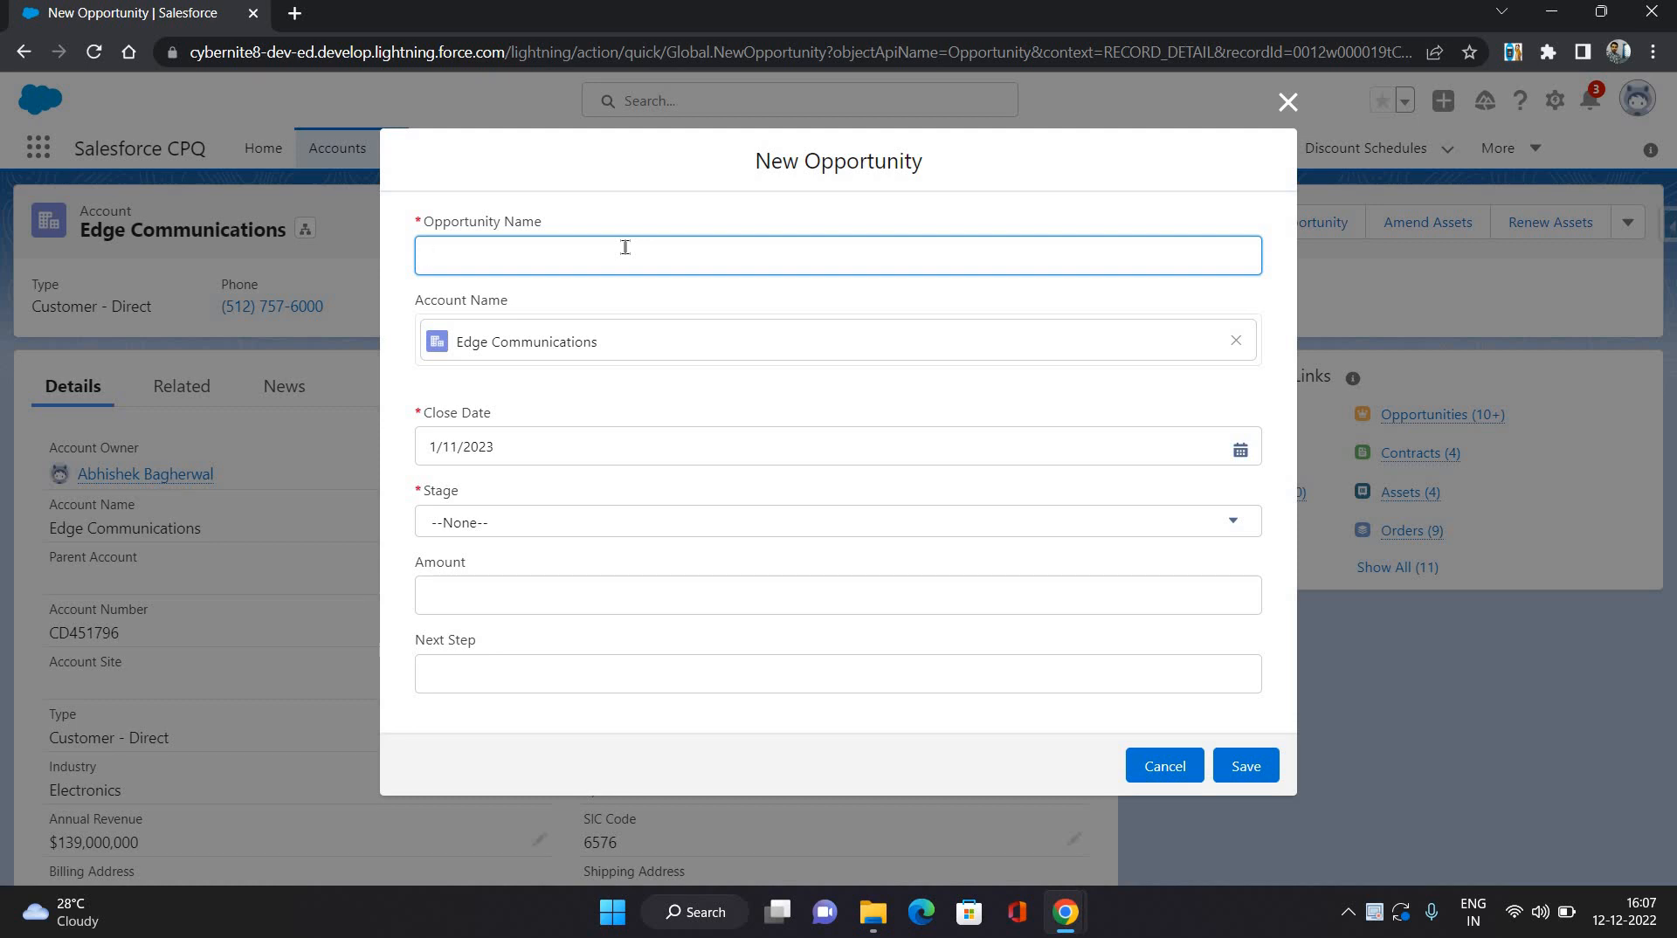
text(Amend Opportu)
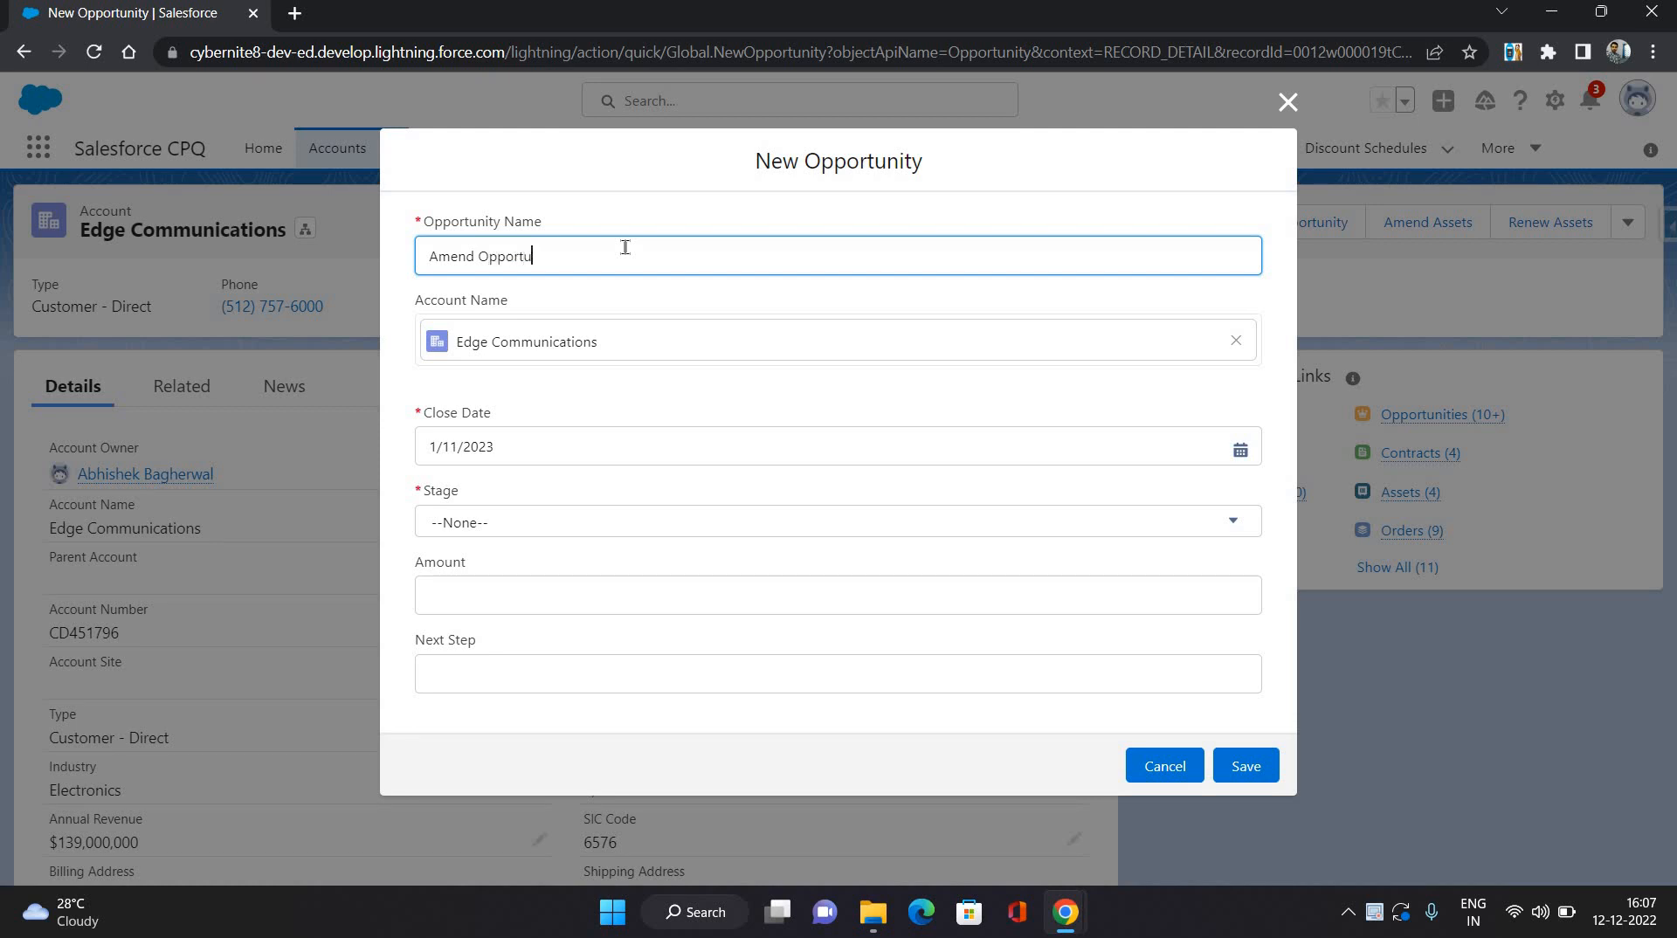
text(nity)
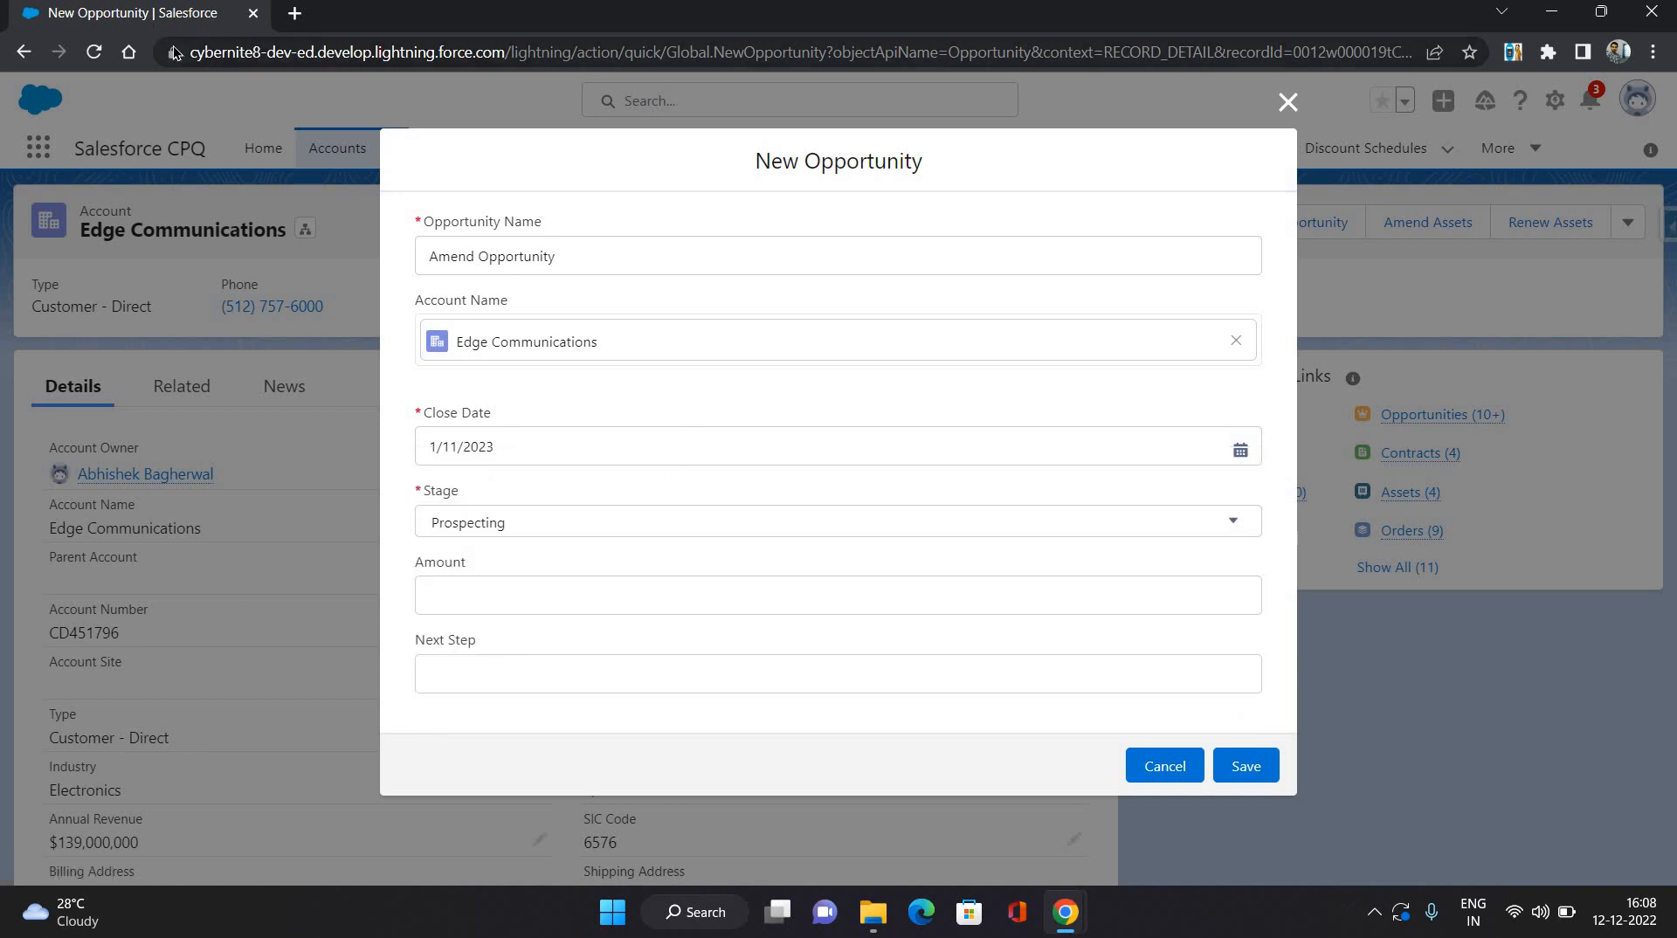
right_click(123, 11)
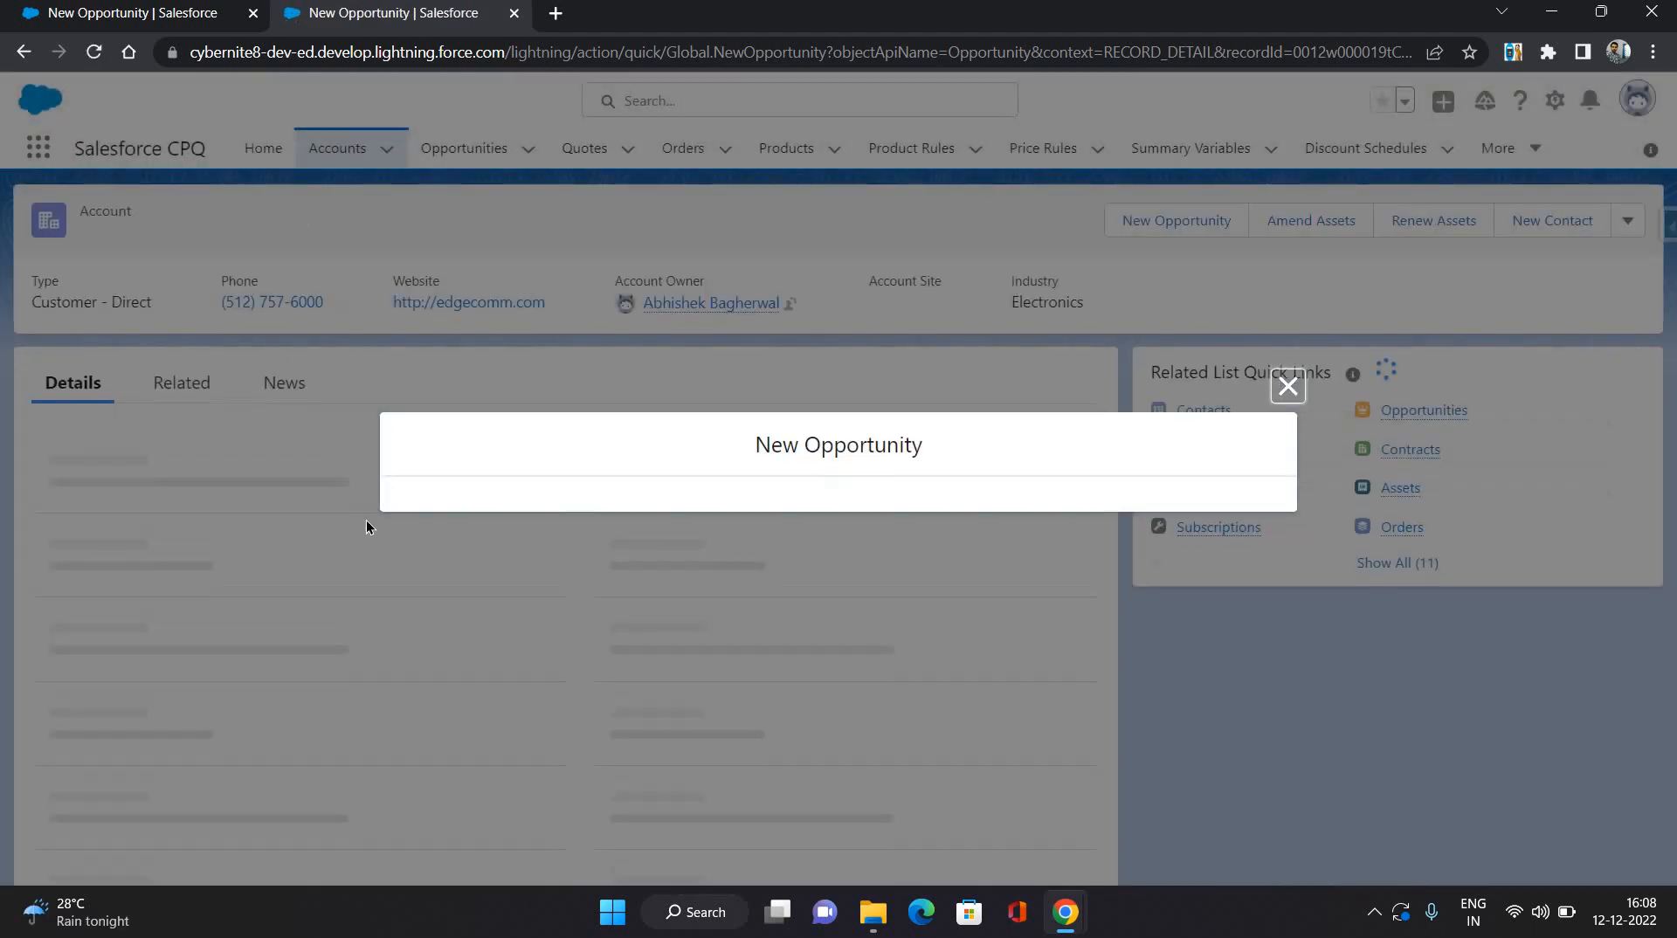
- In the second tab, dismiss the duplicate form and open contract 00000108 from the Contracts list
click(1287, 386)
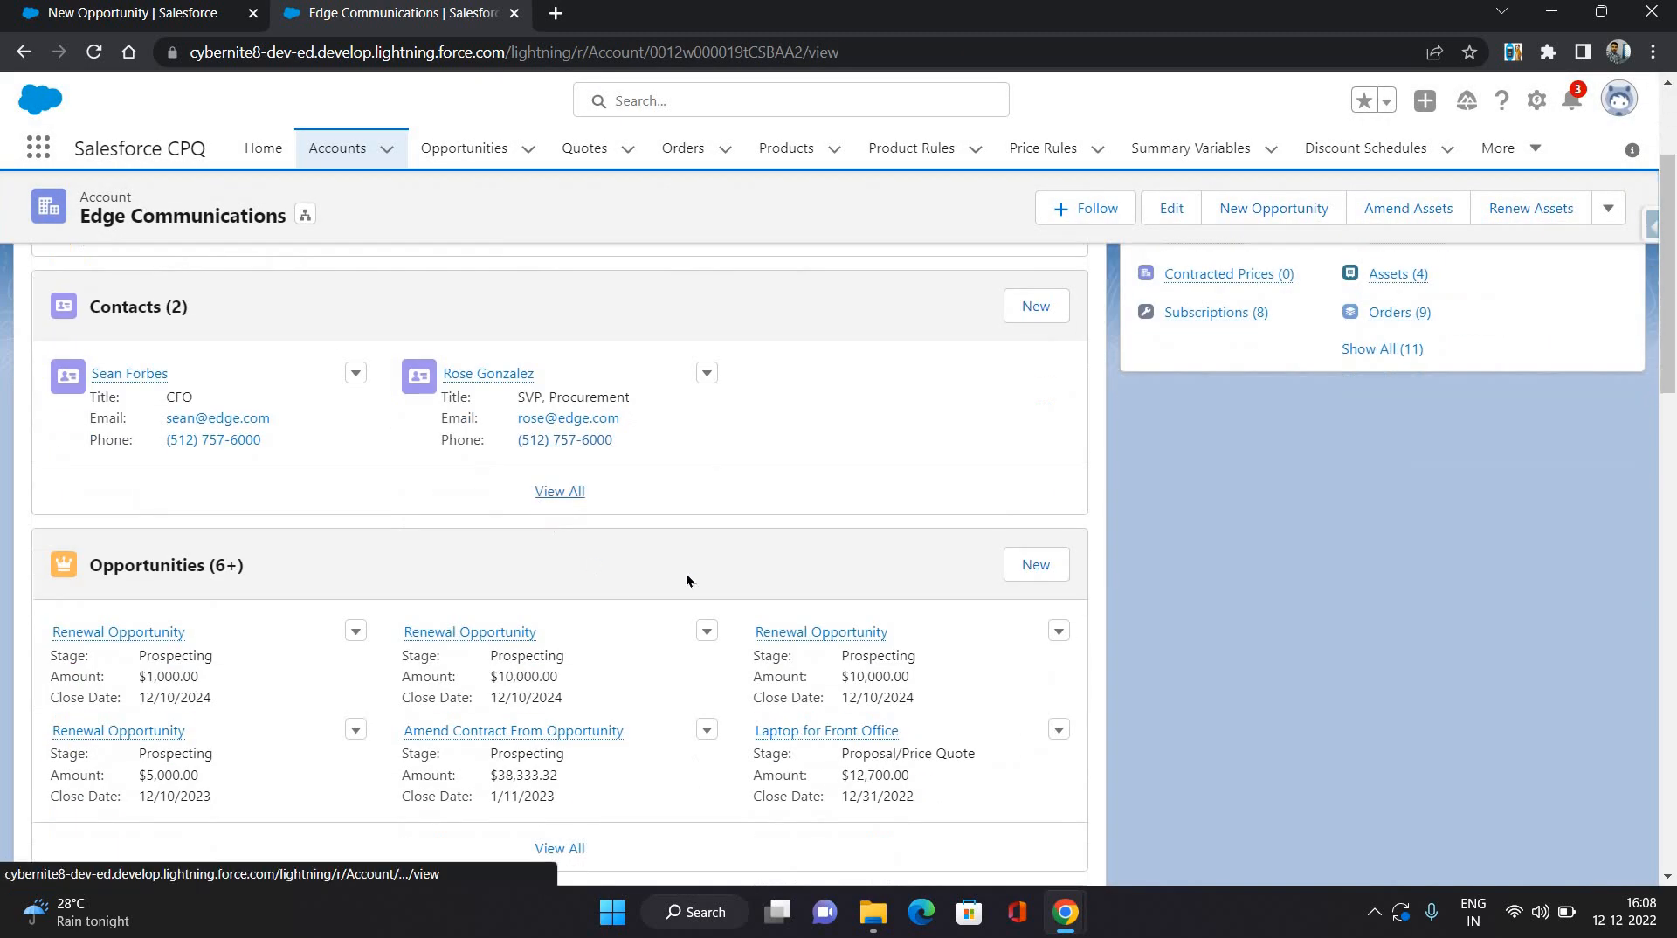
scroll(down, 3)
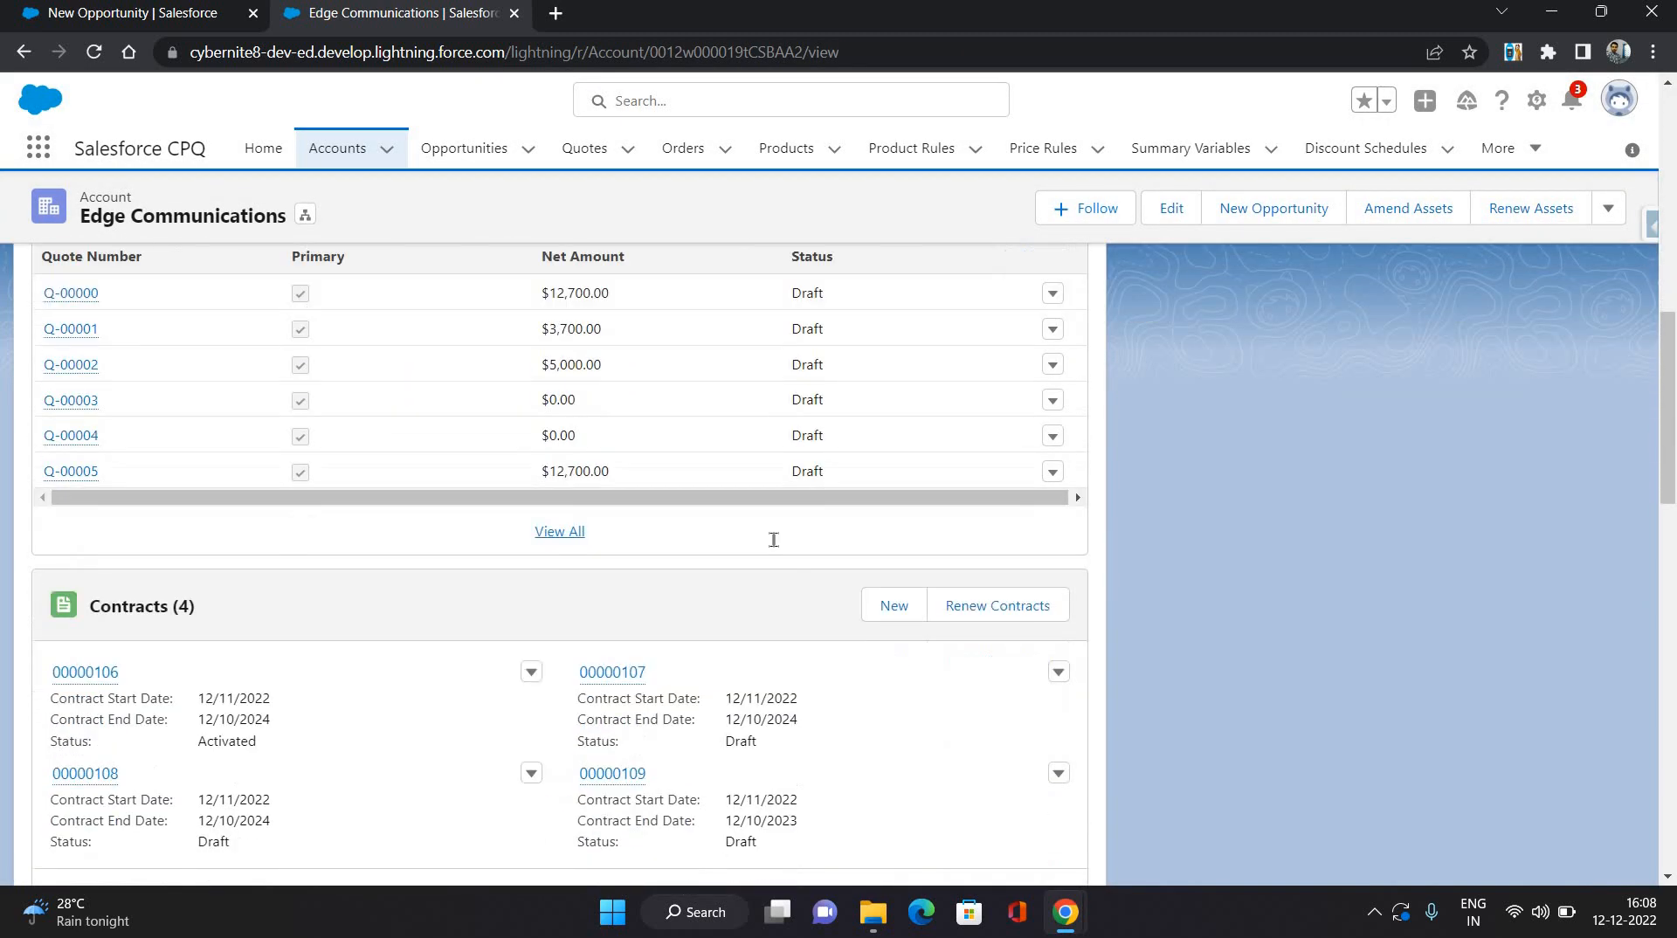
scroll(down, 3)
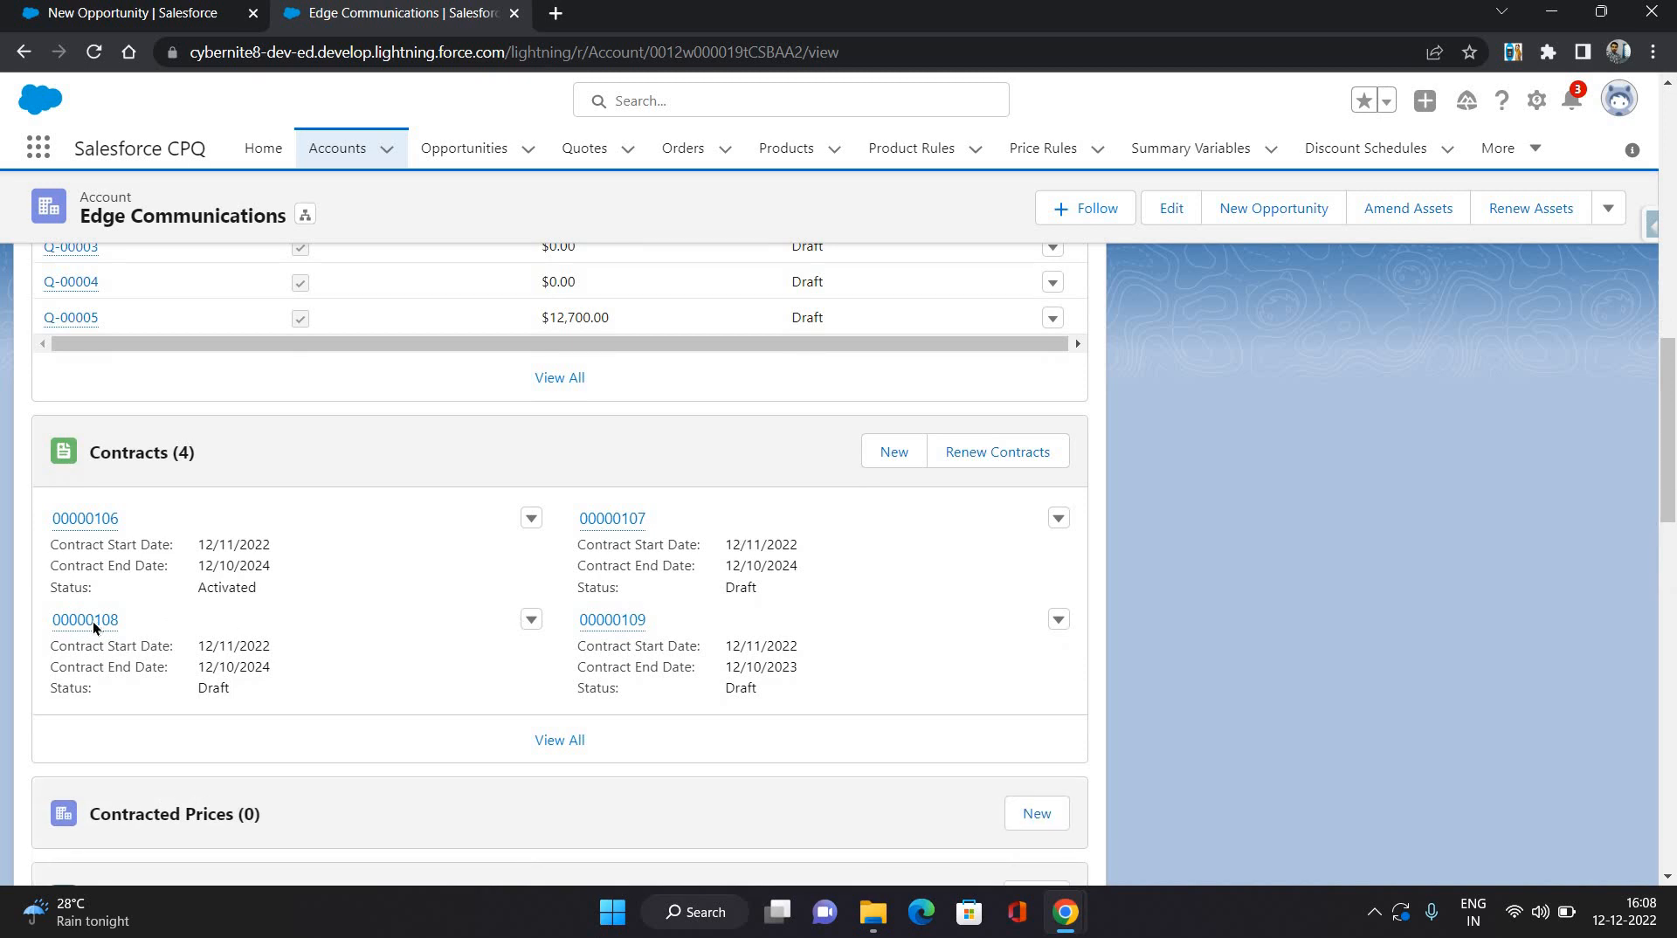
click(84, 619)
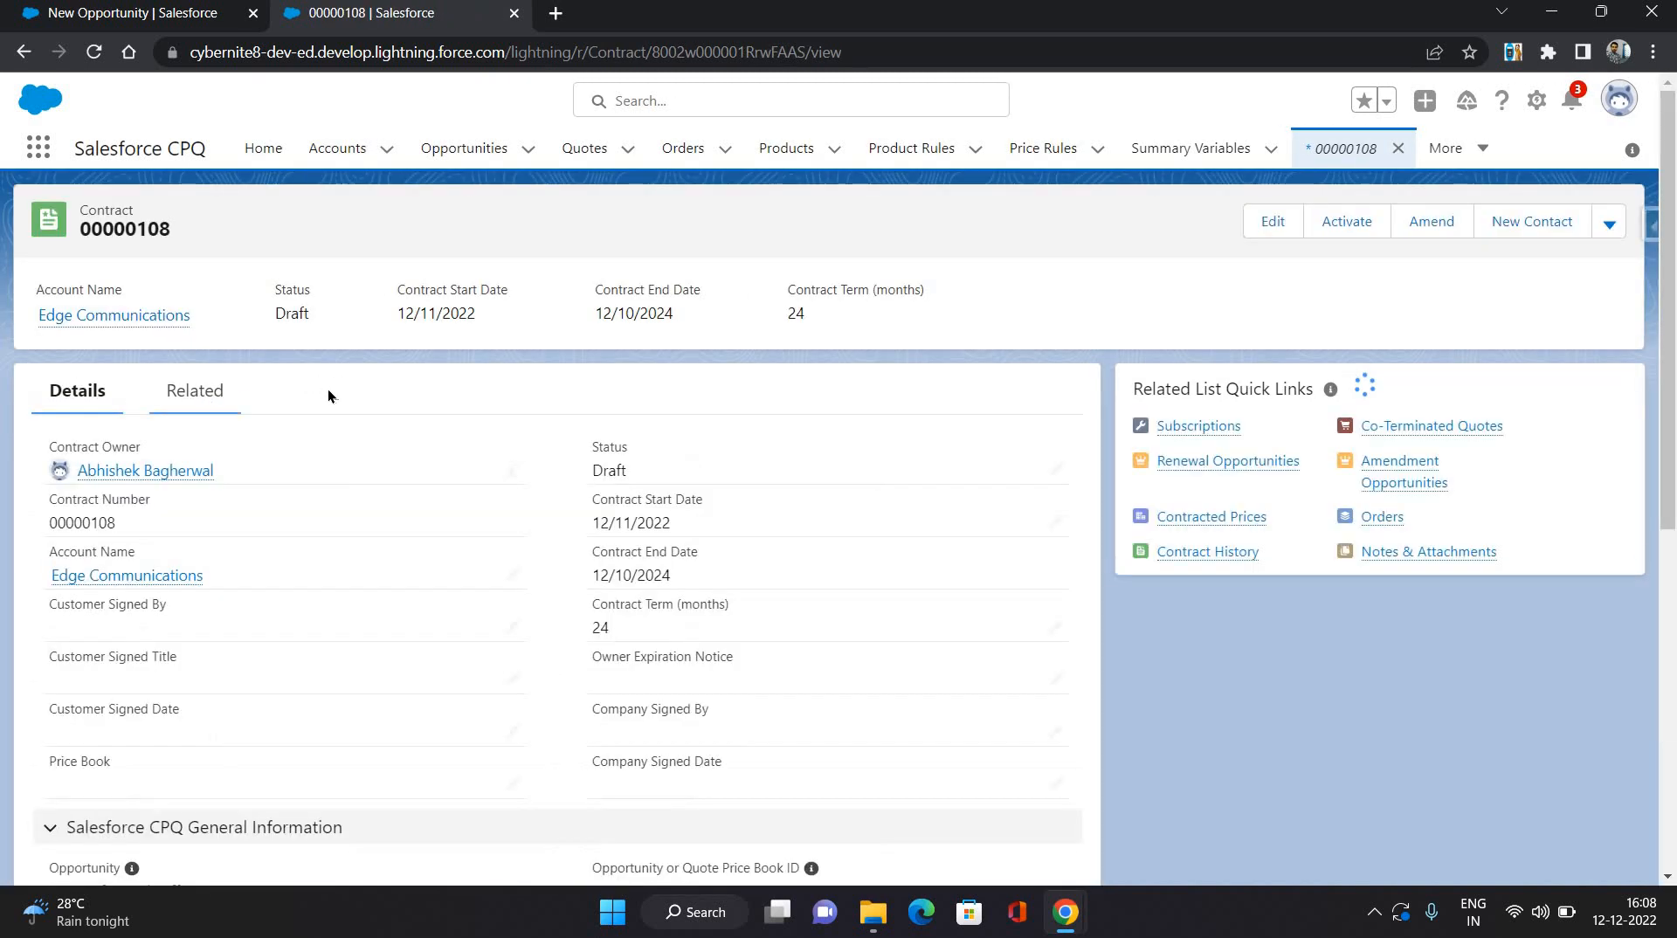
- Review the contract's five subscriptions on Related, return to Details and activate contract 00000108
click(192, 391)
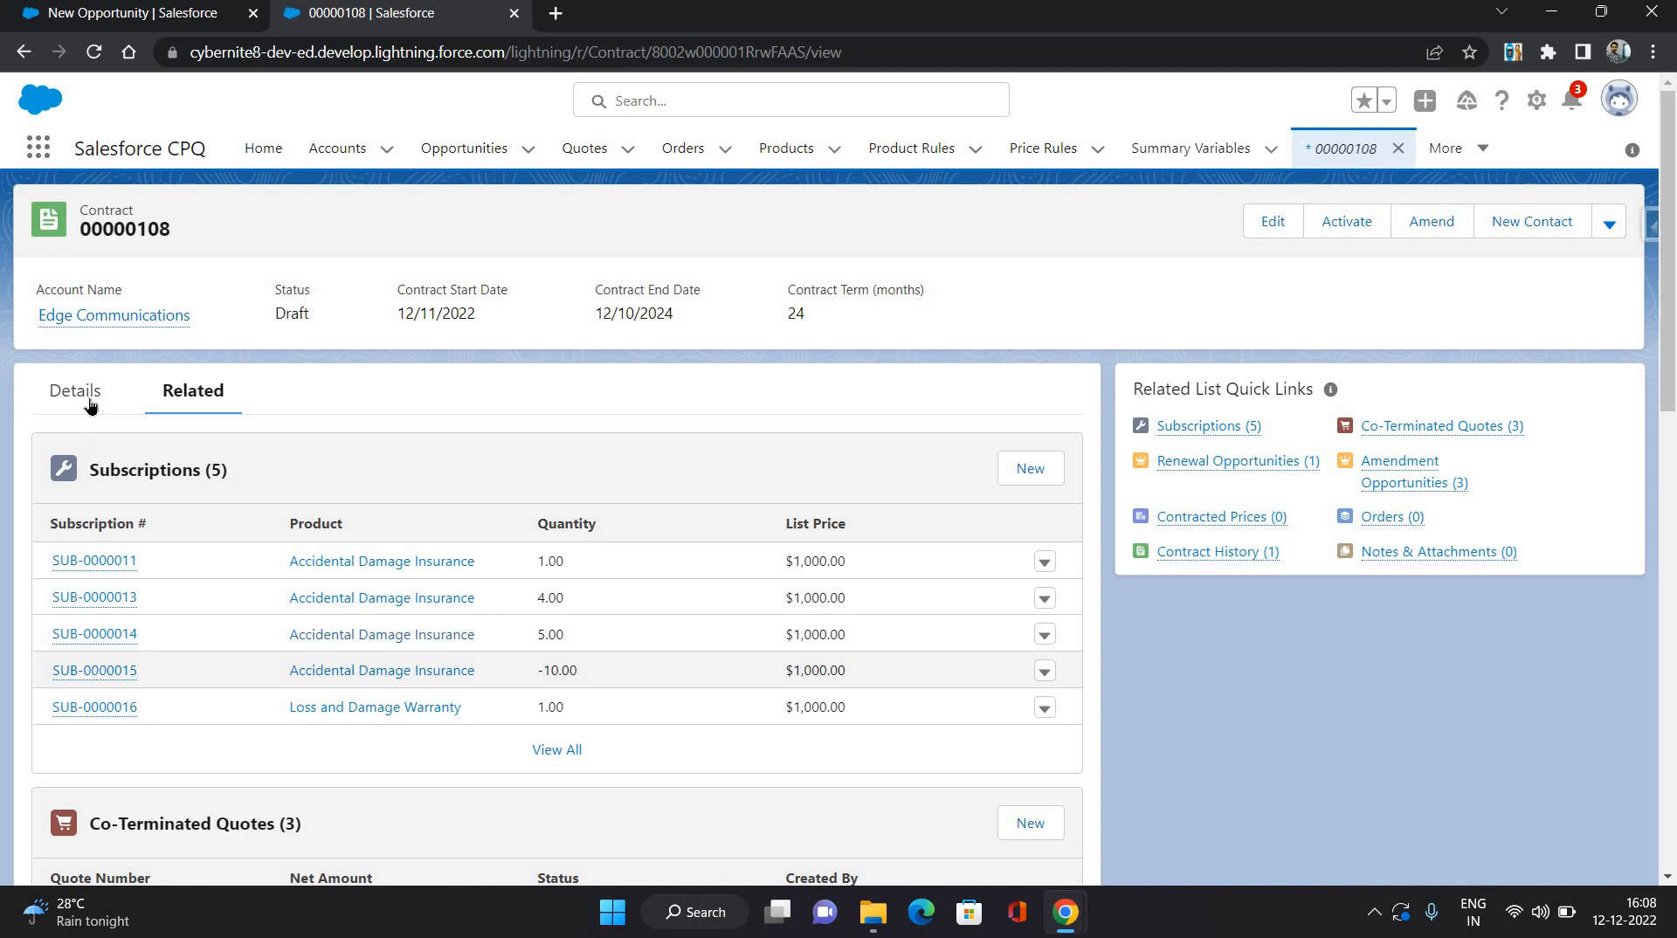
click(76, 390)
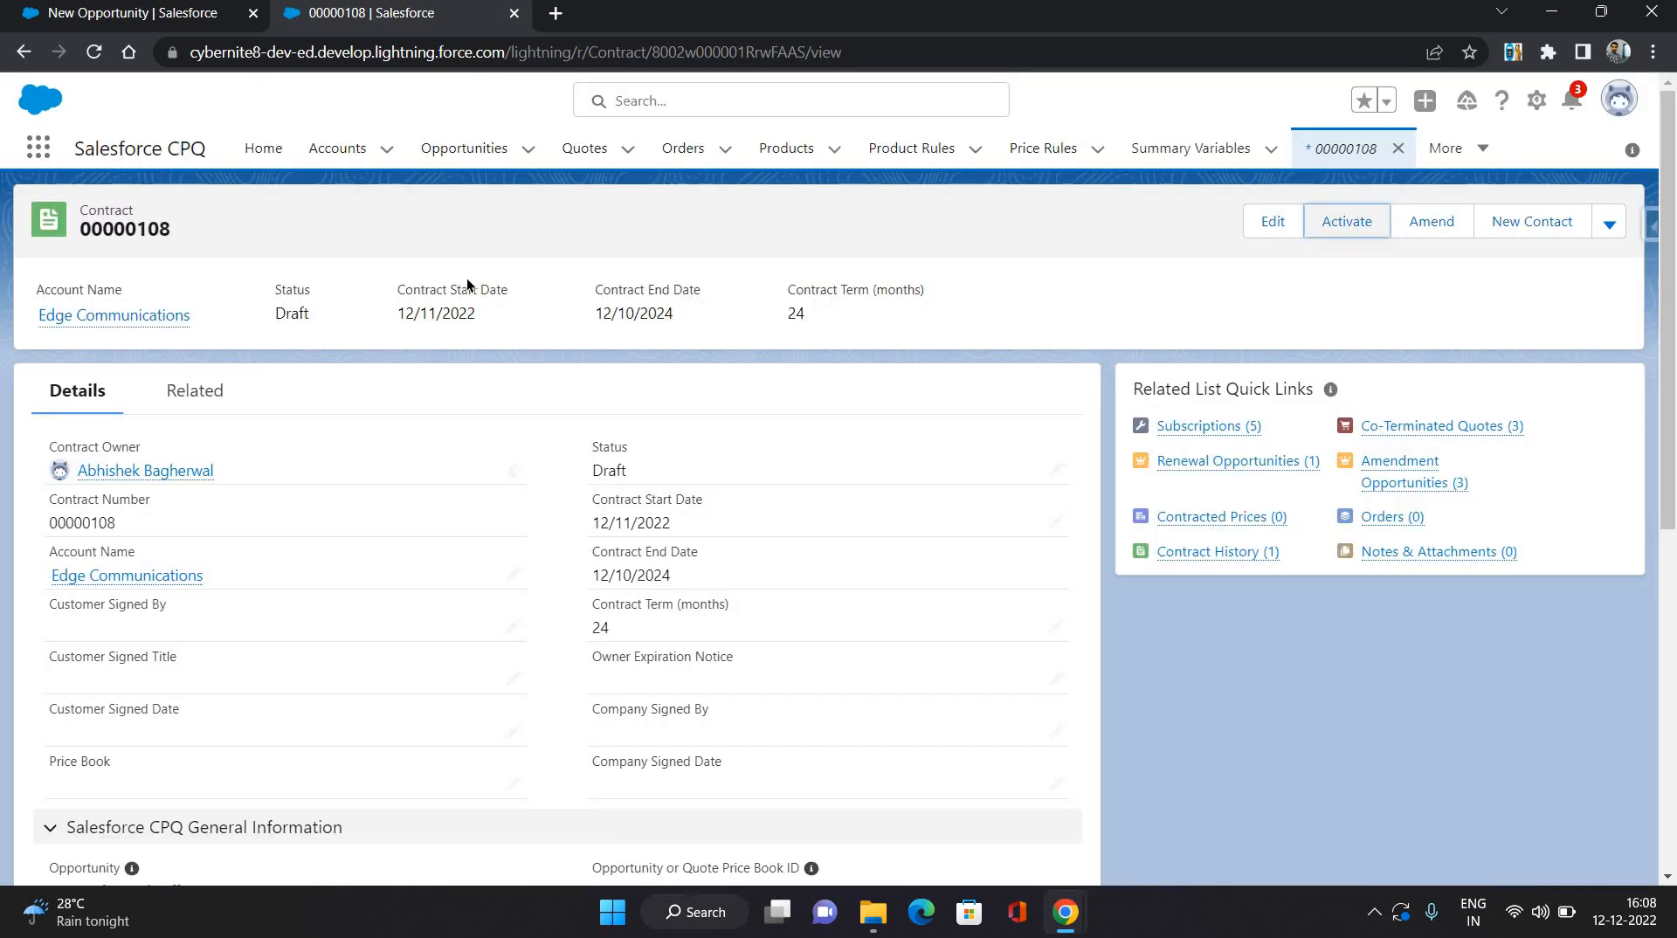
click(1345, 221)
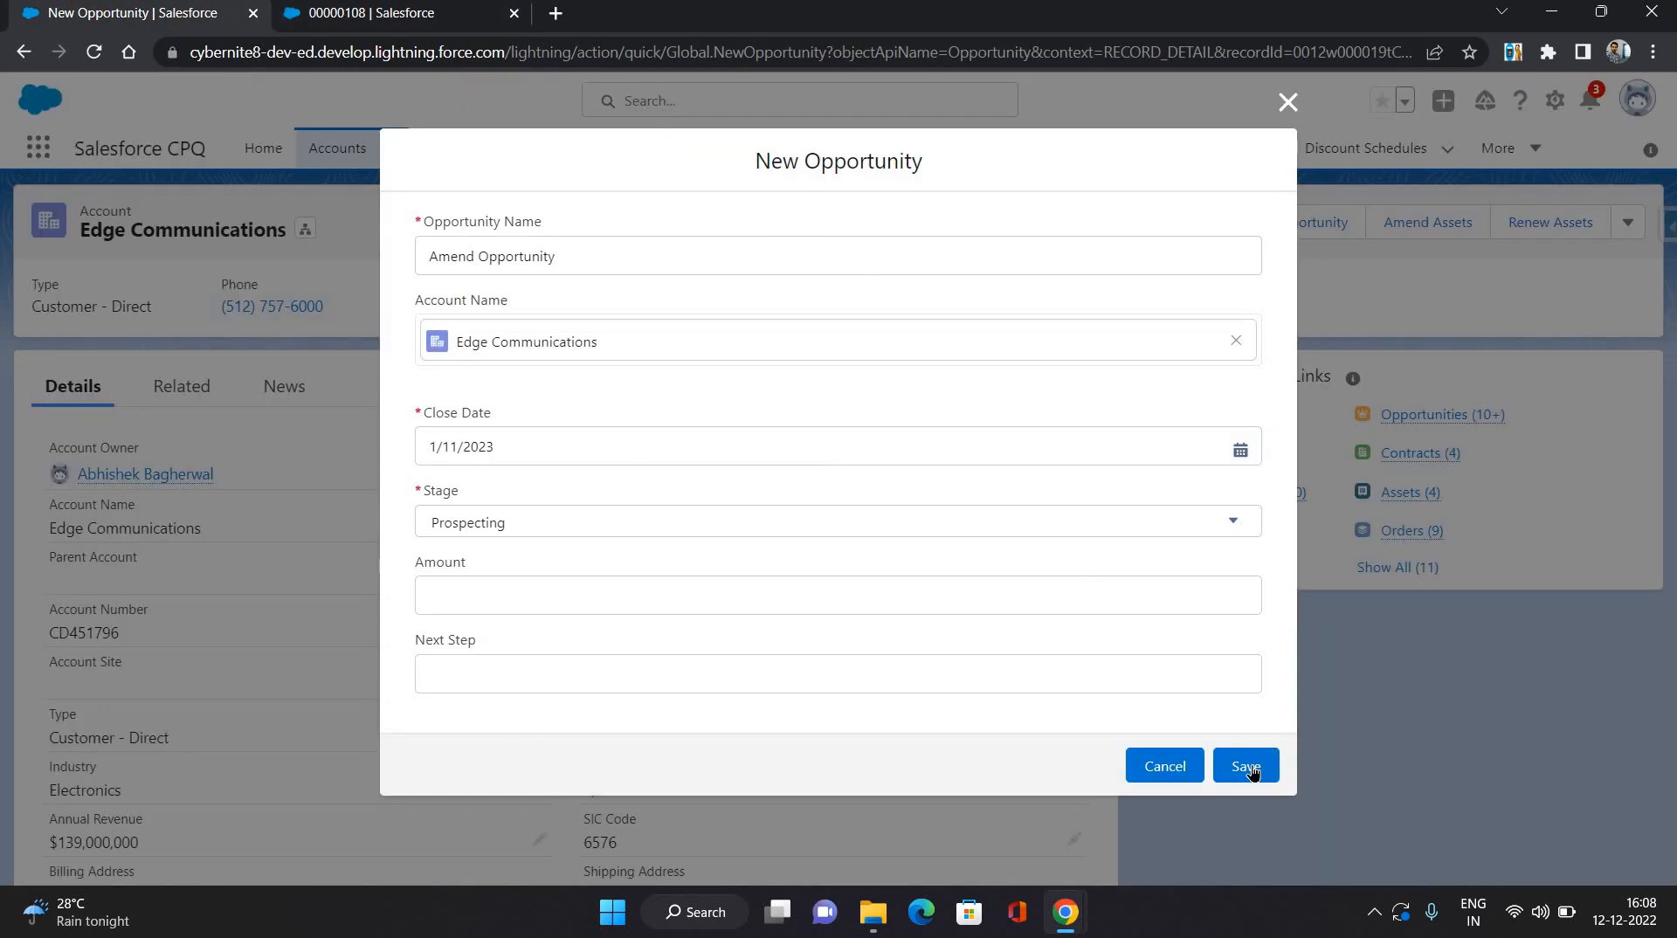
- Save the Amend Opportunity, then select contract 00000108 from Existing Contracts to amend
click(1245, 766)
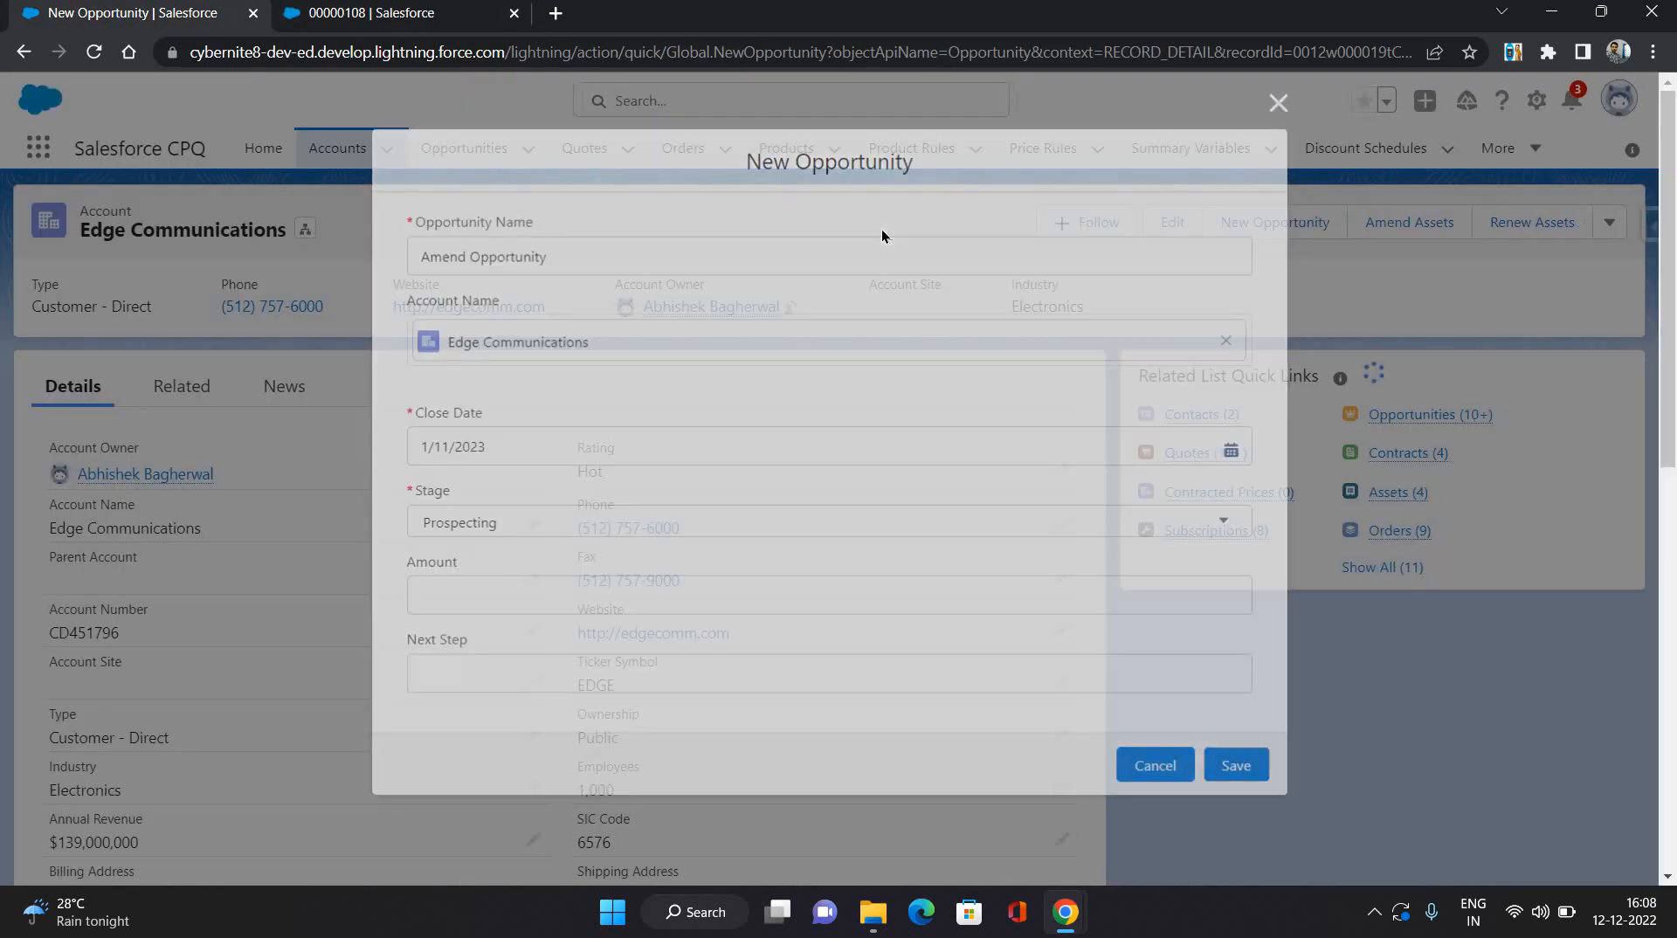
click(1234, 766)
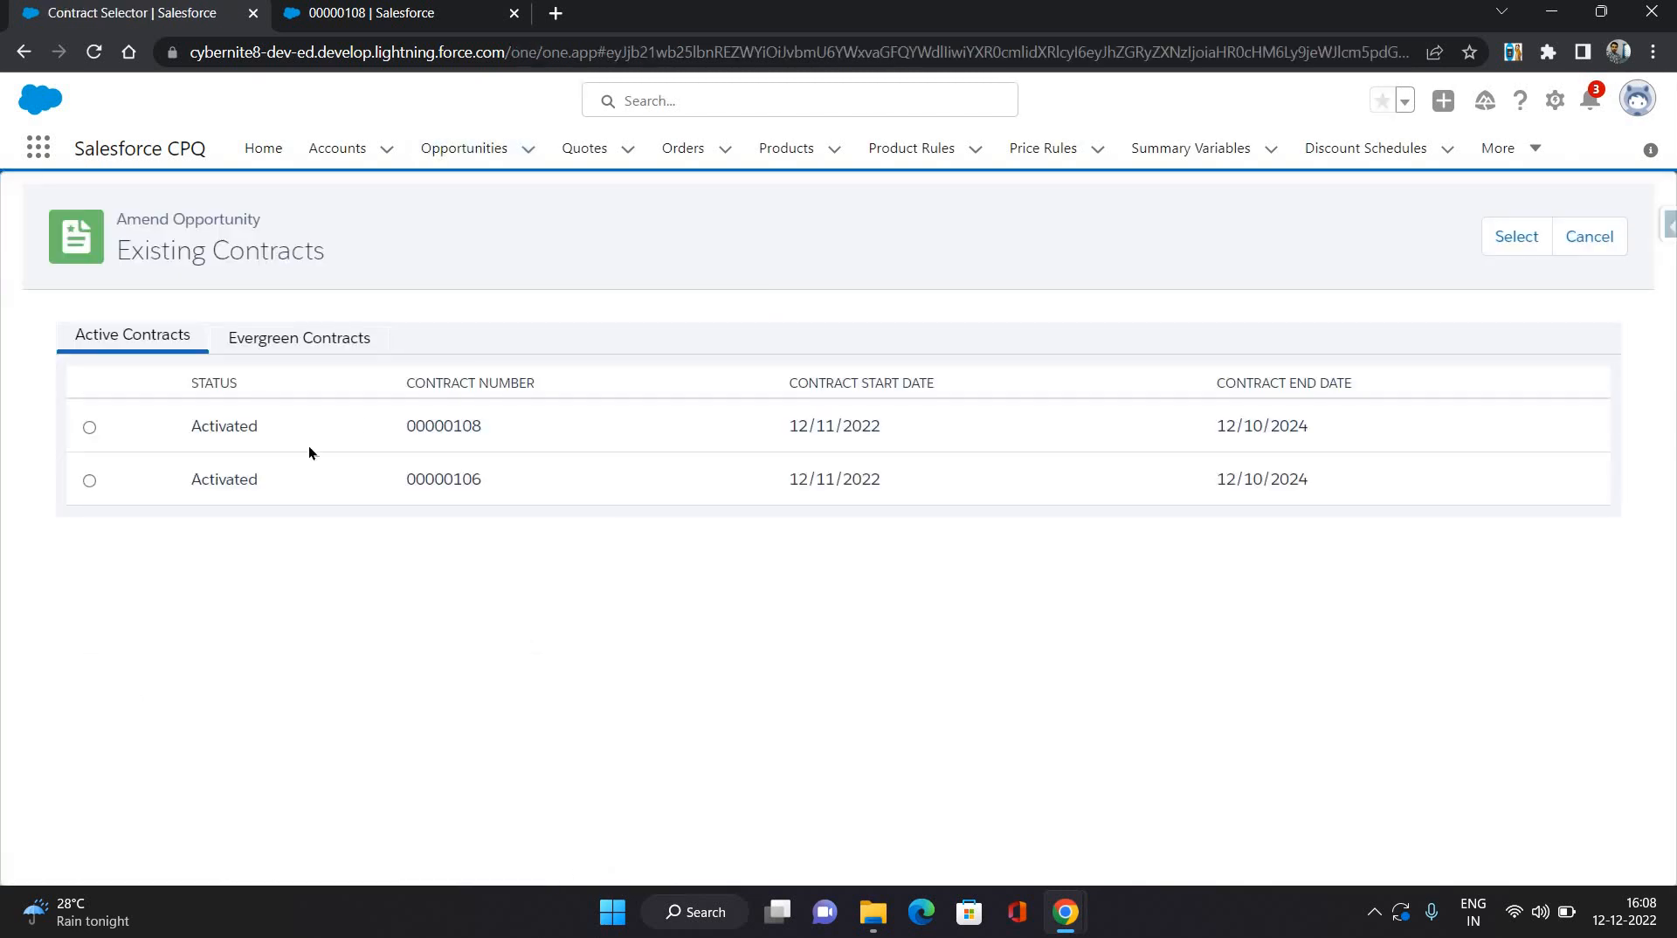
mouse_move(721, 532)
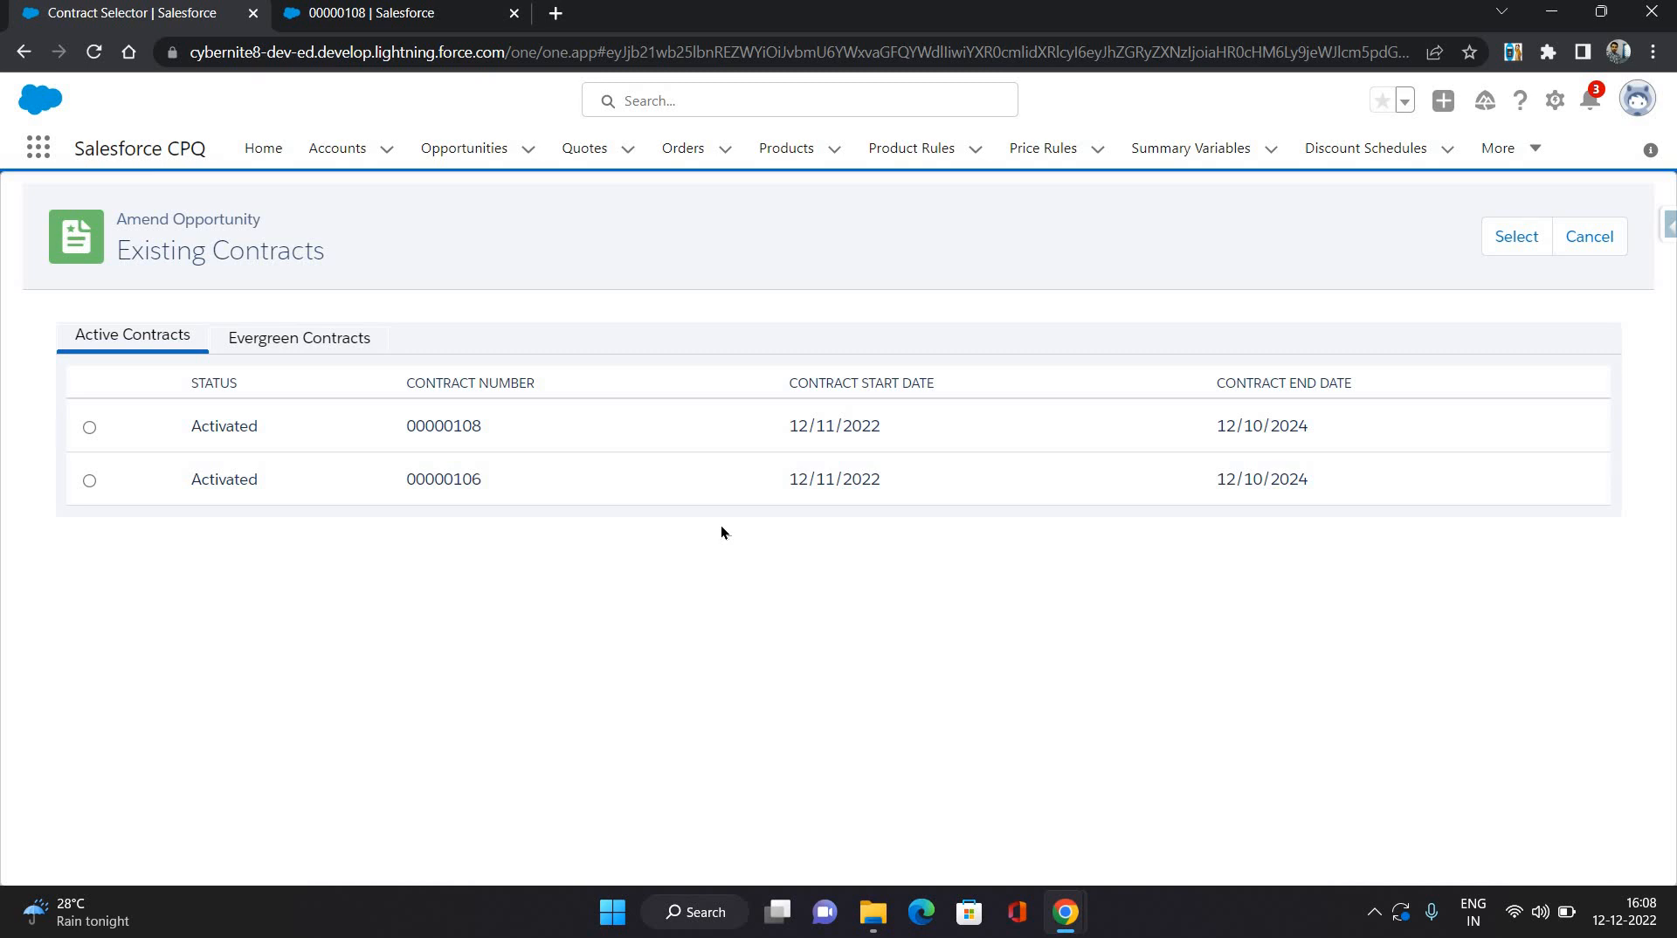
mouse_move(439, 42)
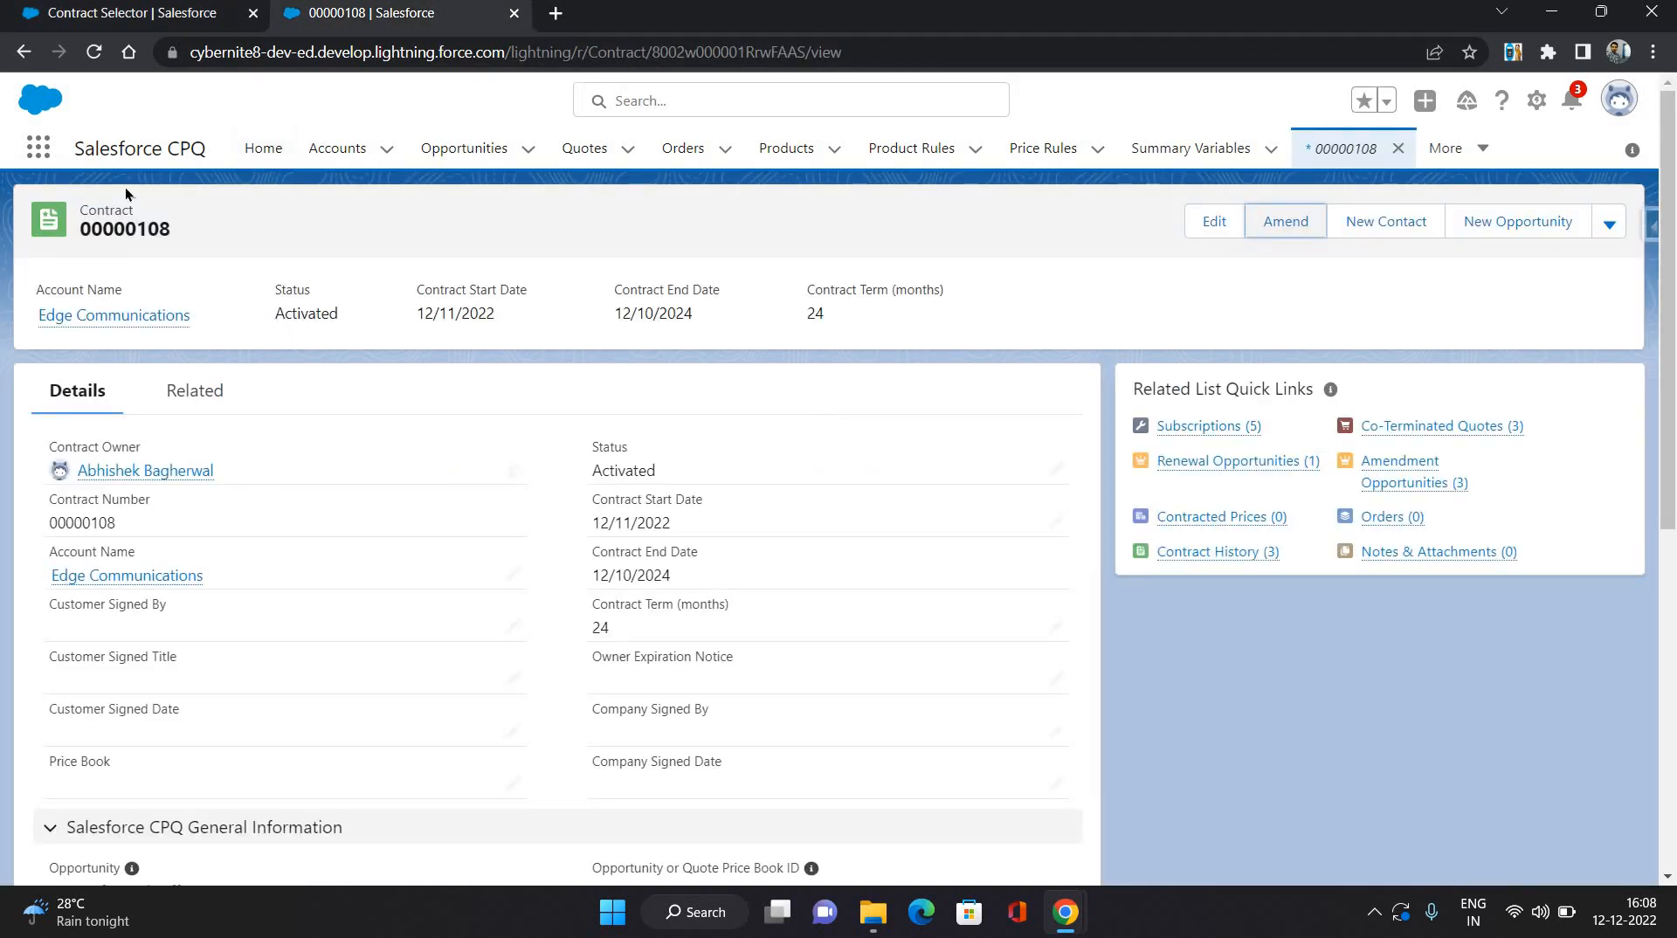
click(1285, 221)
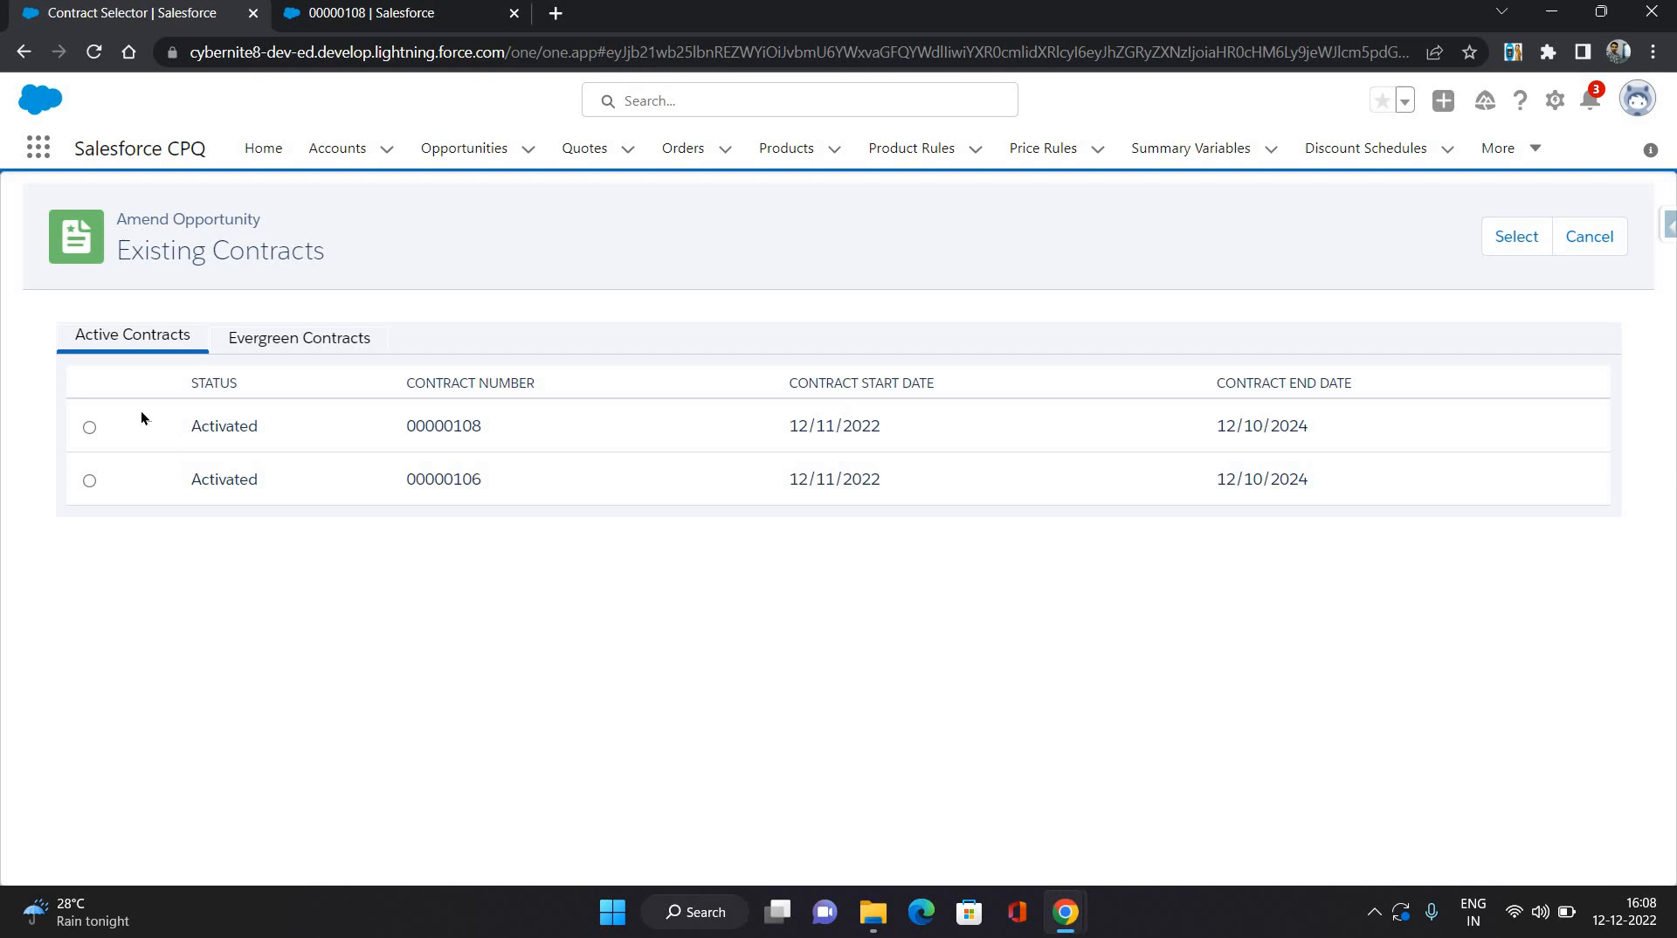
click(89, 426)
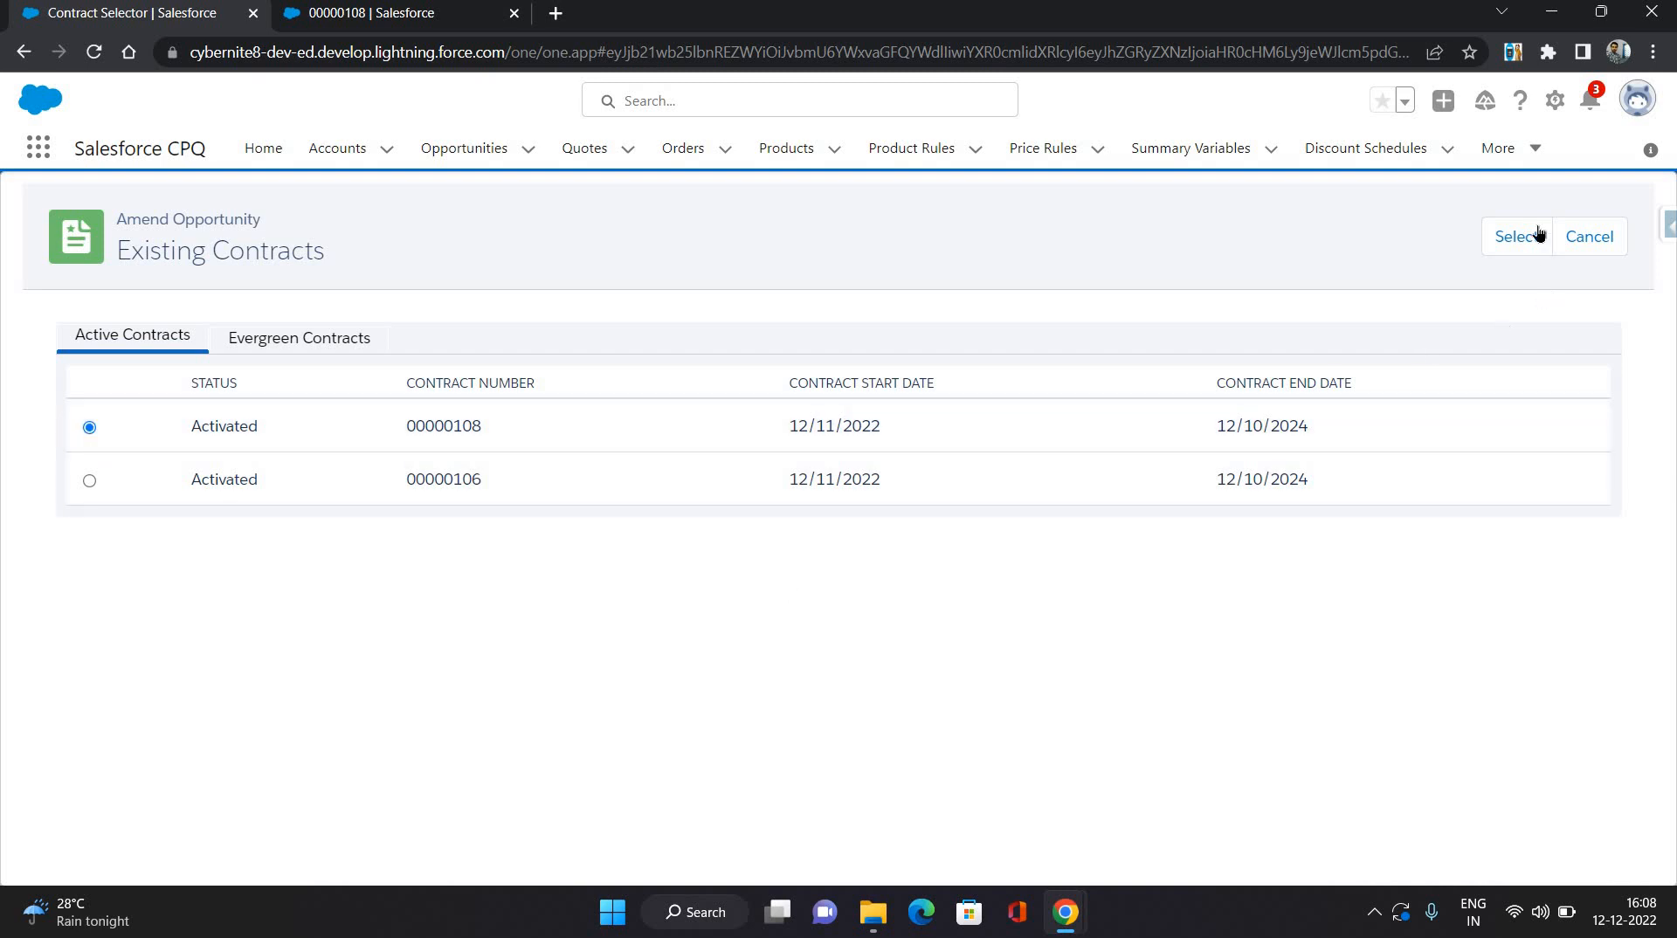
click(1515, 236)
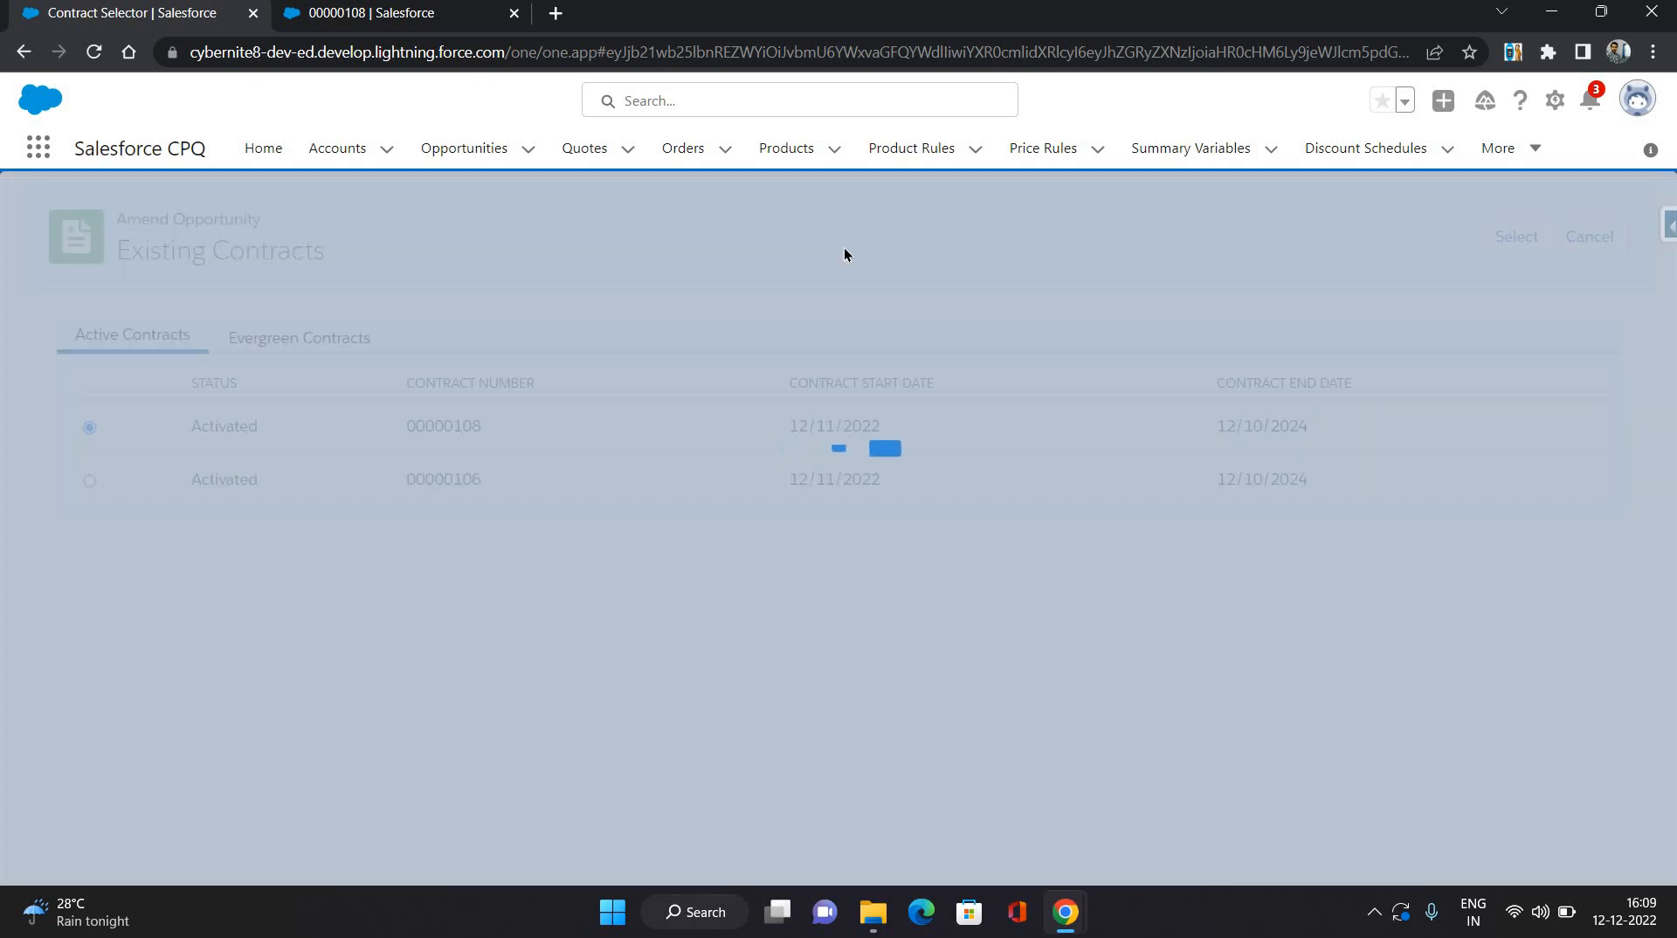
- Expand the Loss and Damage Warranty line on quote Q-00077 to reveal its detail fields
click(1515, 237)
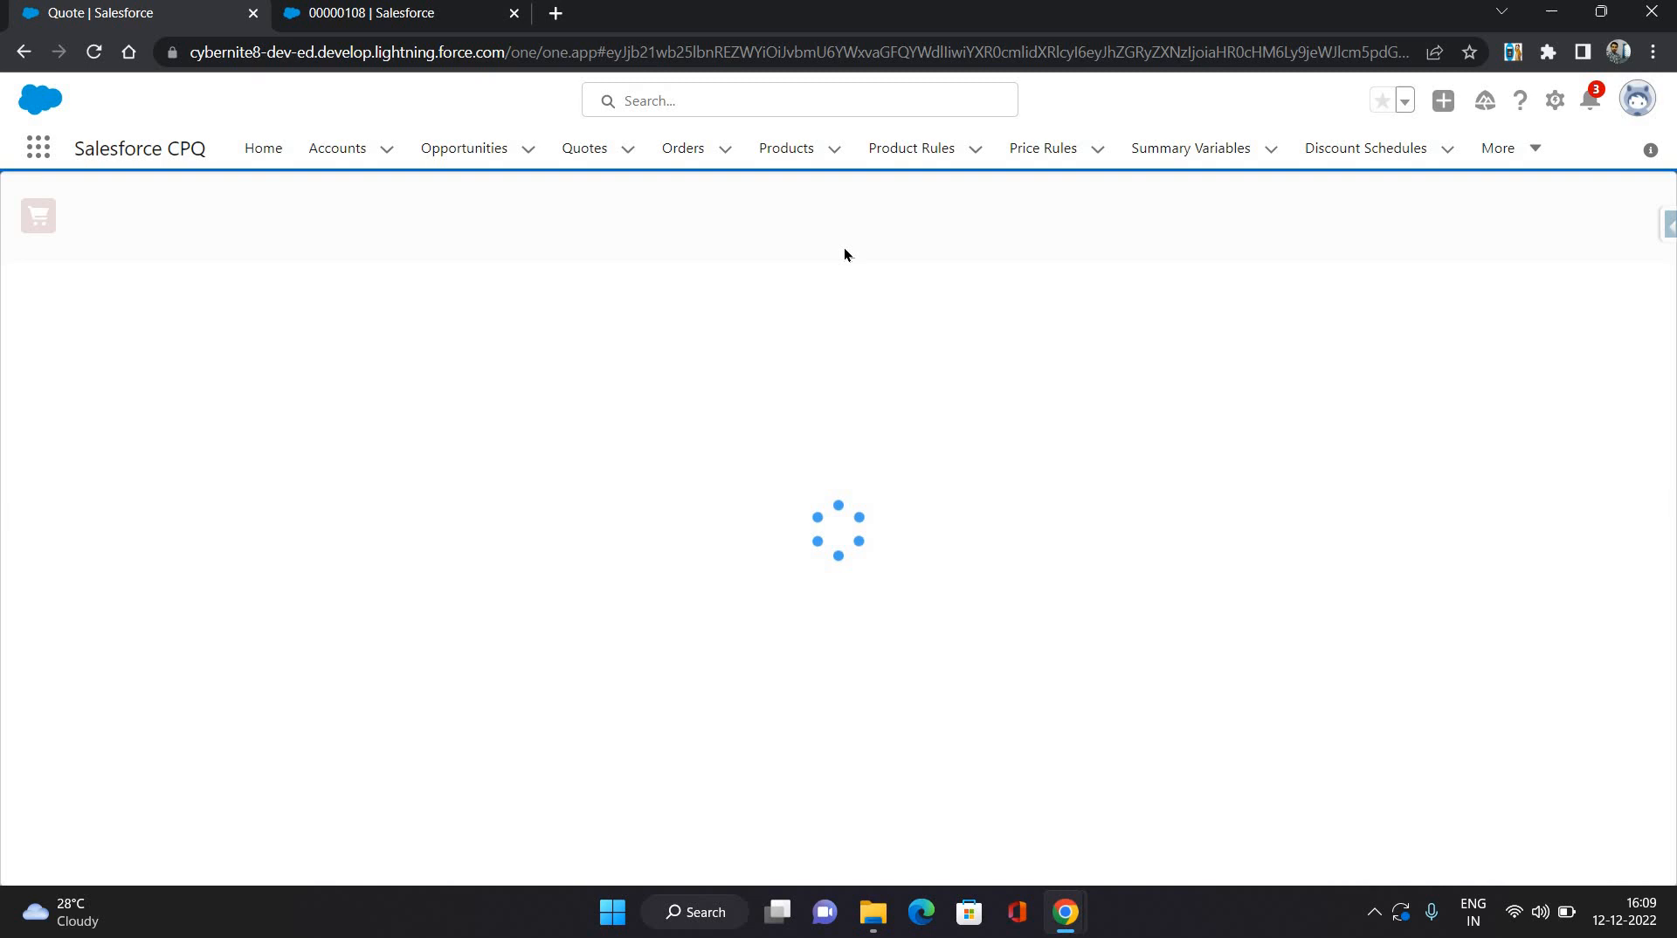
mouse_move(833, 311)
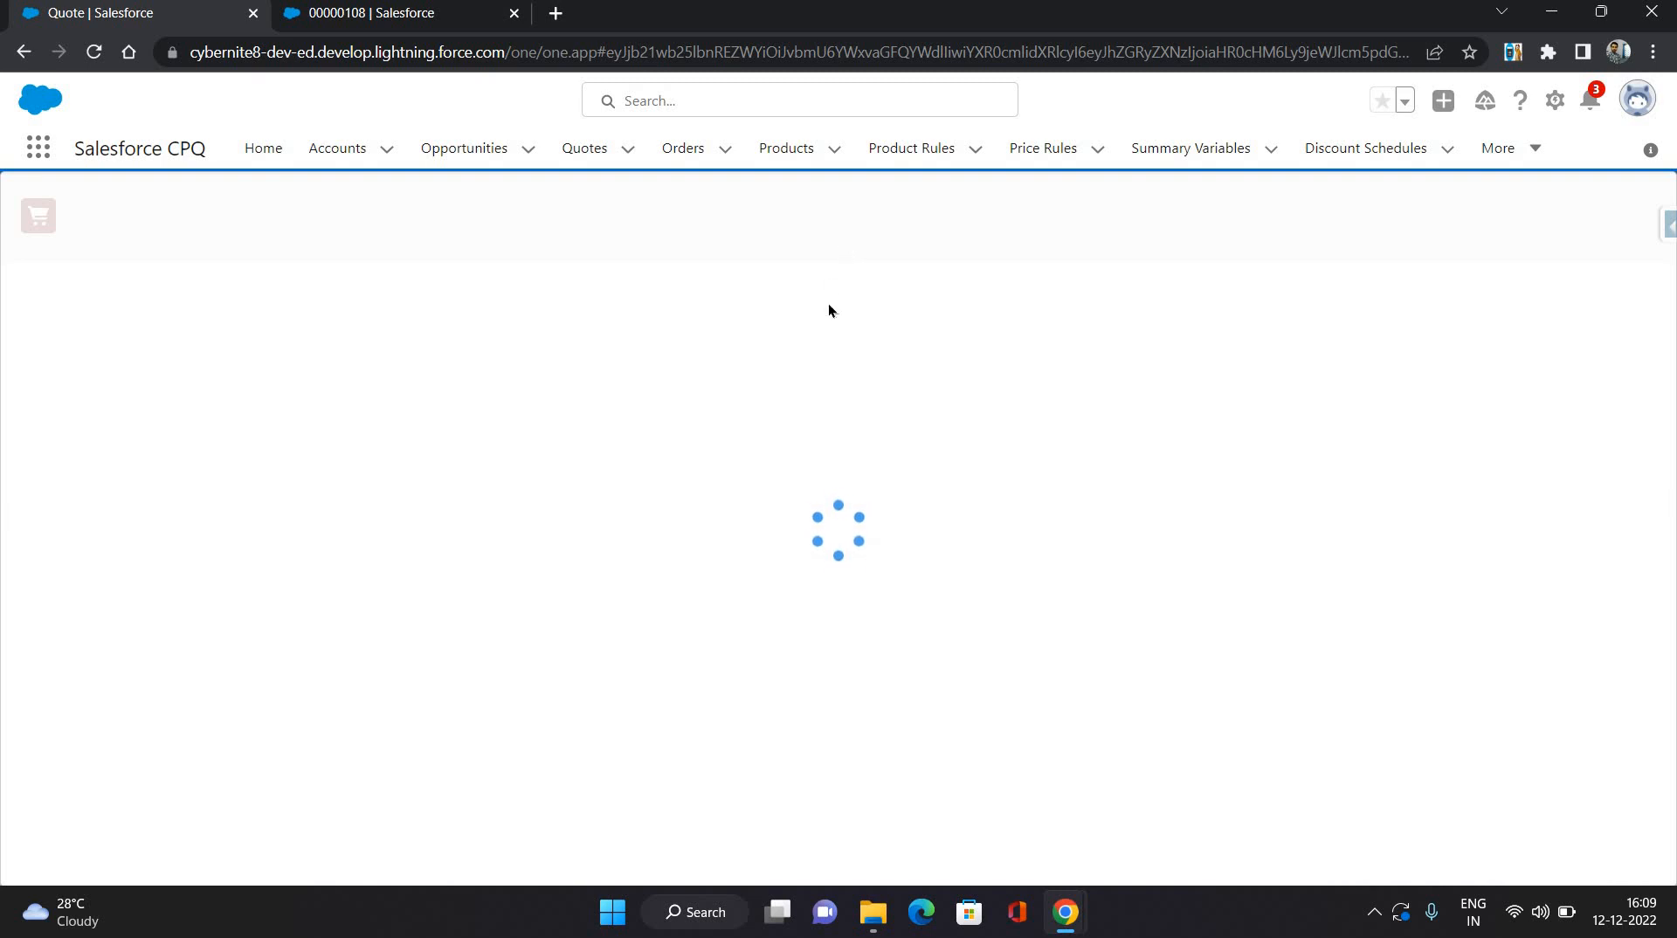
mouse_move(823, 321)
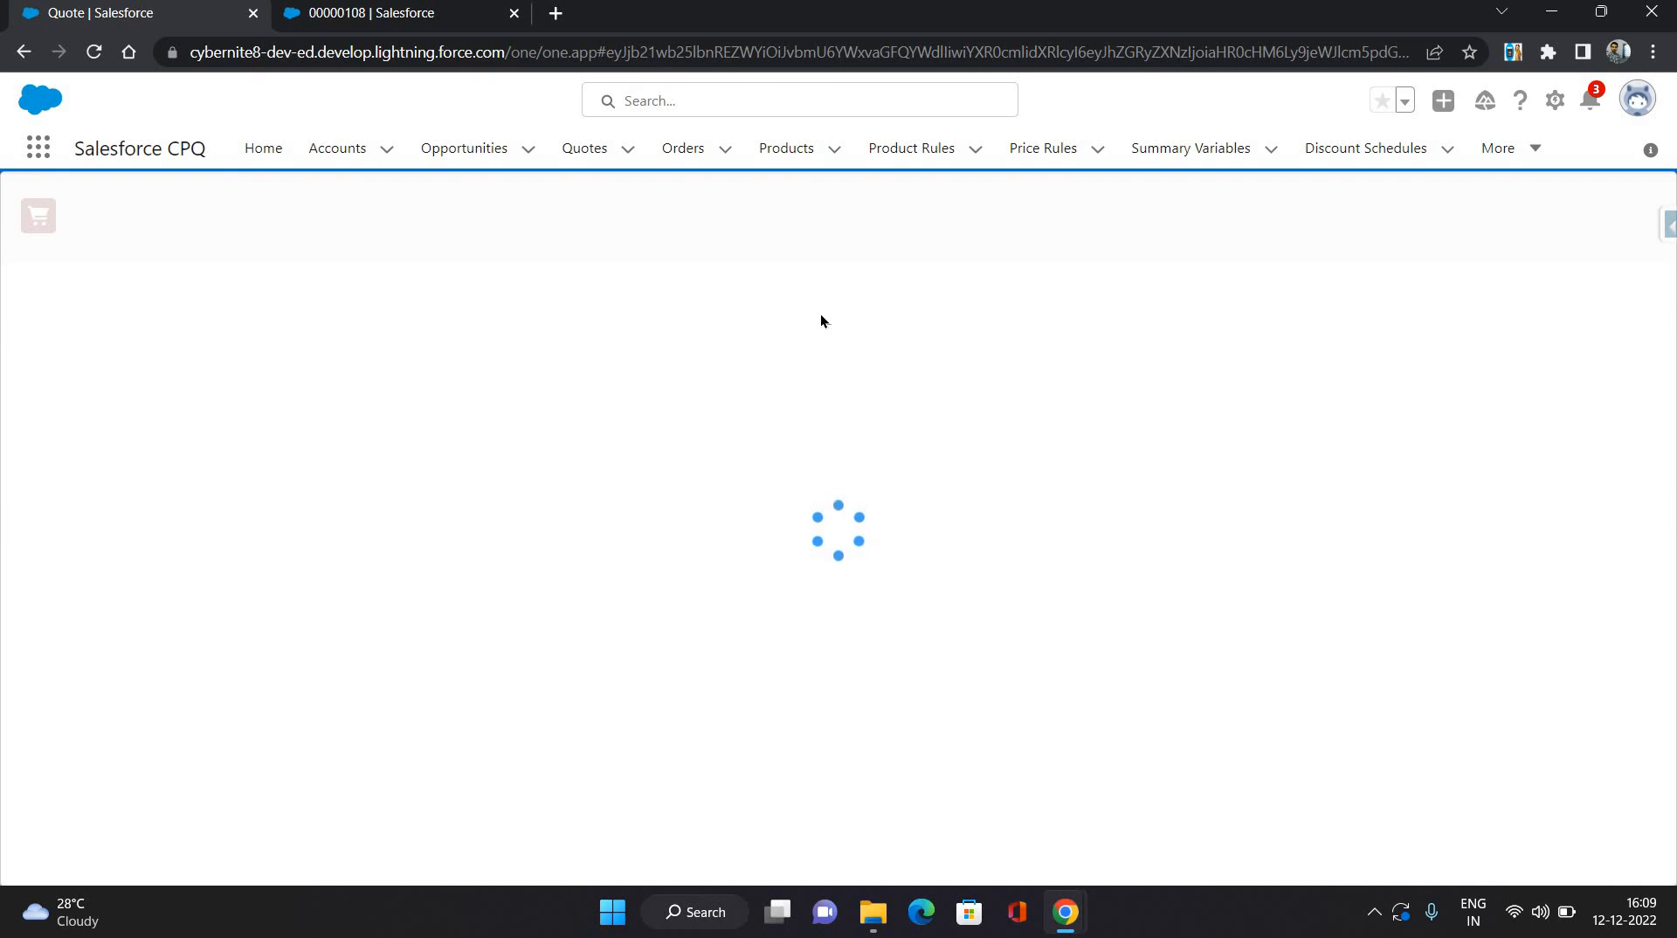
mouse_move(811, 321)
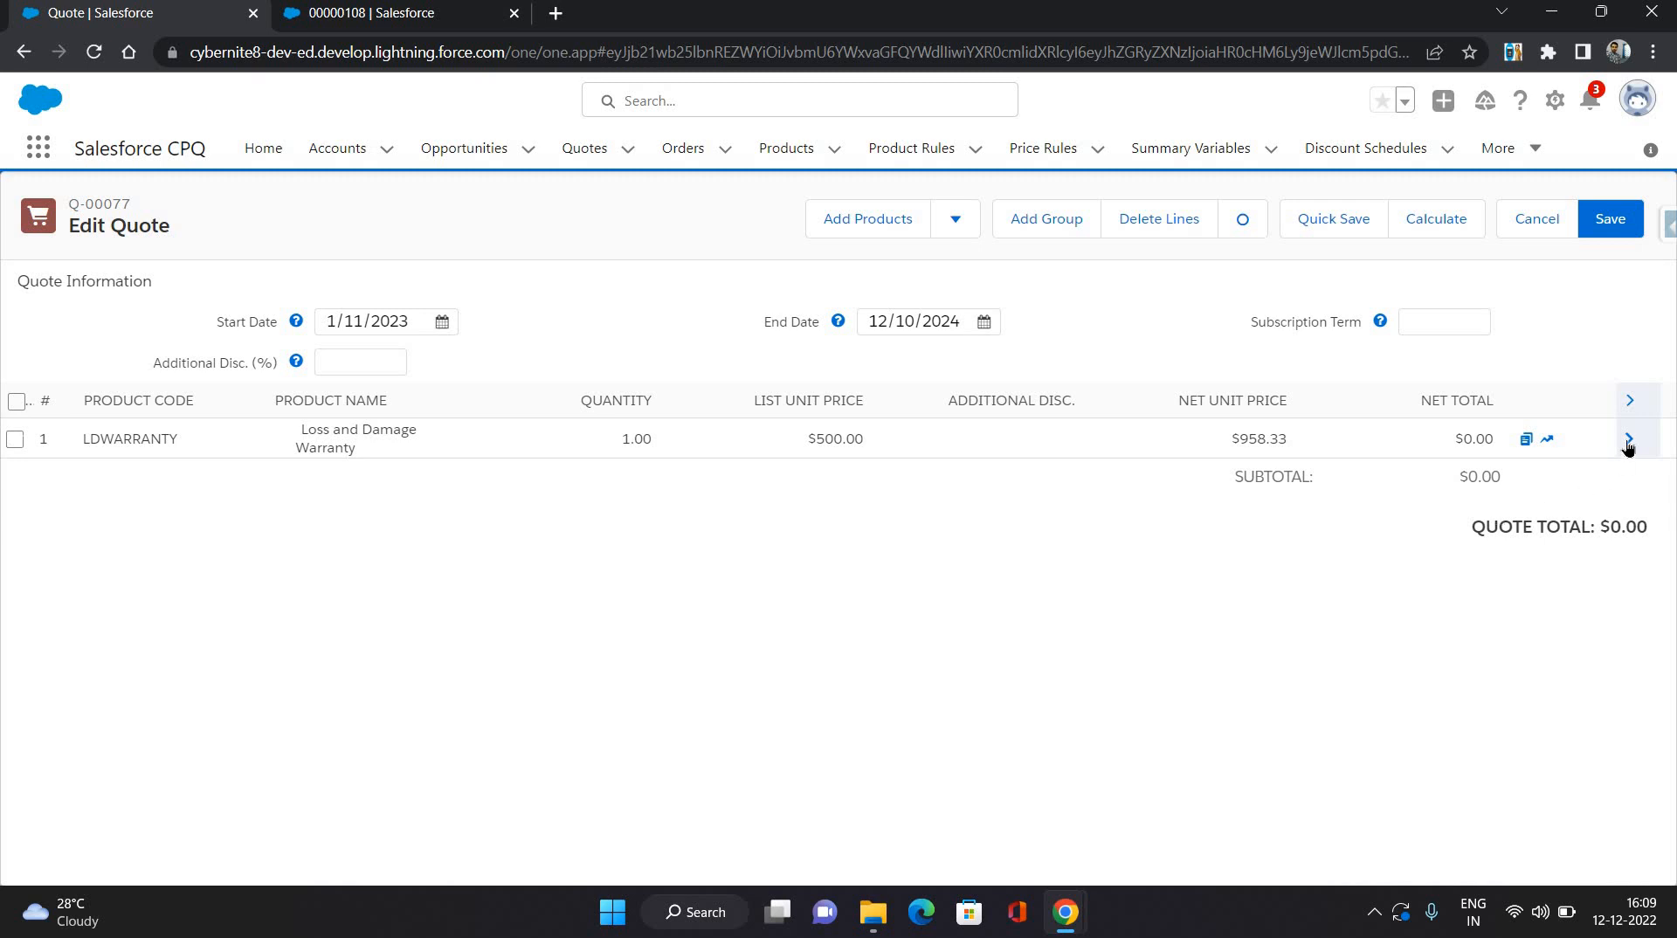
click(1635, 438)
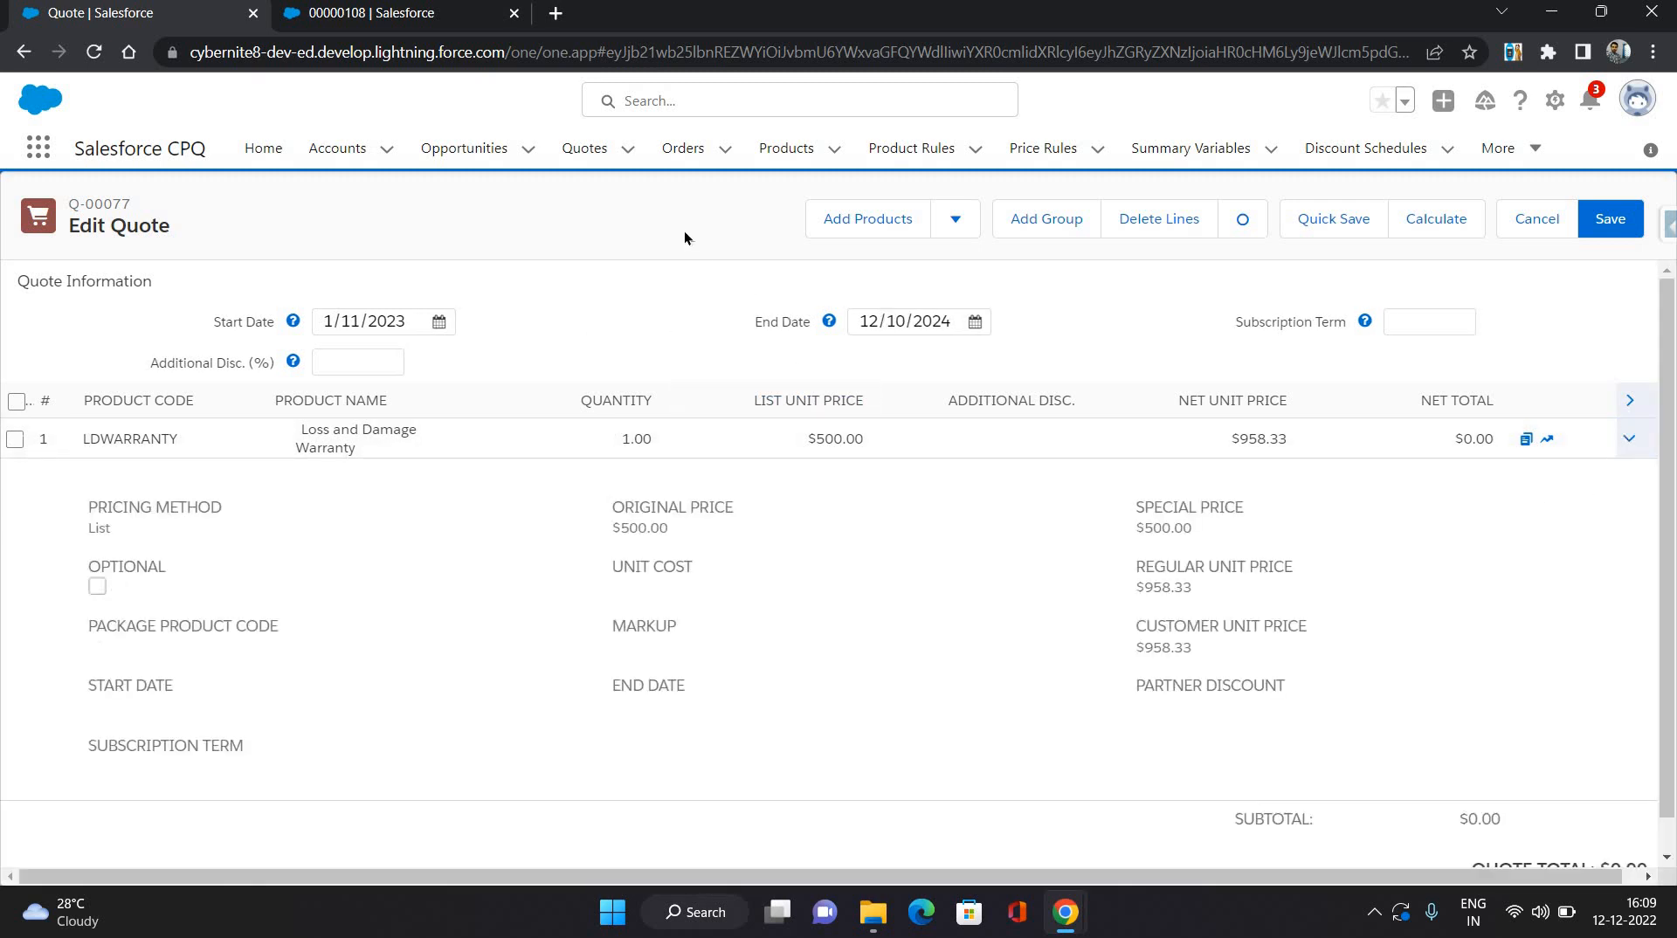
mouse_move(678, 235)
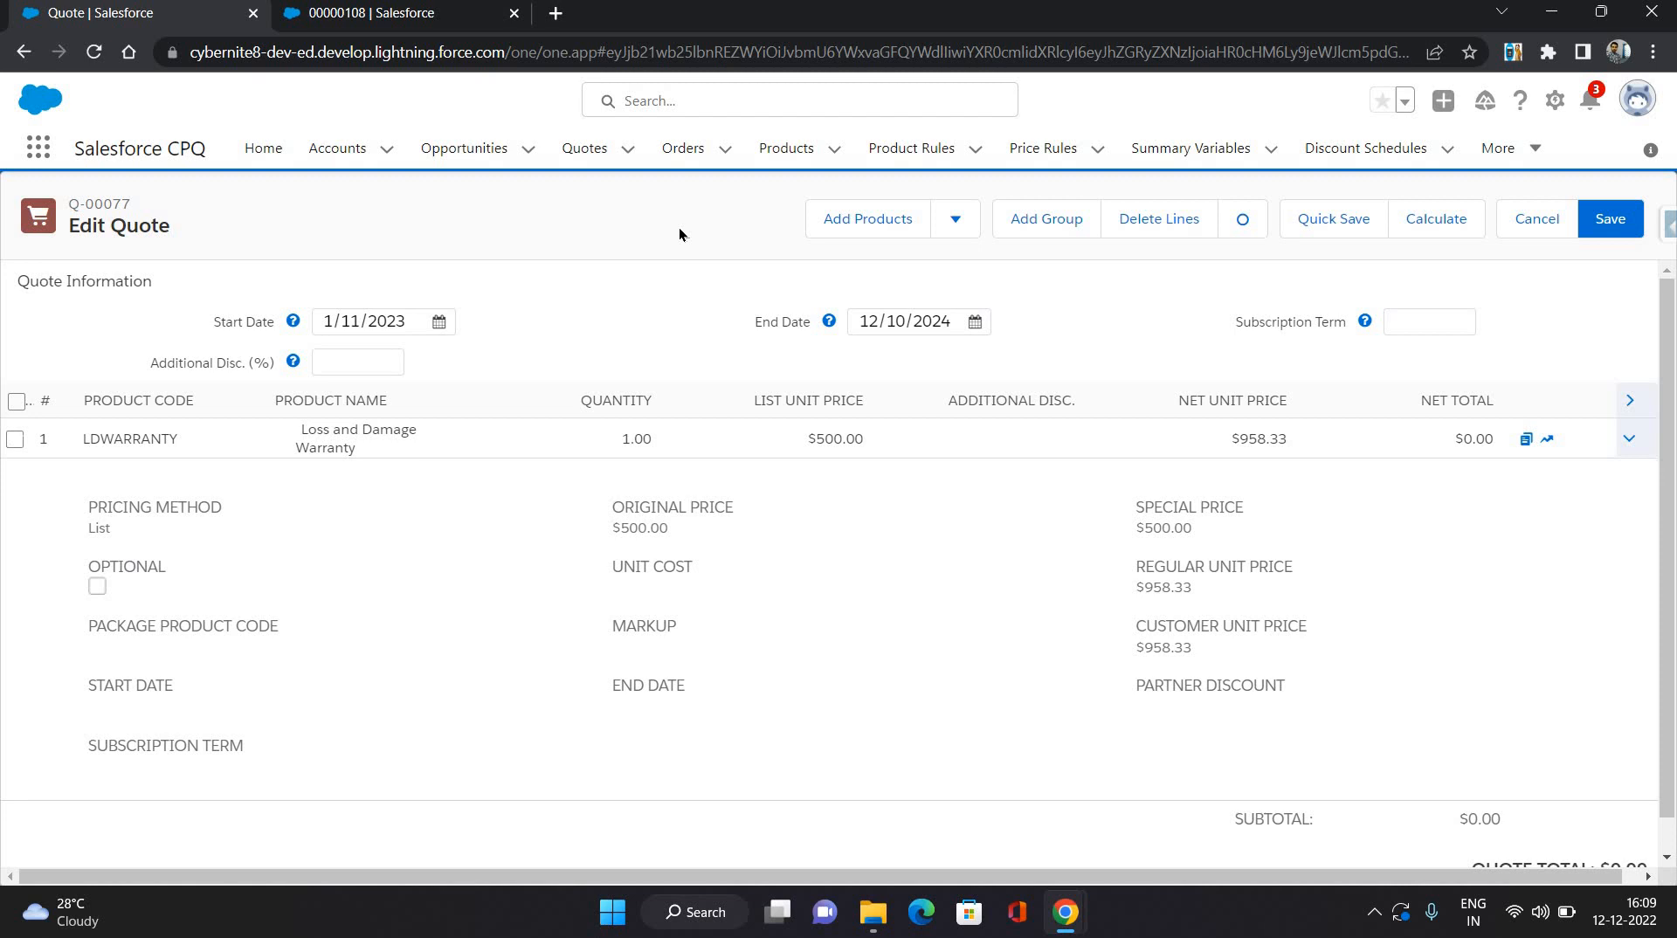
mouse_move(682, 238)
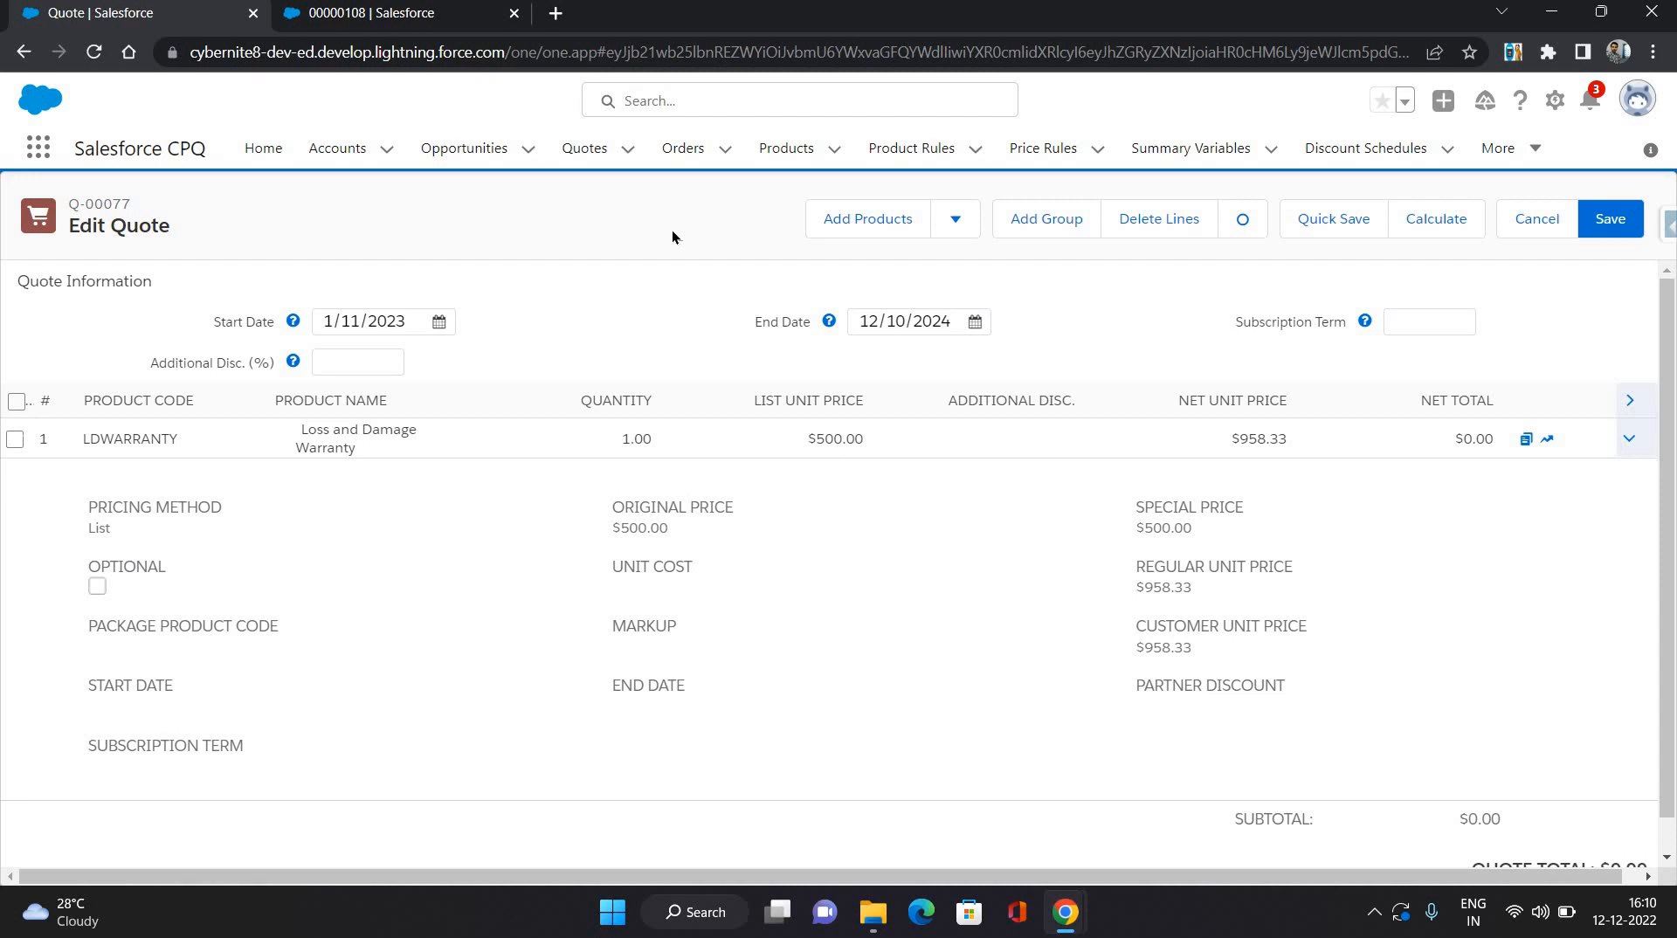
mouse_move(615, 439)
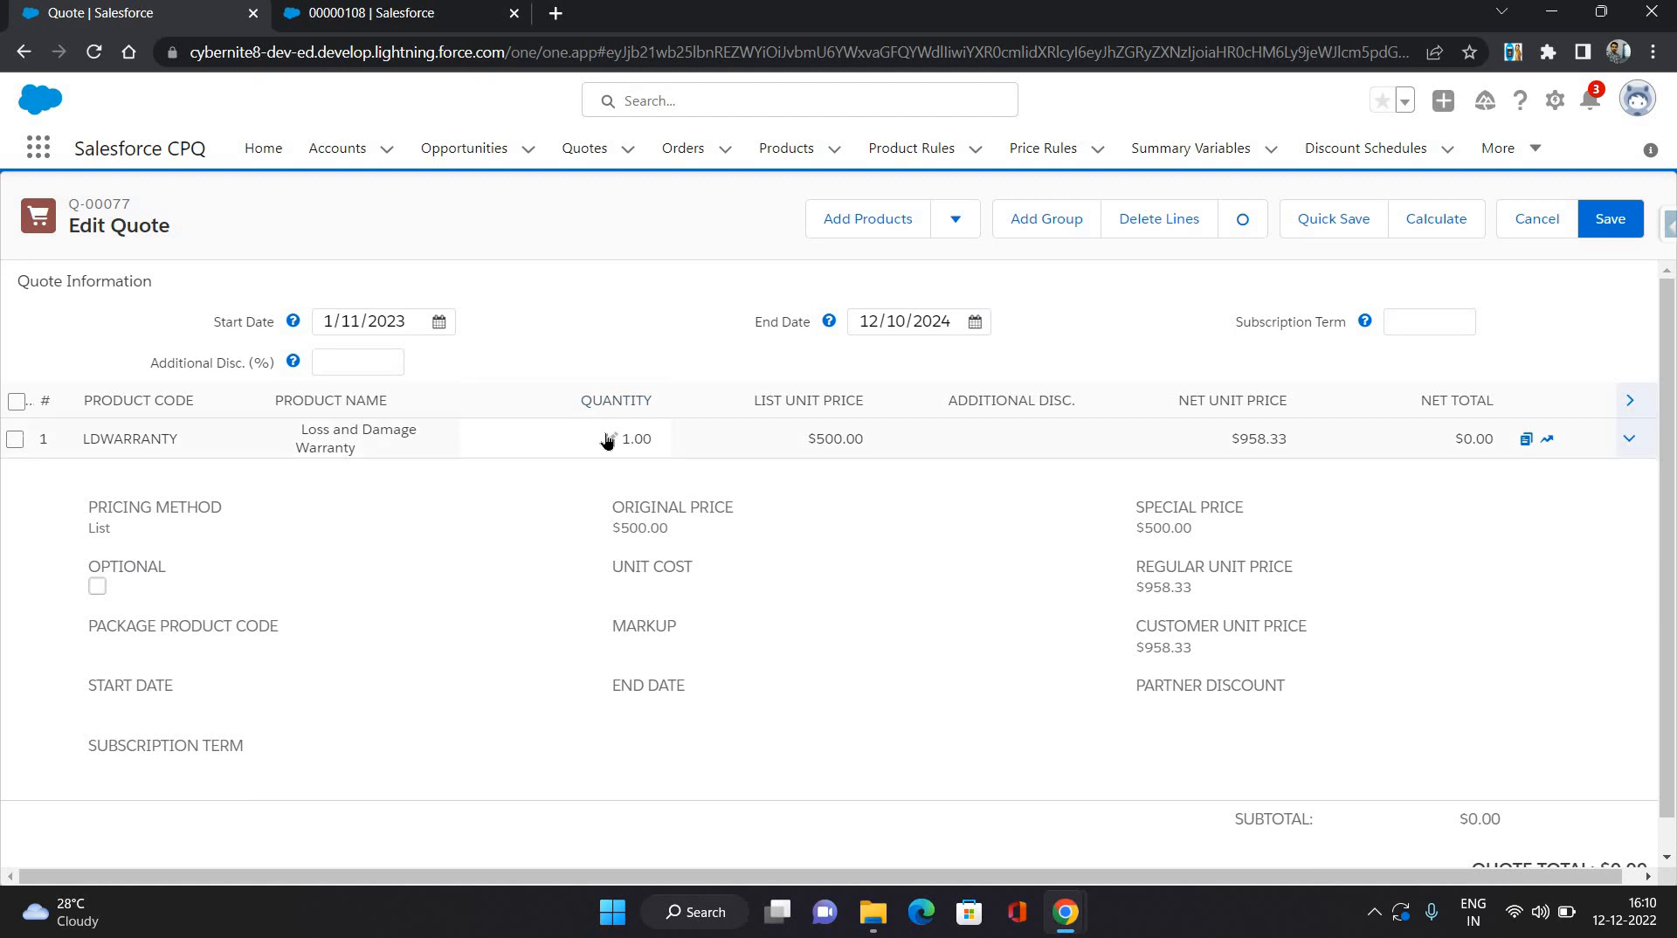
- Set the warranty line quantity to 5, recalculate to $3,833.32 and save quote Q-00077
click(635, 439)
text(5)
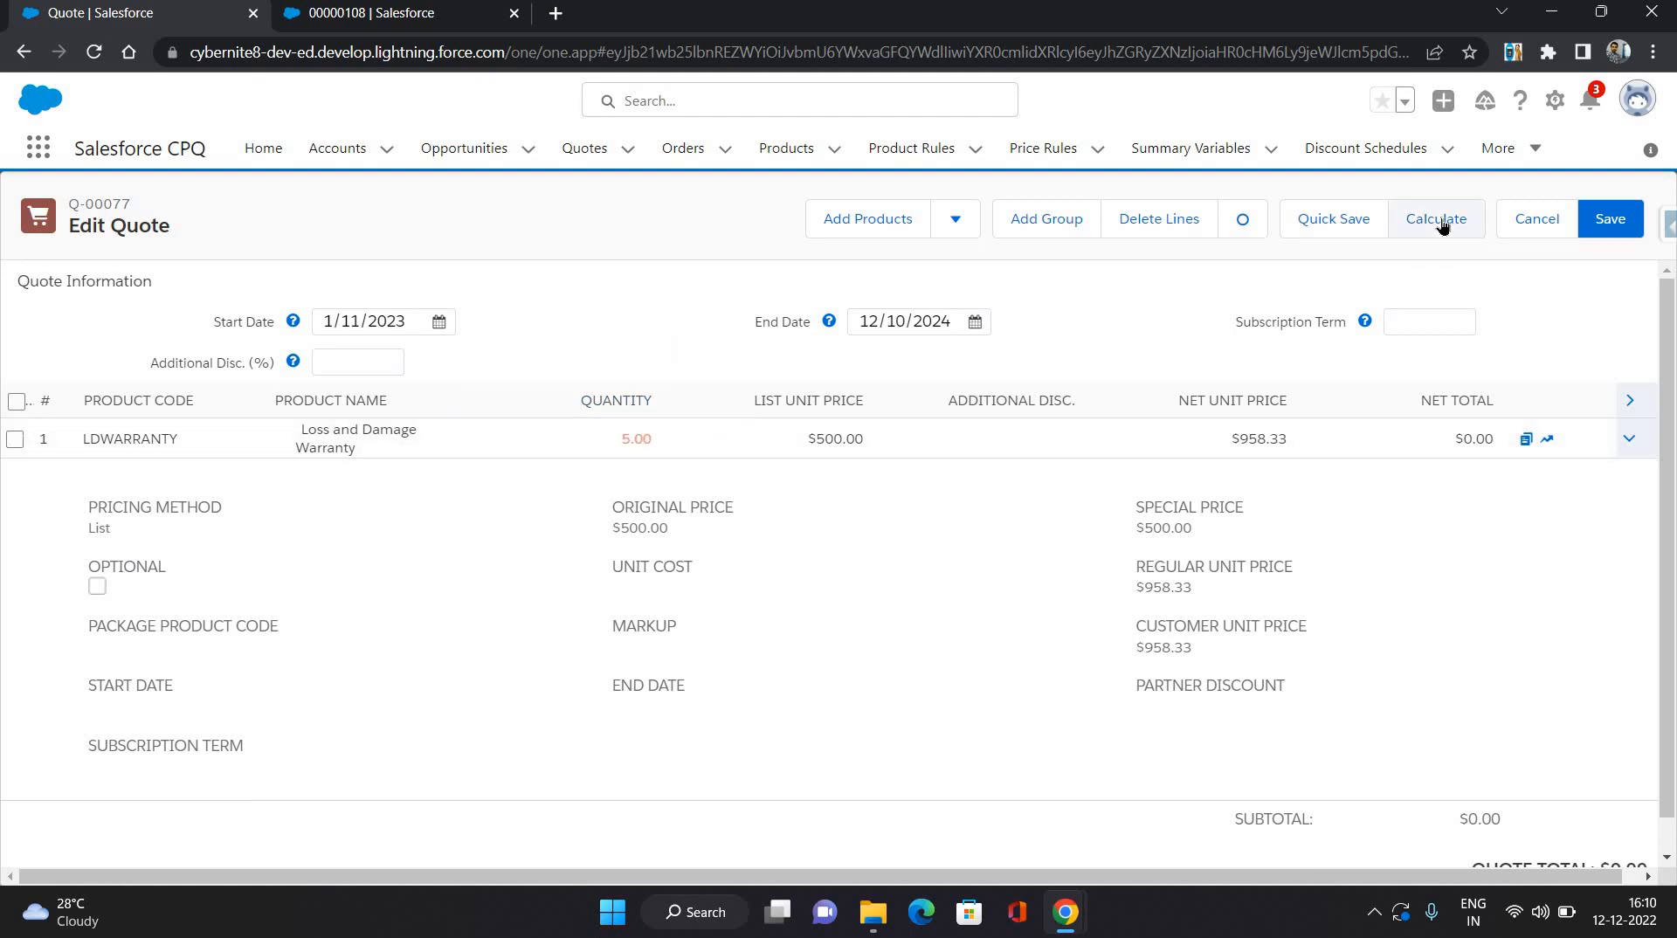
click(1435, 219)
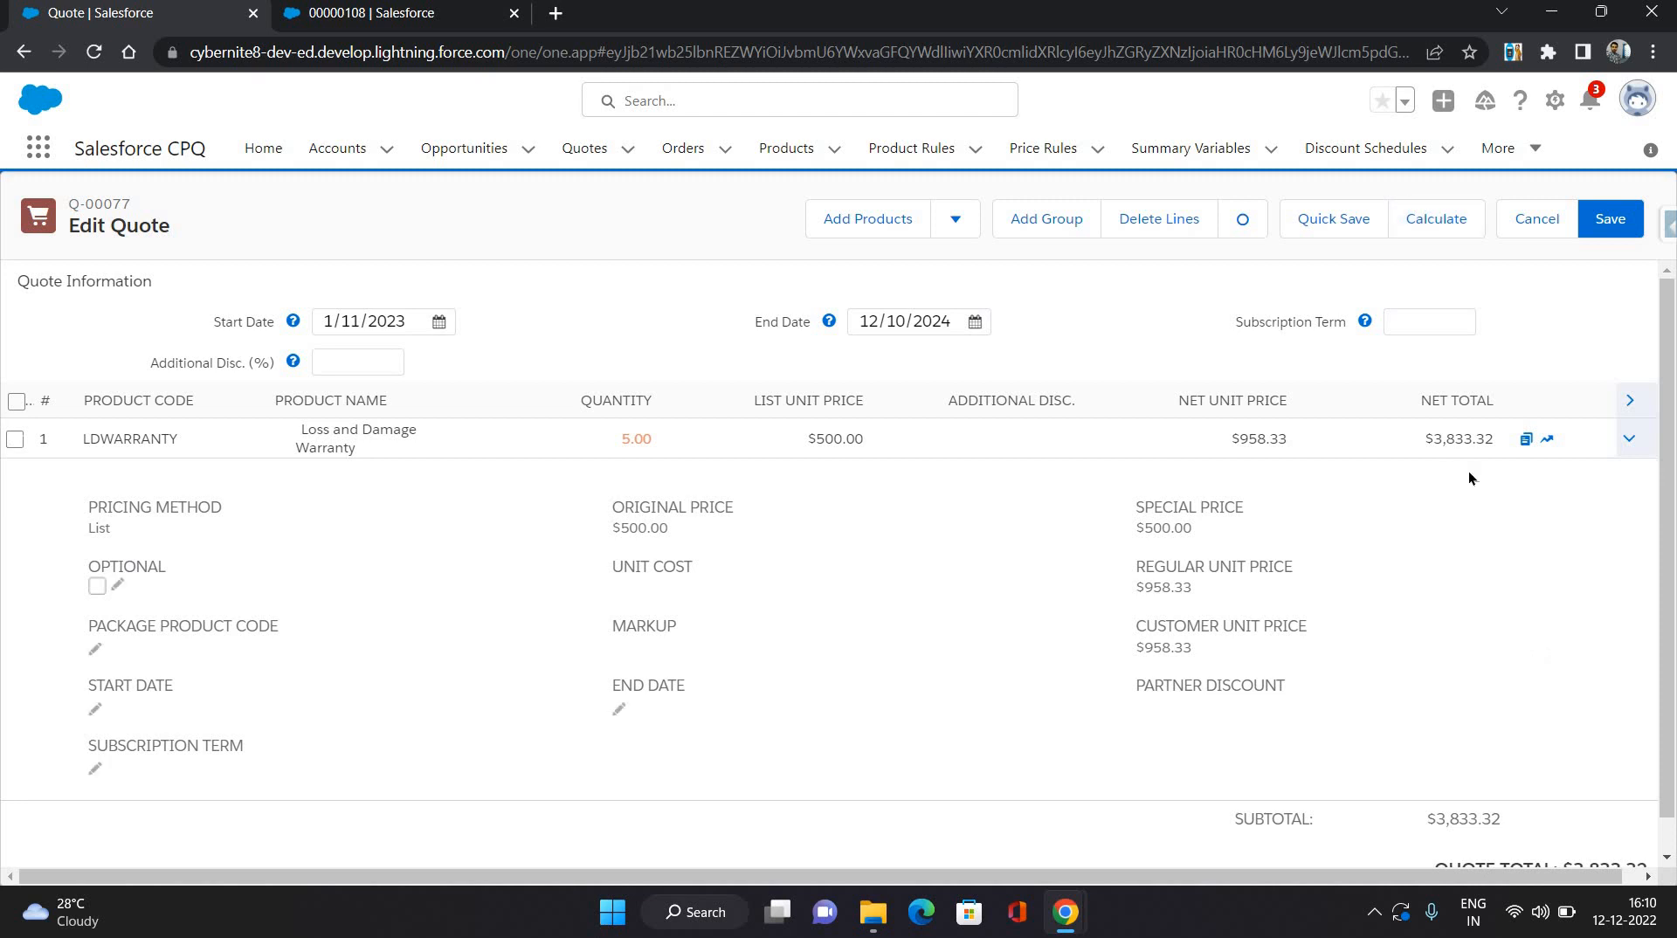
mouse_move(1227, 505)
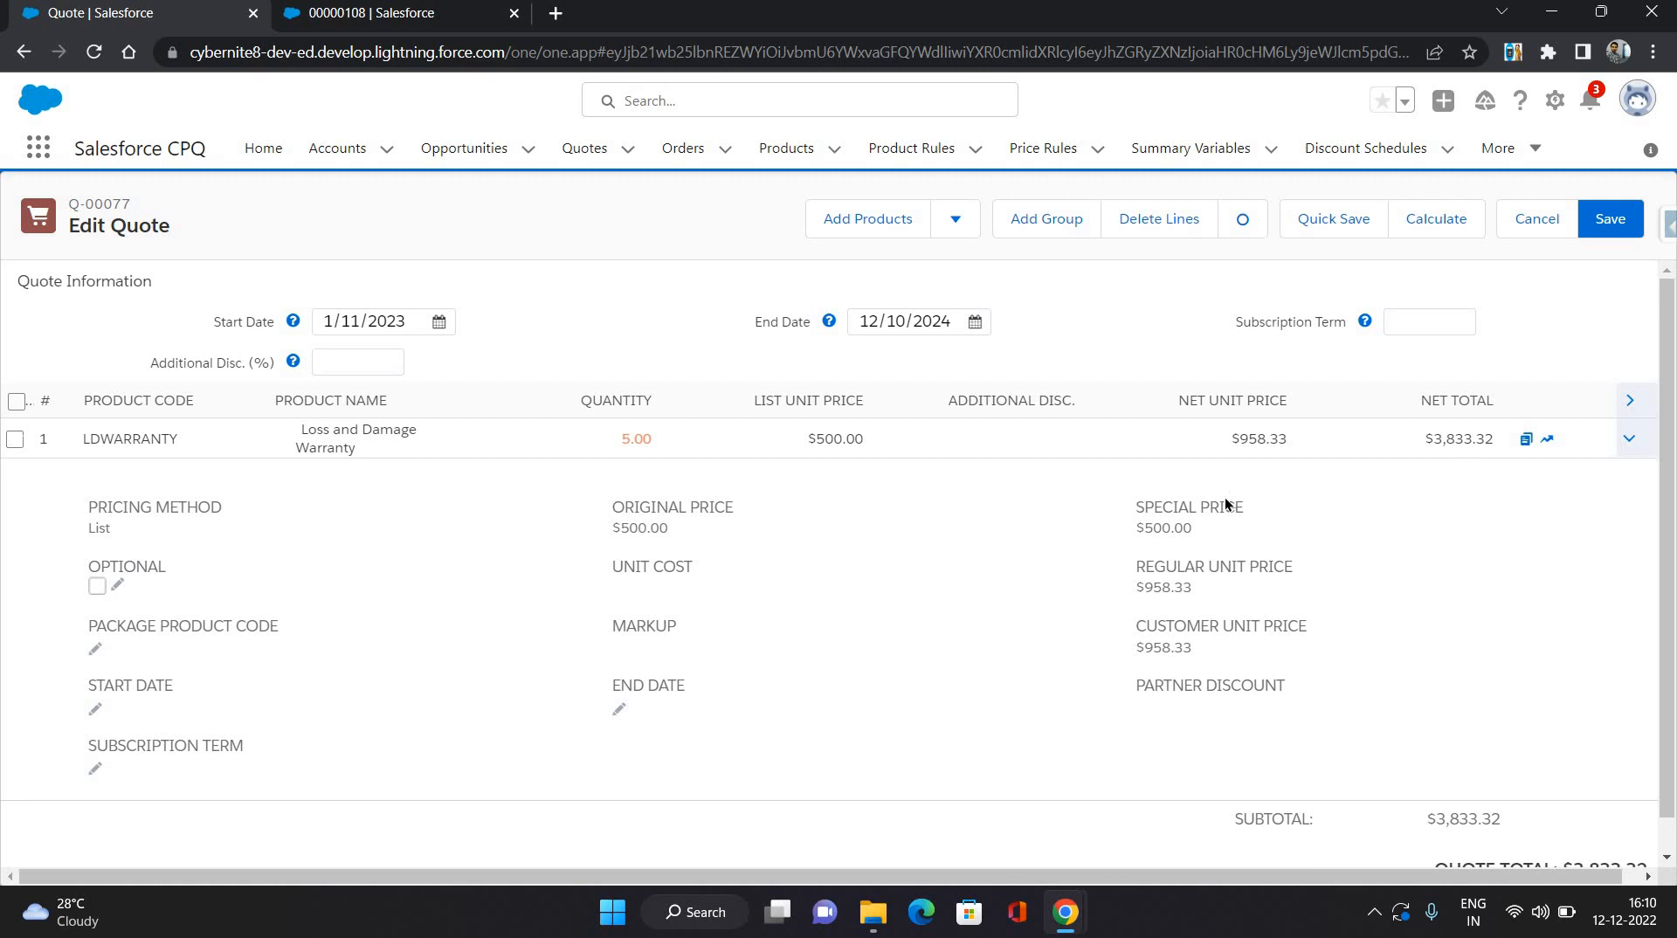
mouse_move(1396, 505)
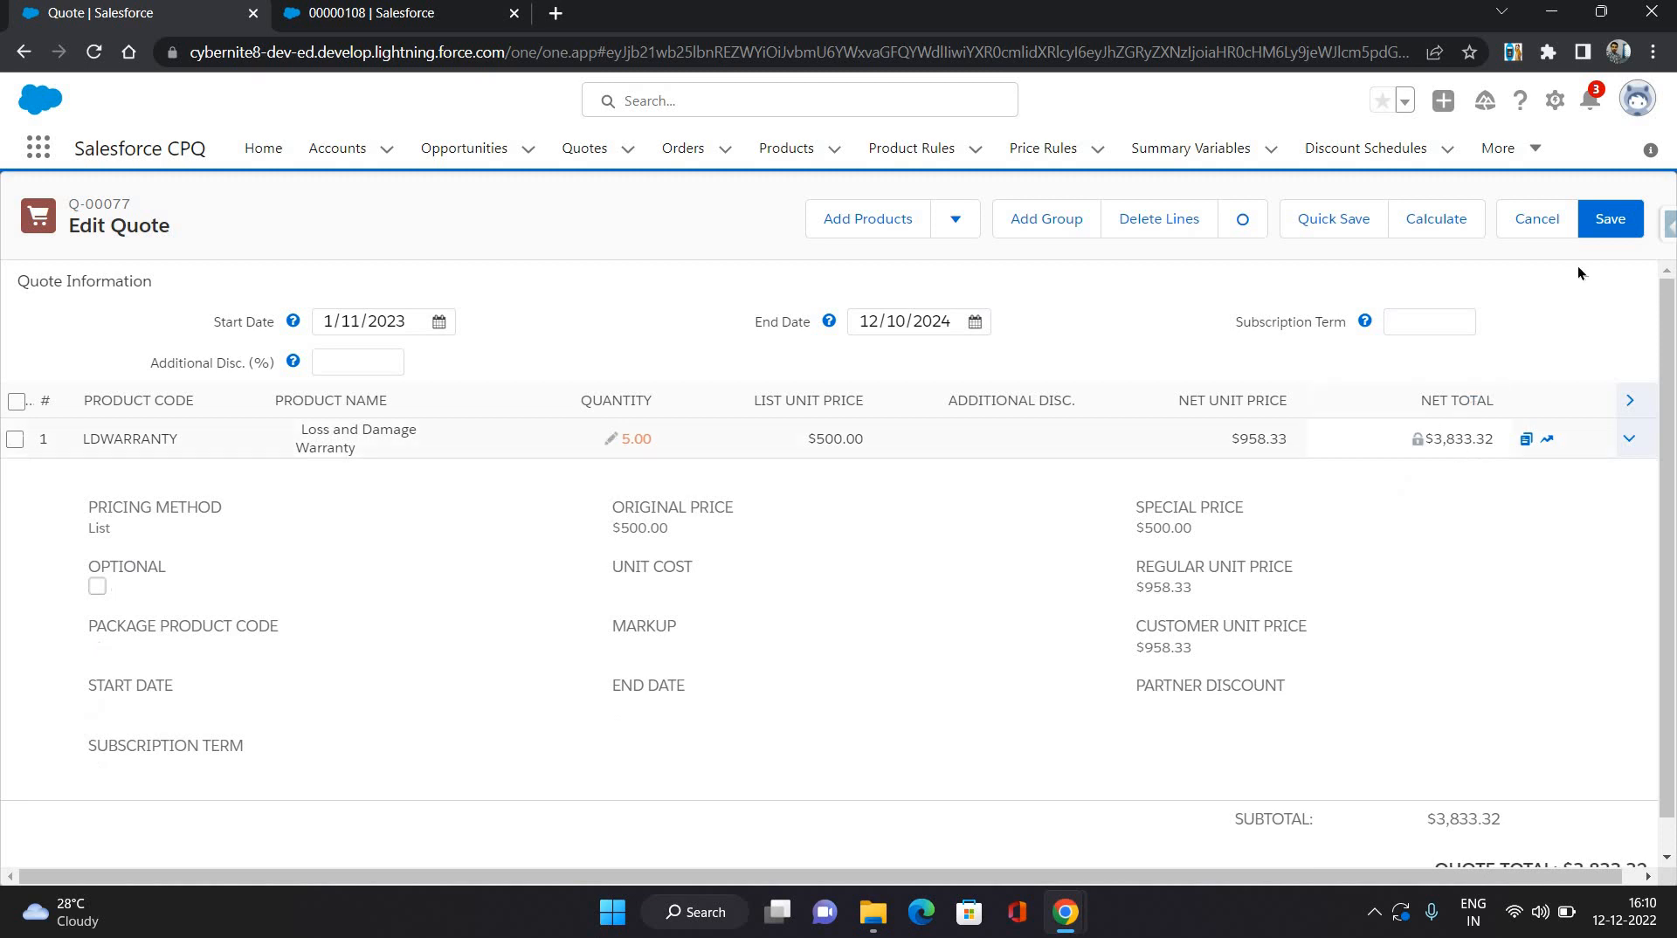
click(1610, 218)
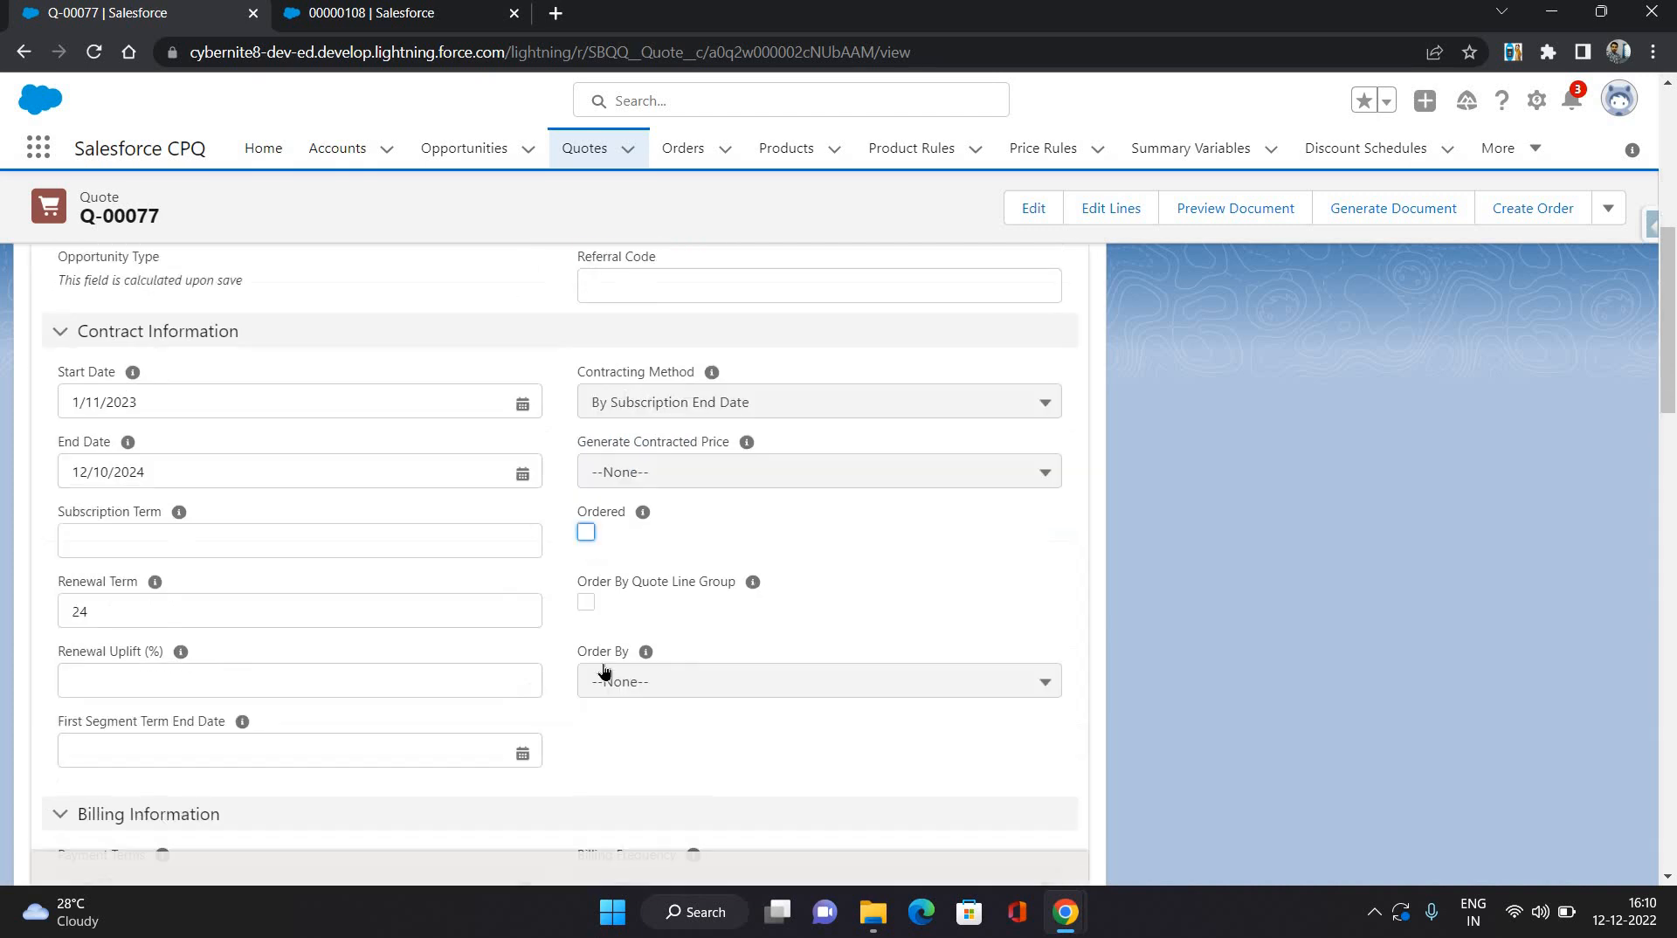
- From the quote's Related tab open order 00000135, activate it and confirm the activation
click(585, 532)
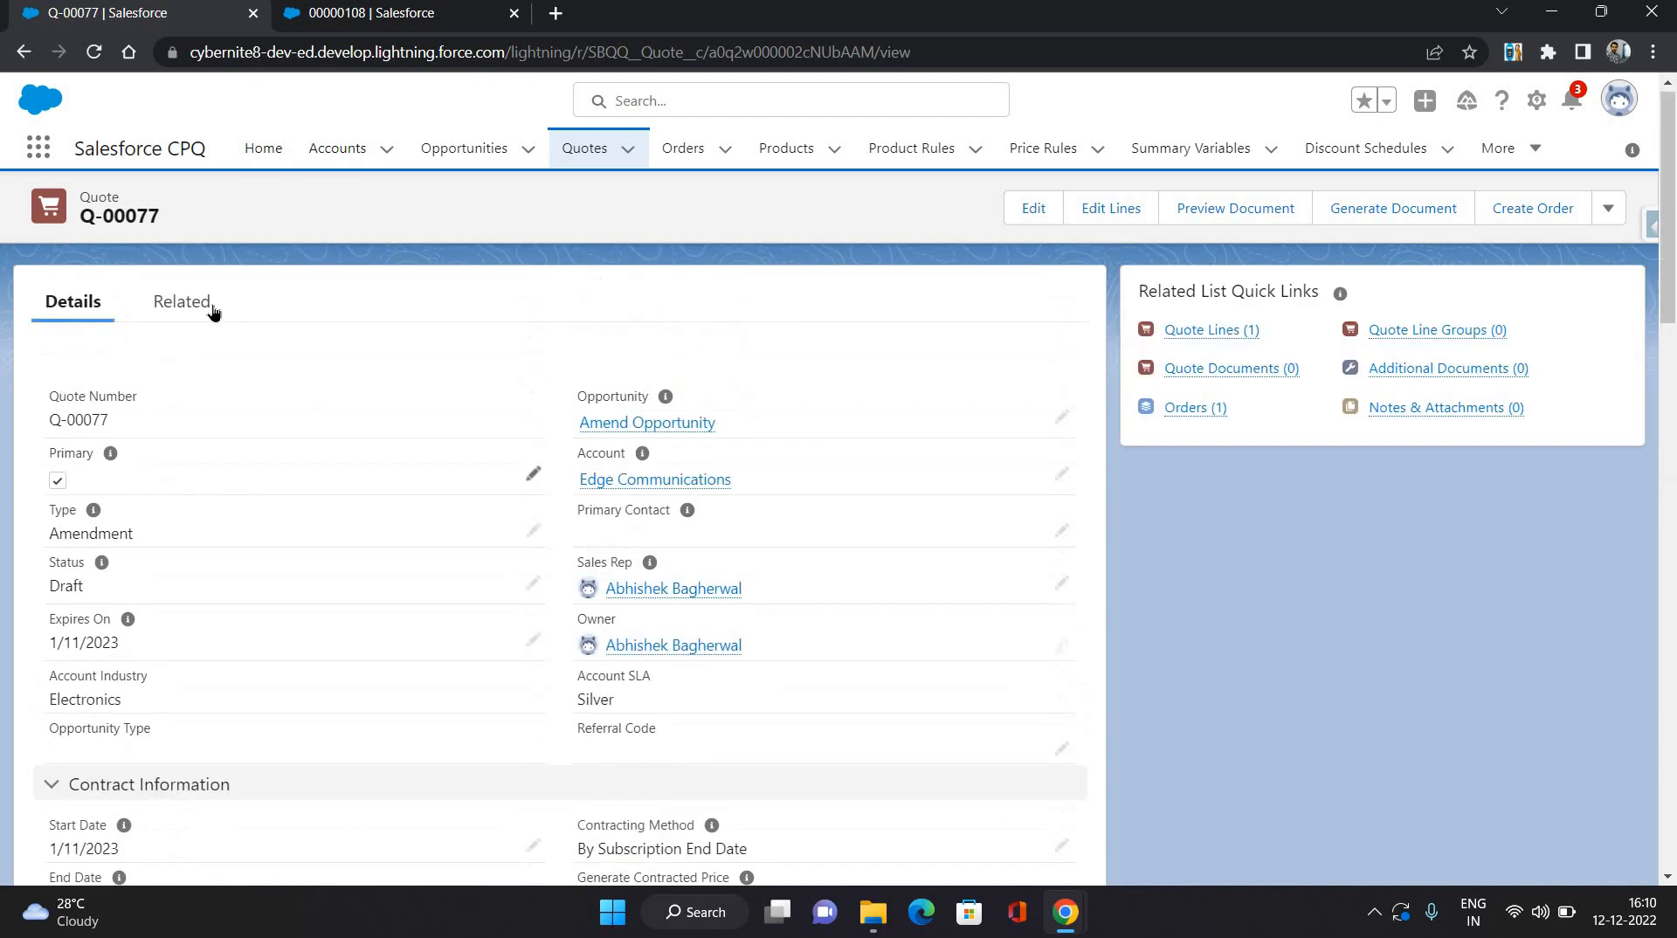
click(180, 301)
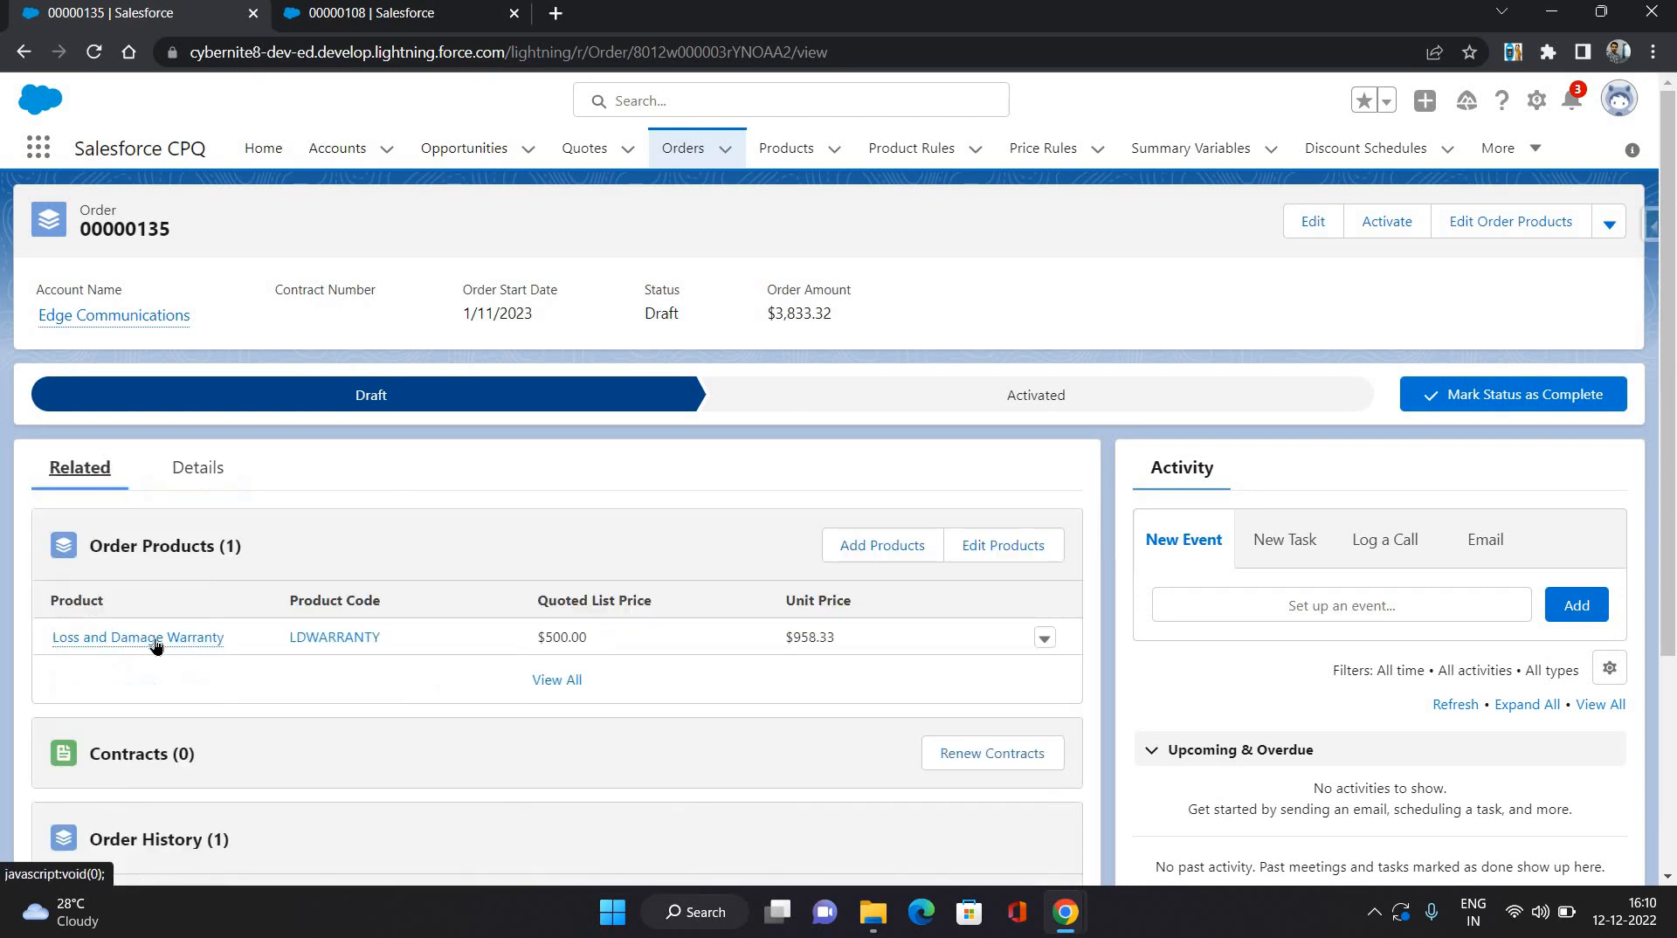
mouse_move(138, 637)
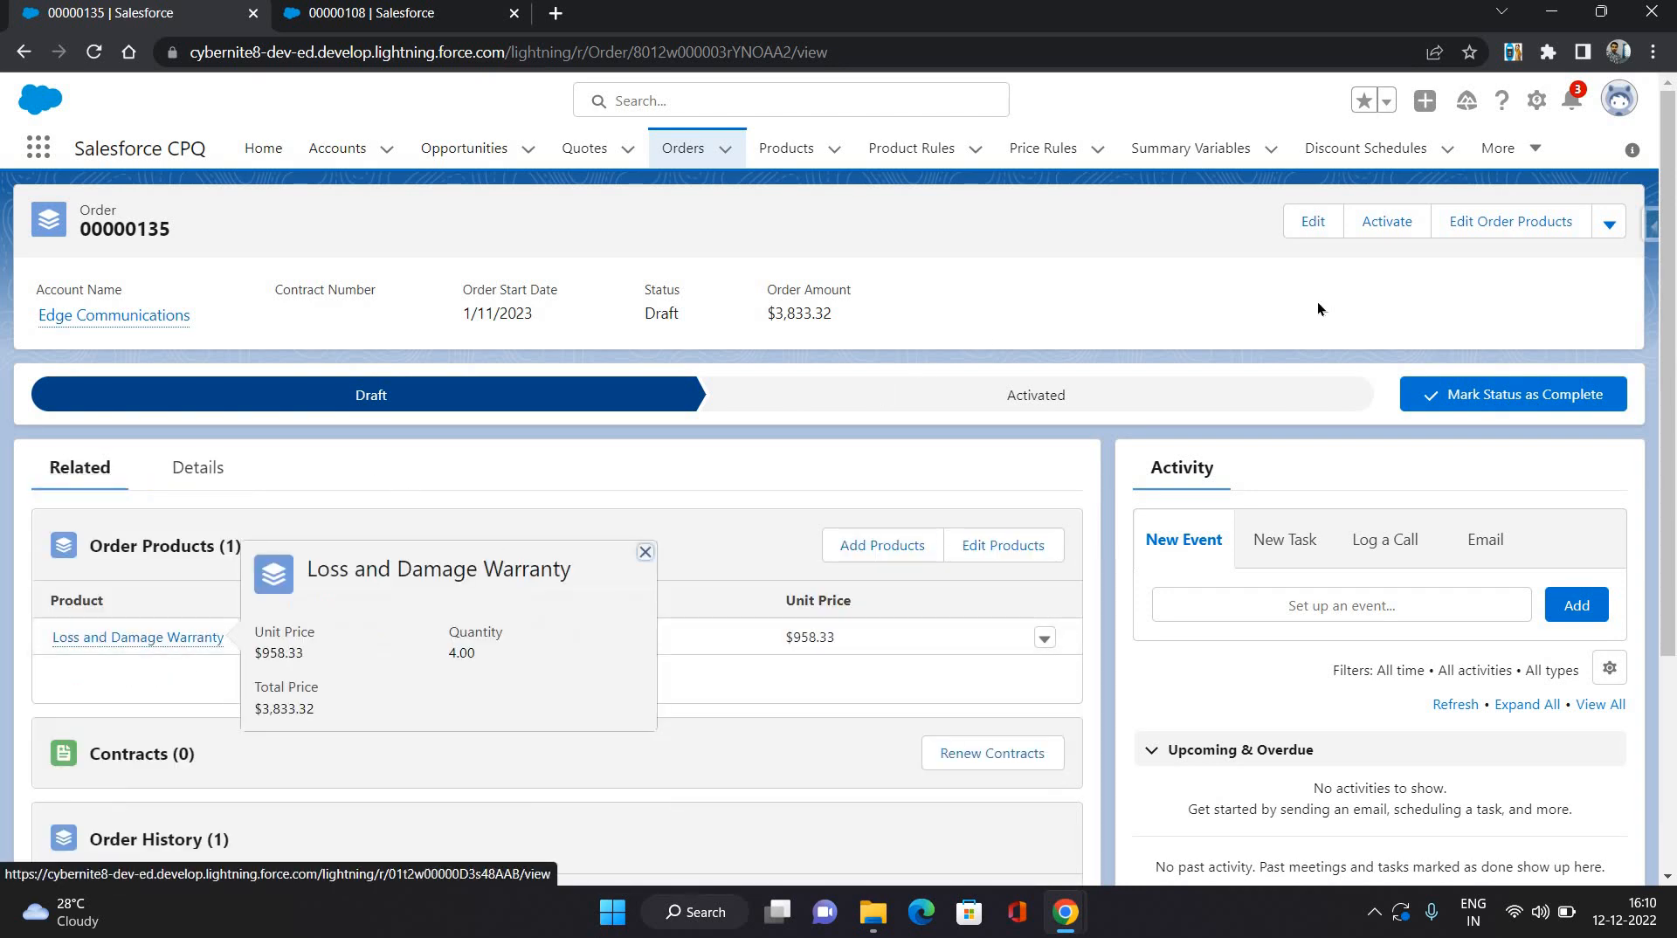
click(1386, 221)
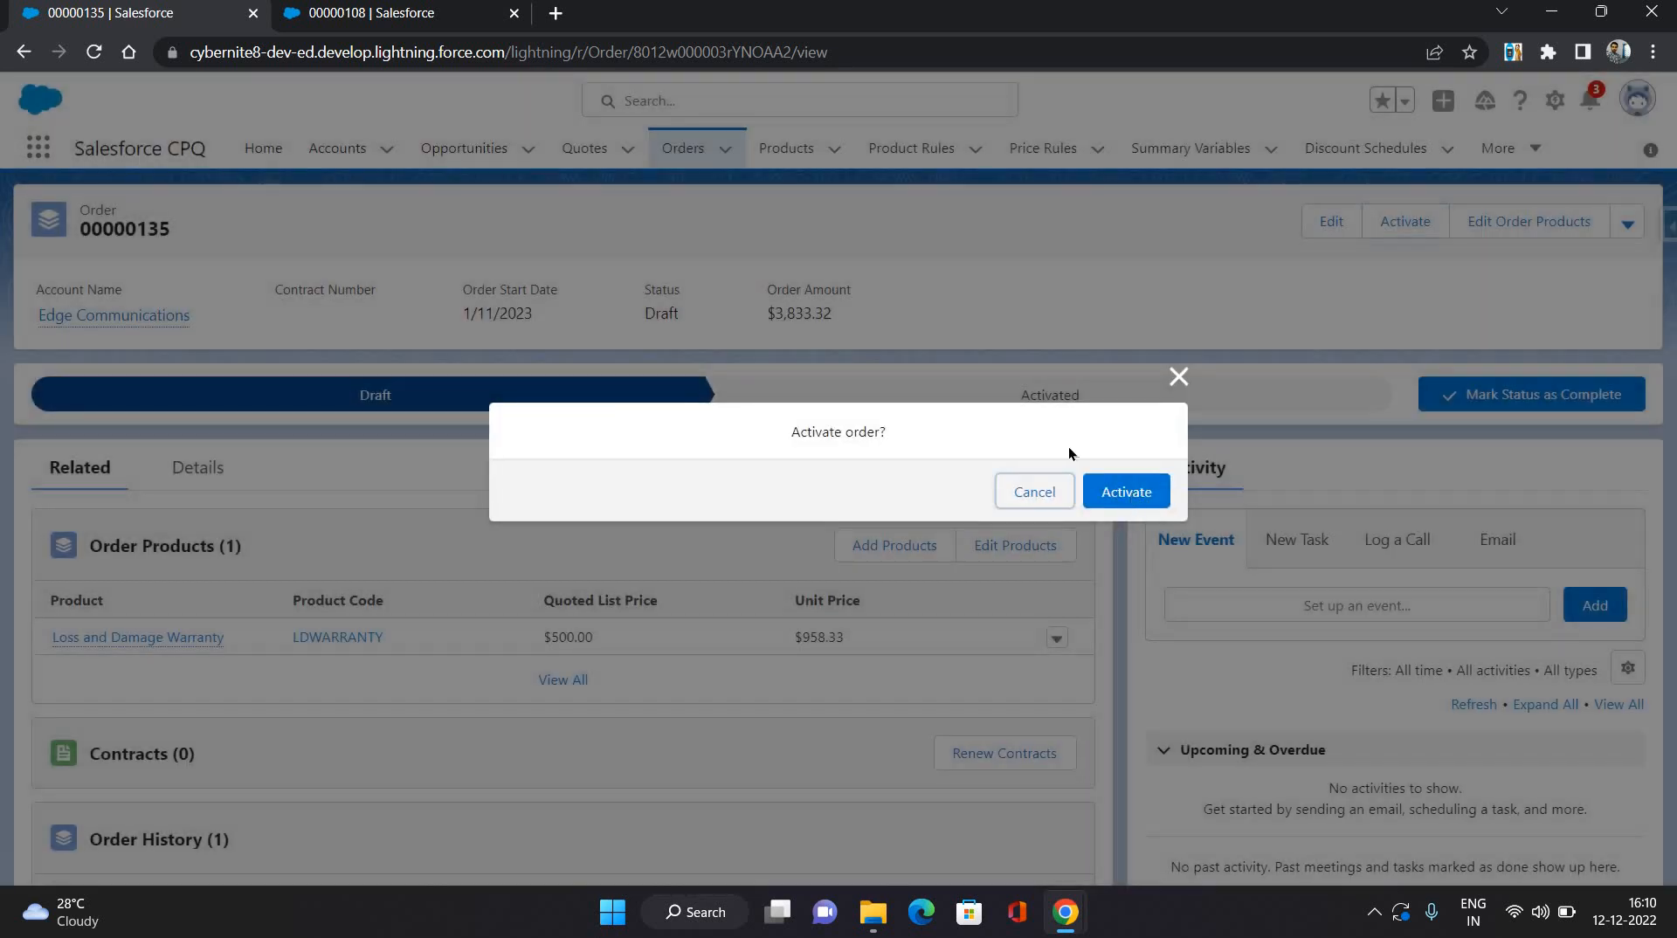
click(1124, 491)
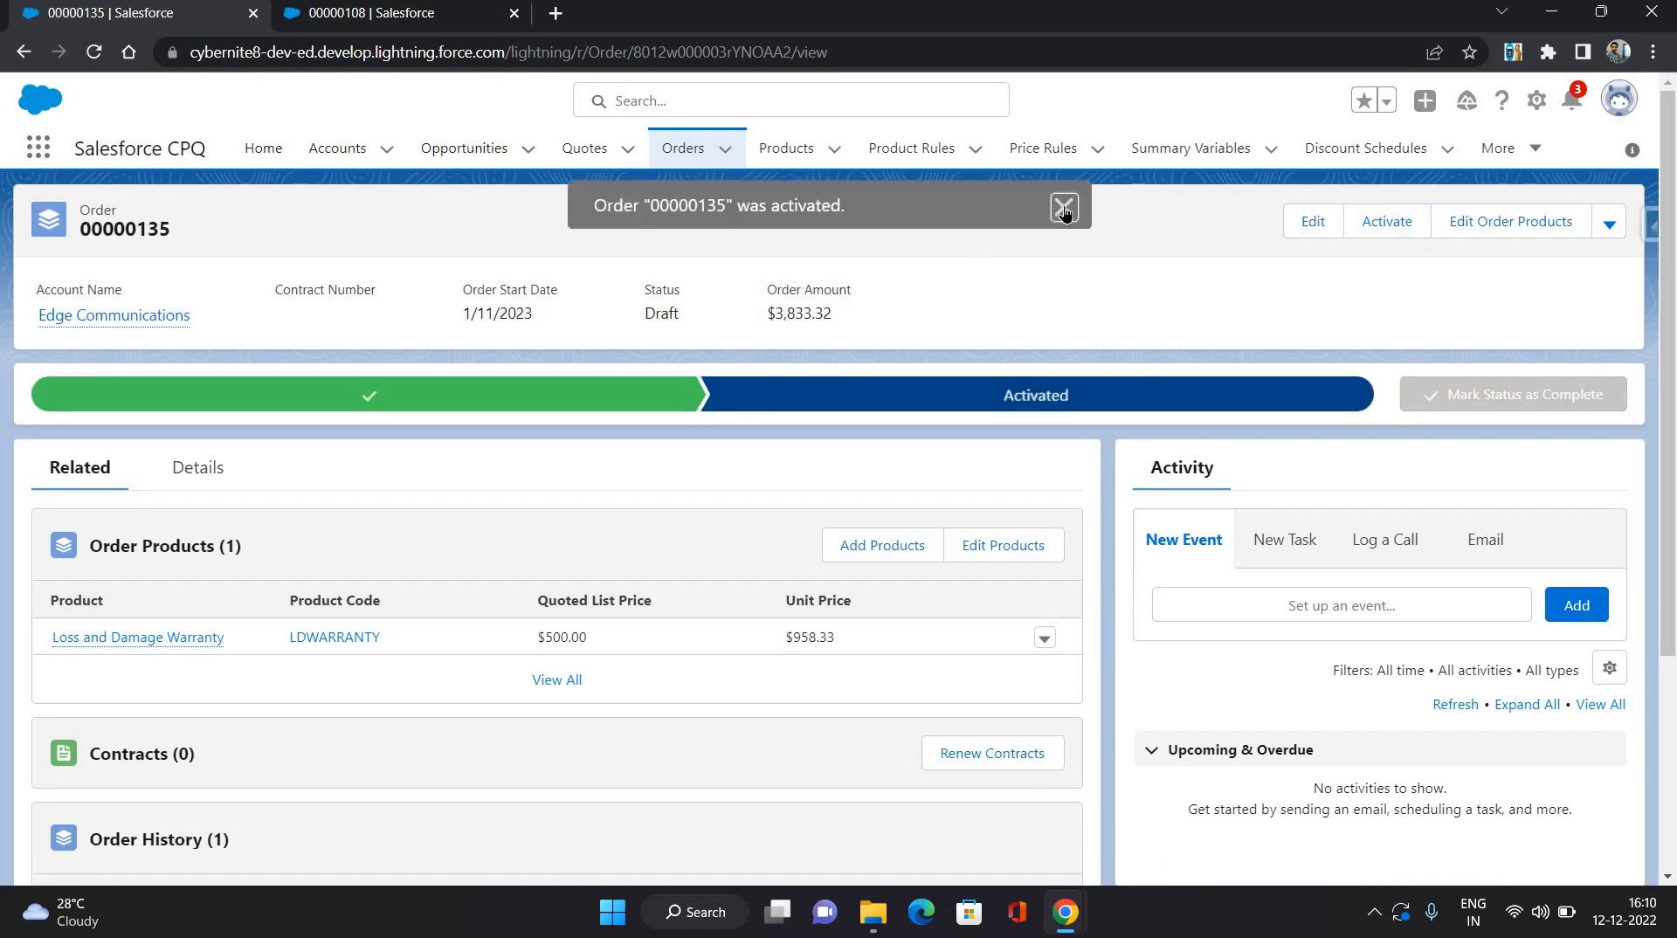
click(196, 467)
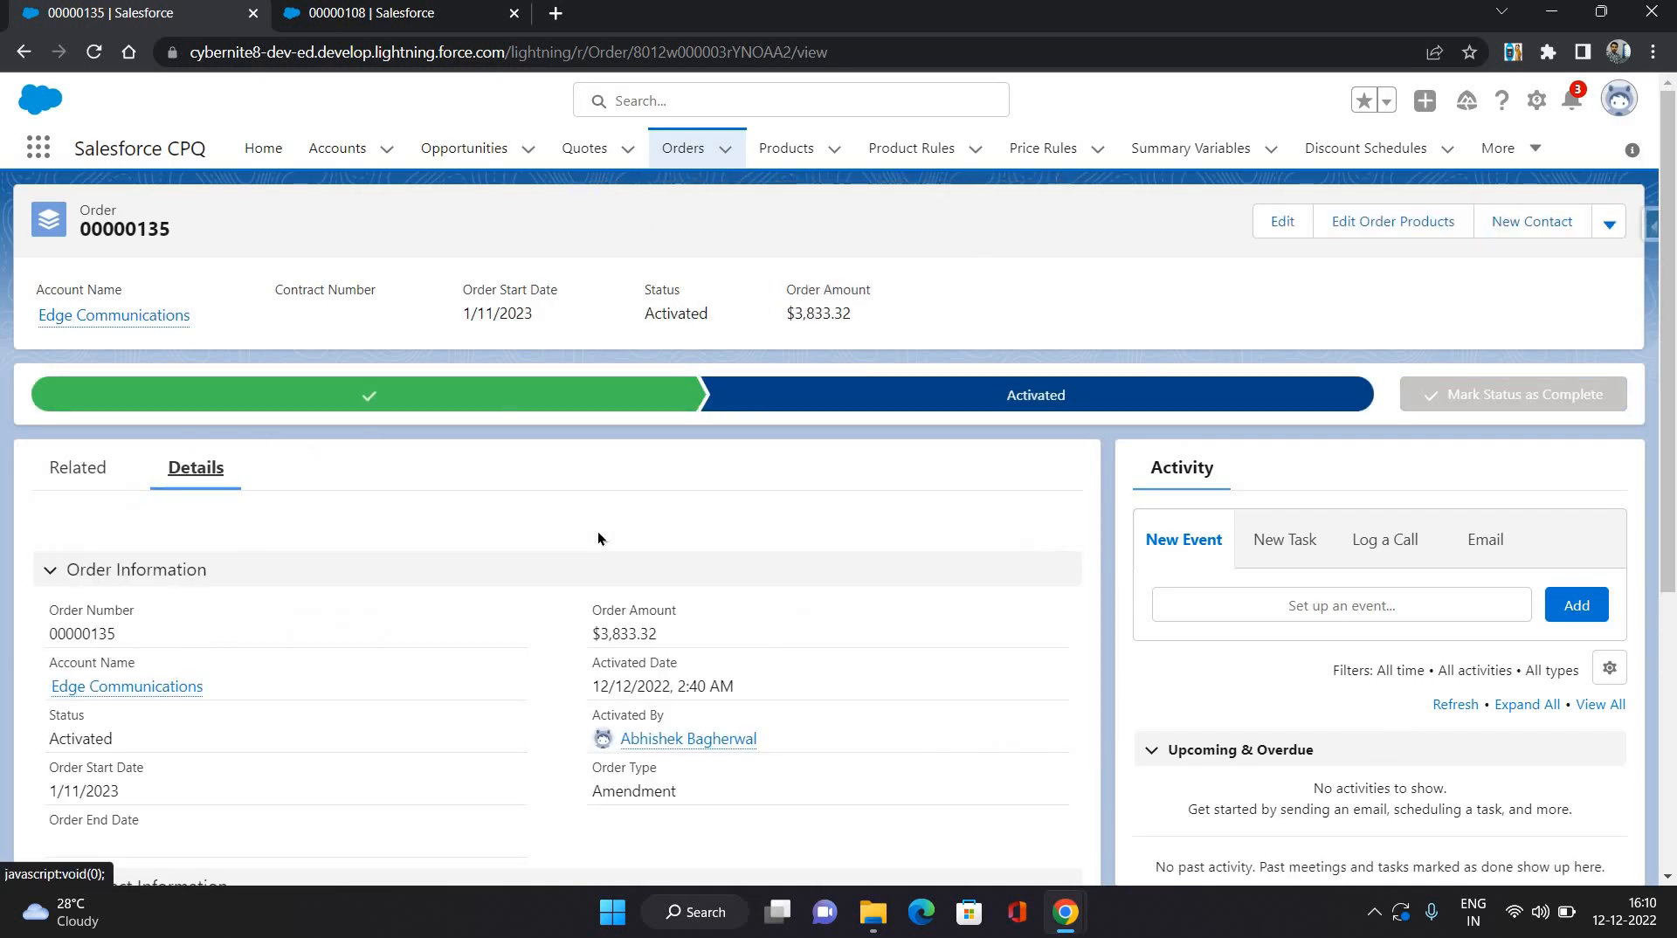
- Tick Contracted on order 00000135, save, and check Related for the activated 24-month contract 00000108
click(1281, 221)
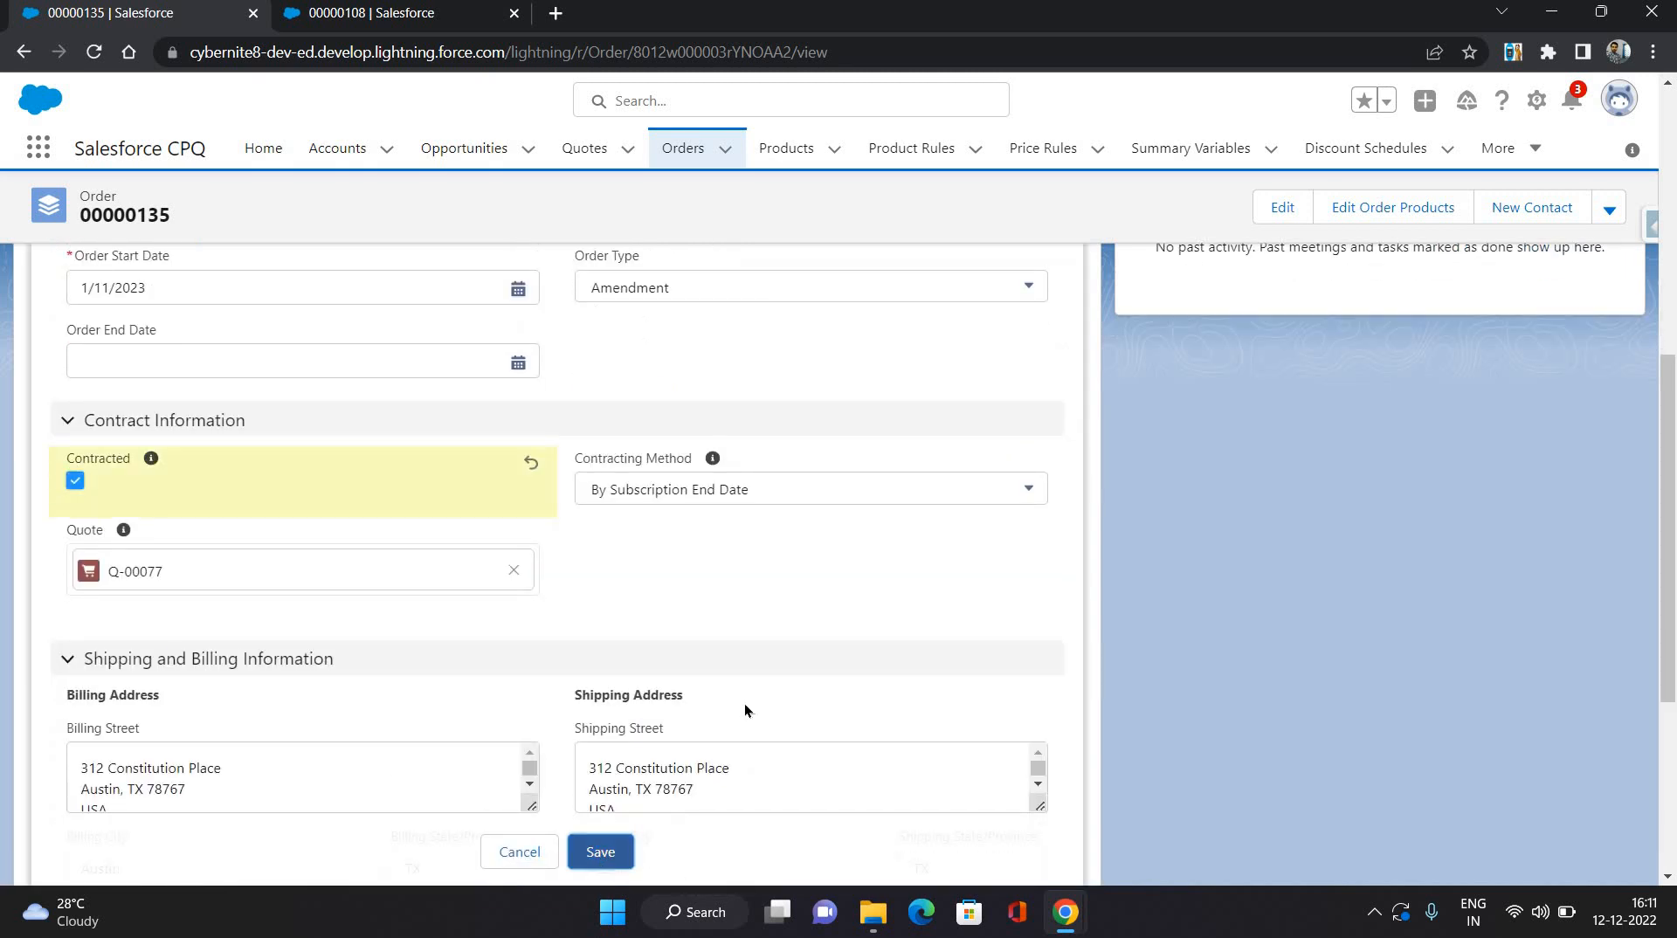
click(600, 852)
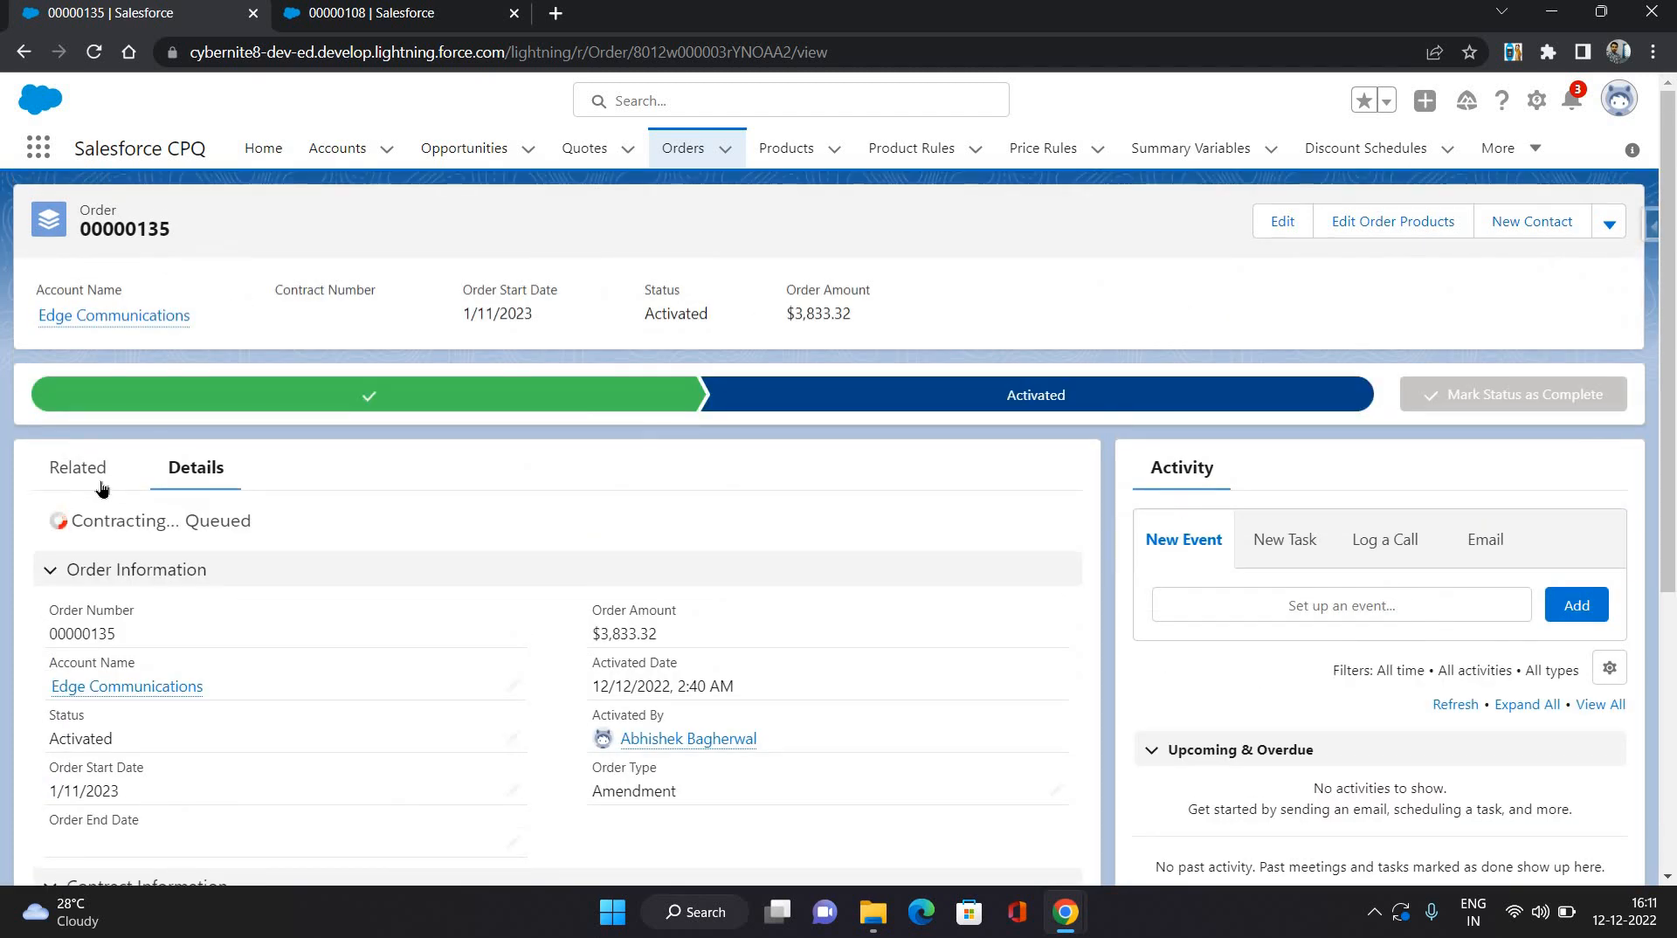
click(80, 467)
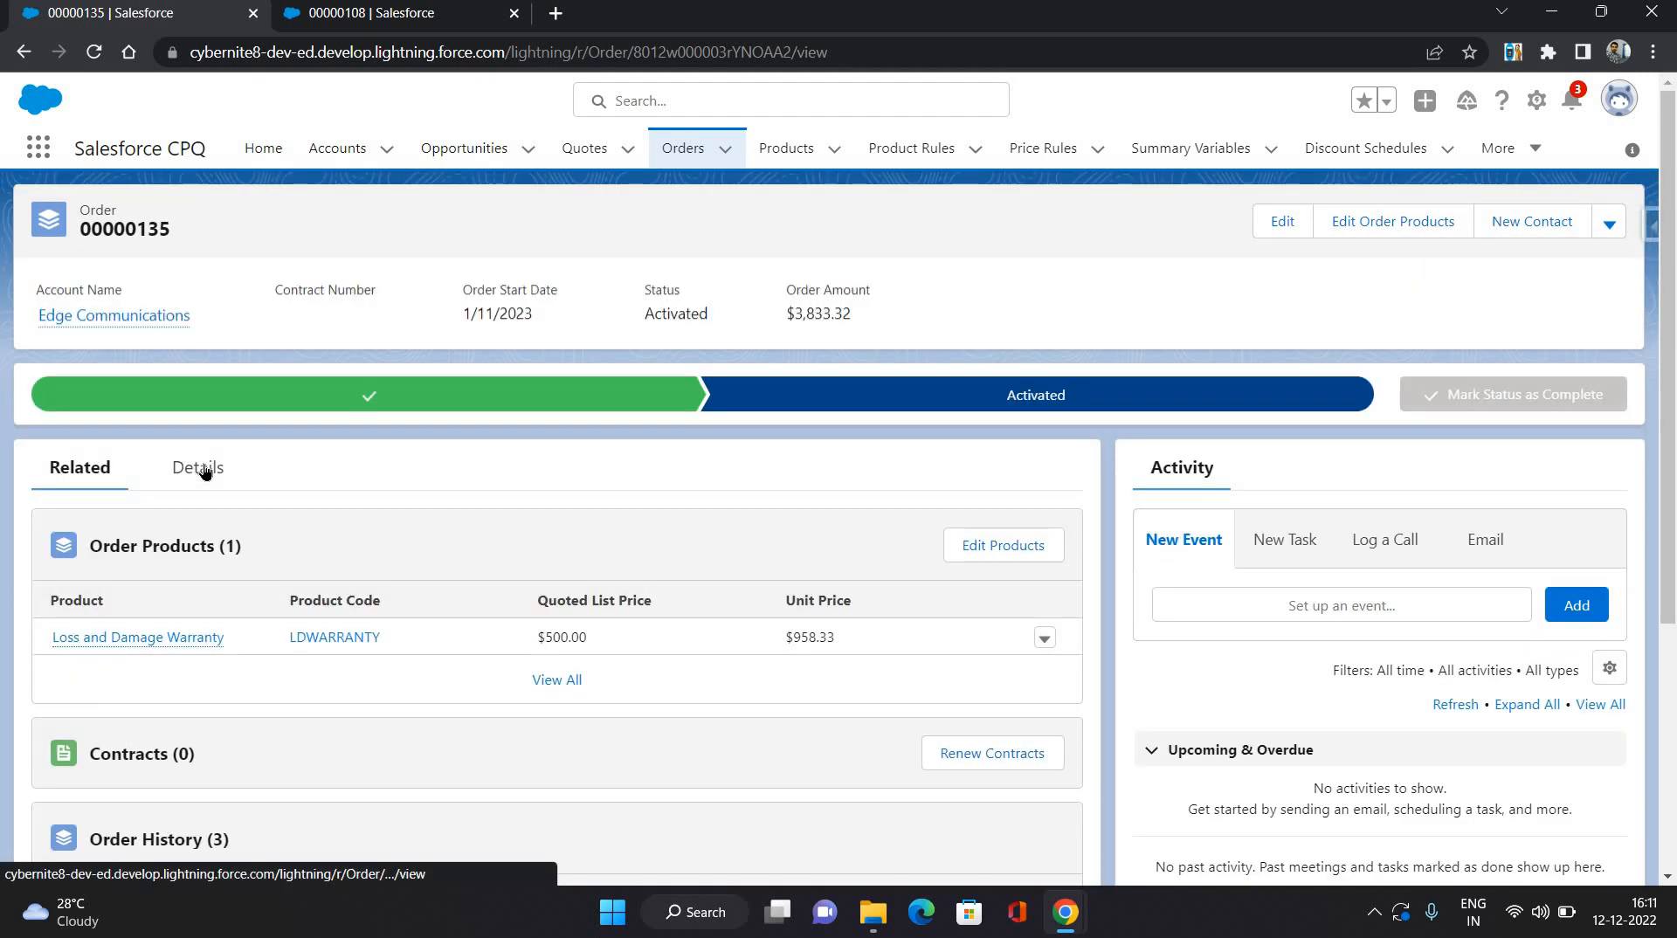
click(196, 467)
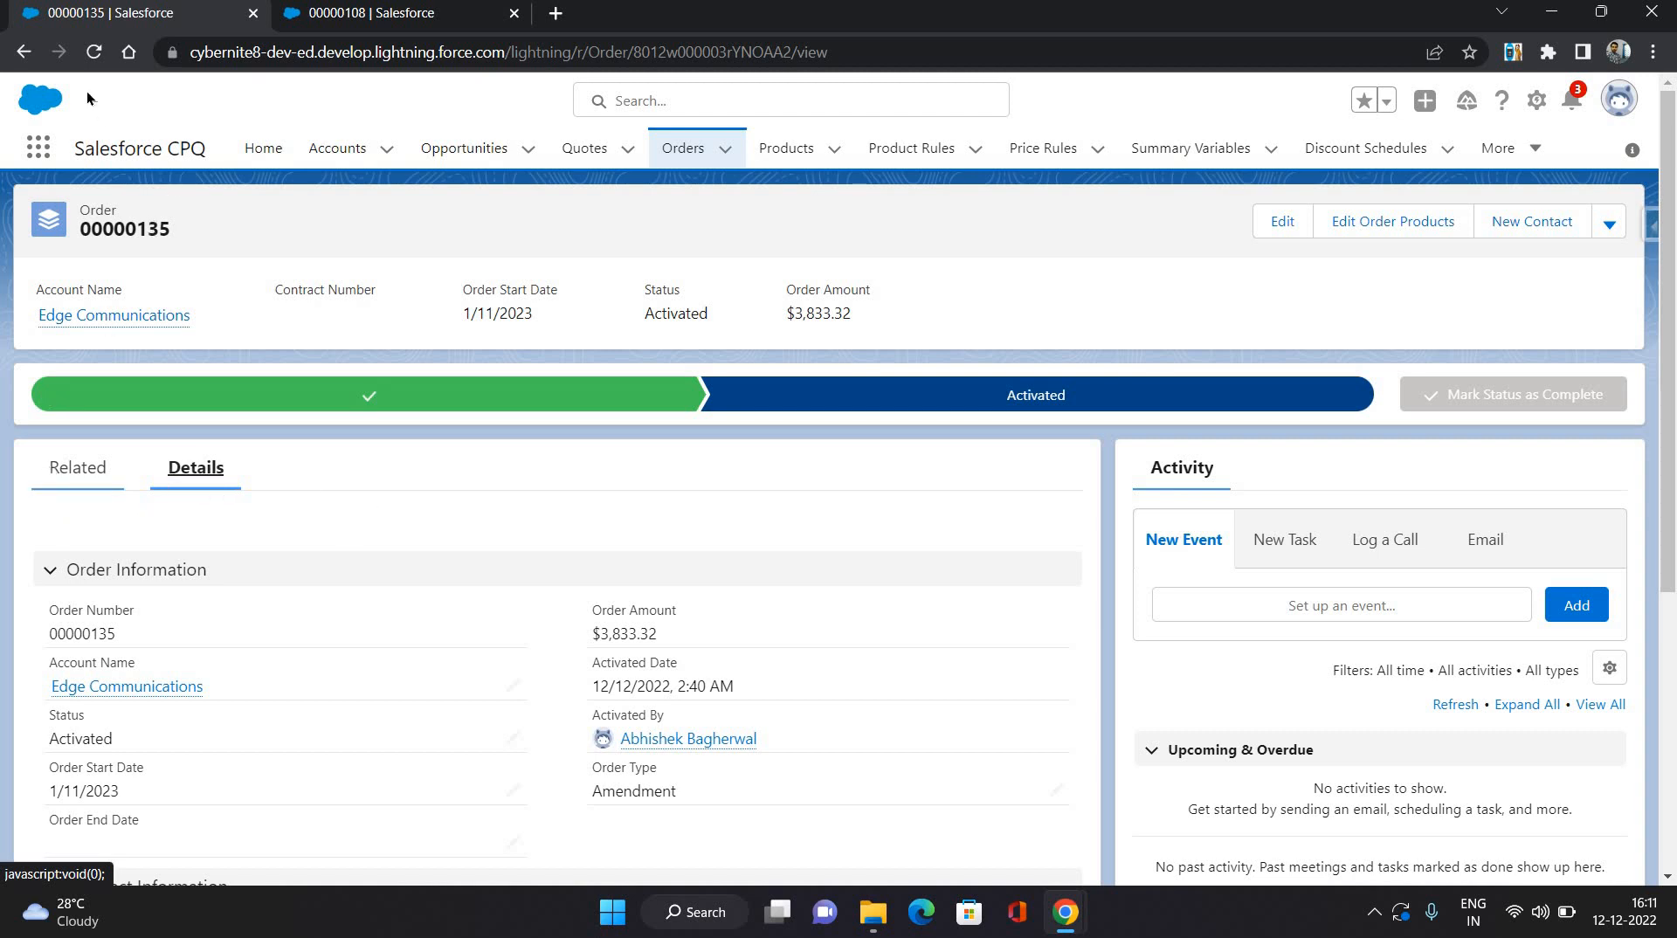
click(79, 468)
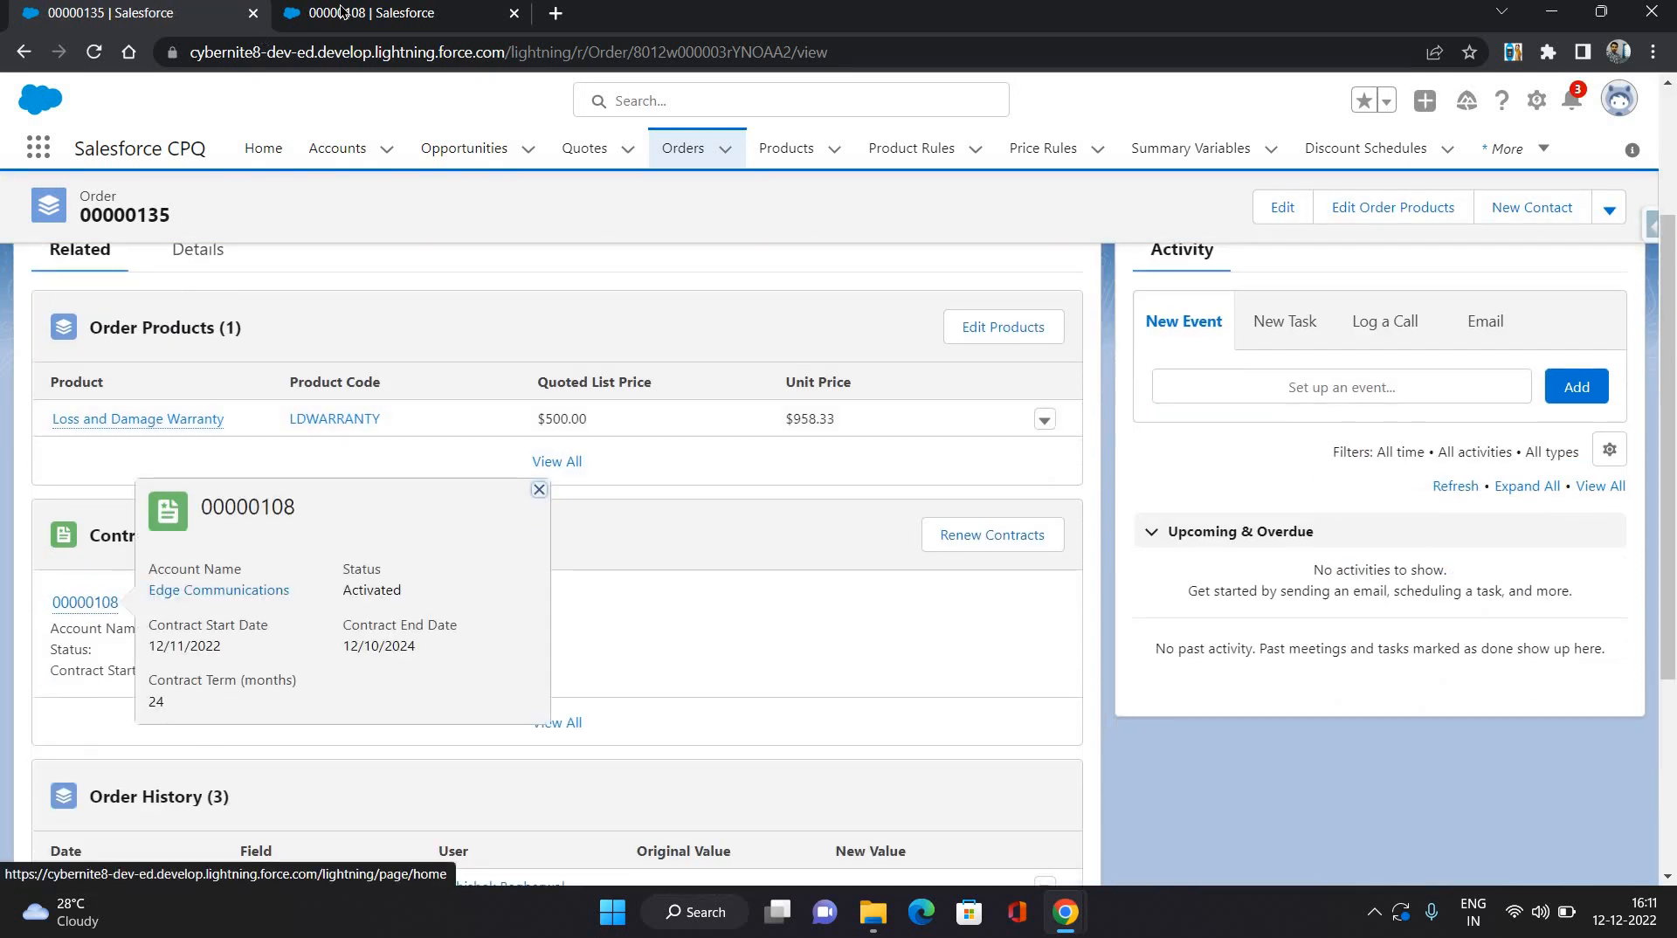
- Switch to the contract 00000108 tab, reload it, and view Related showing six subscriptions
click(539, 490)
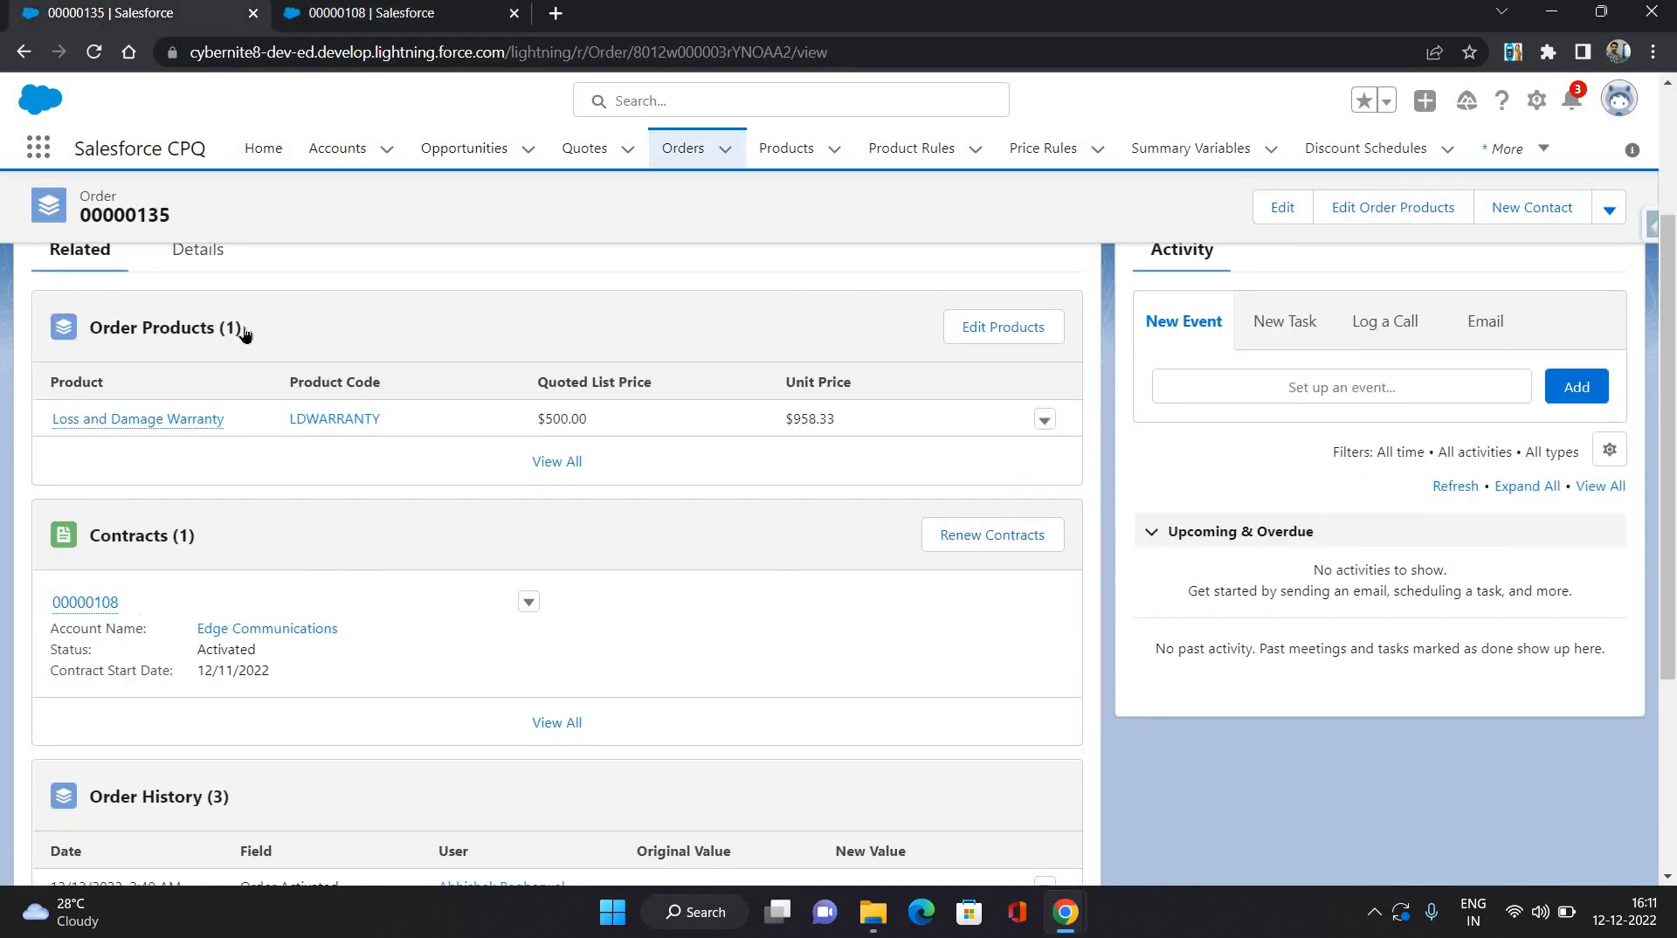
click(86, 602)
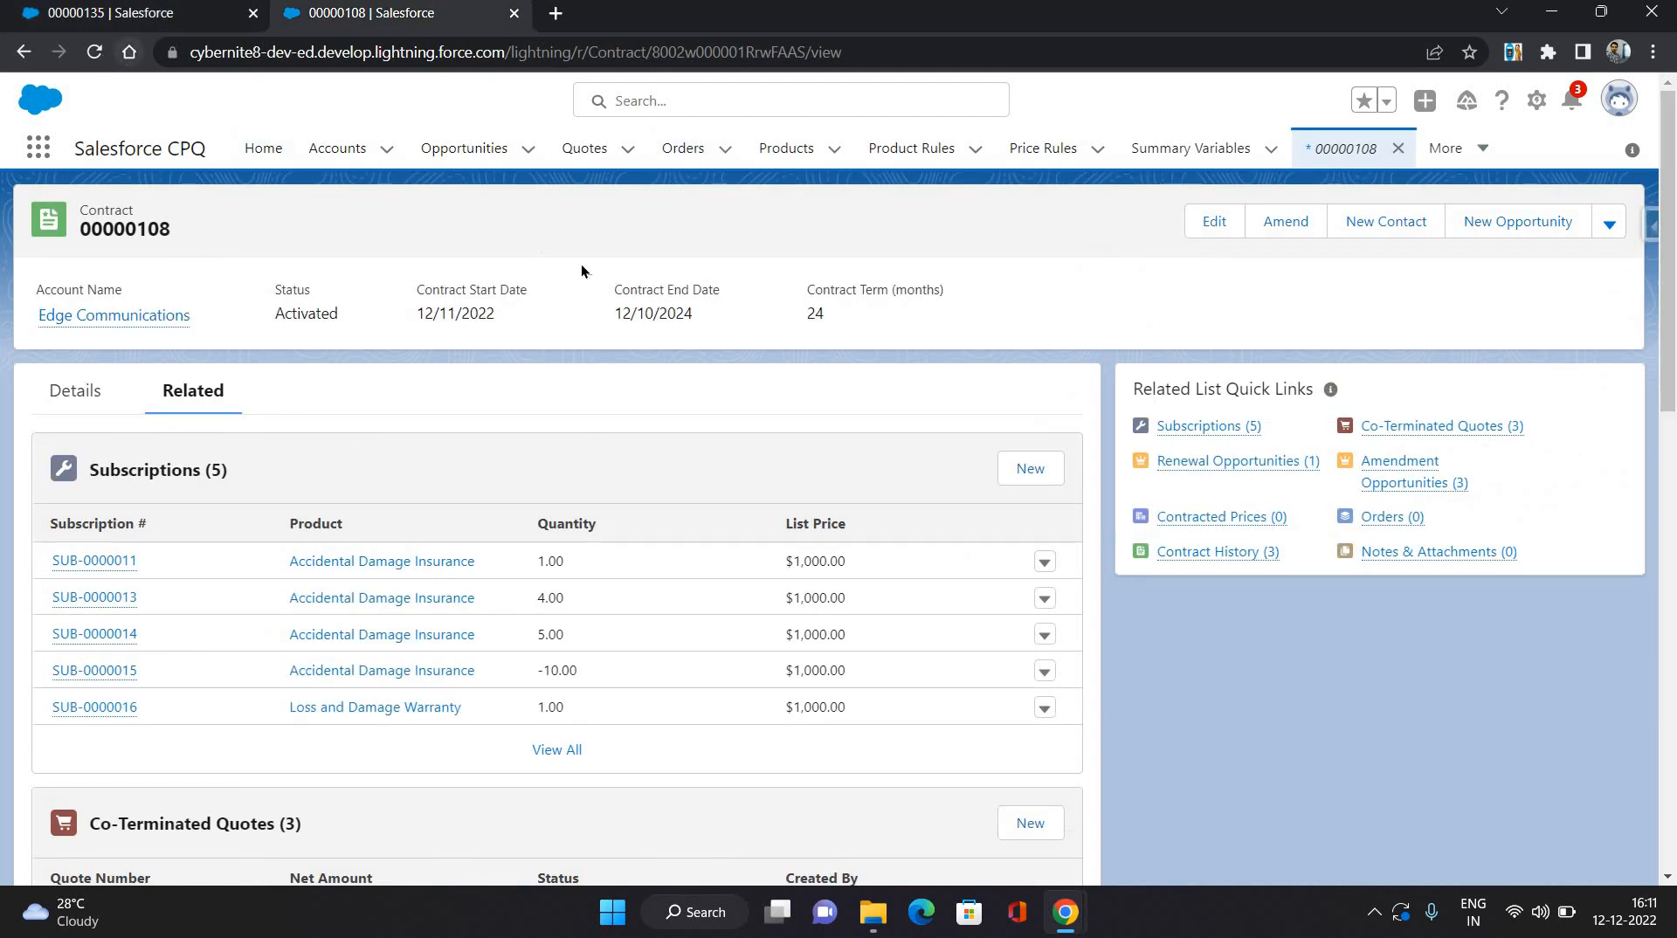
click(75, 390)
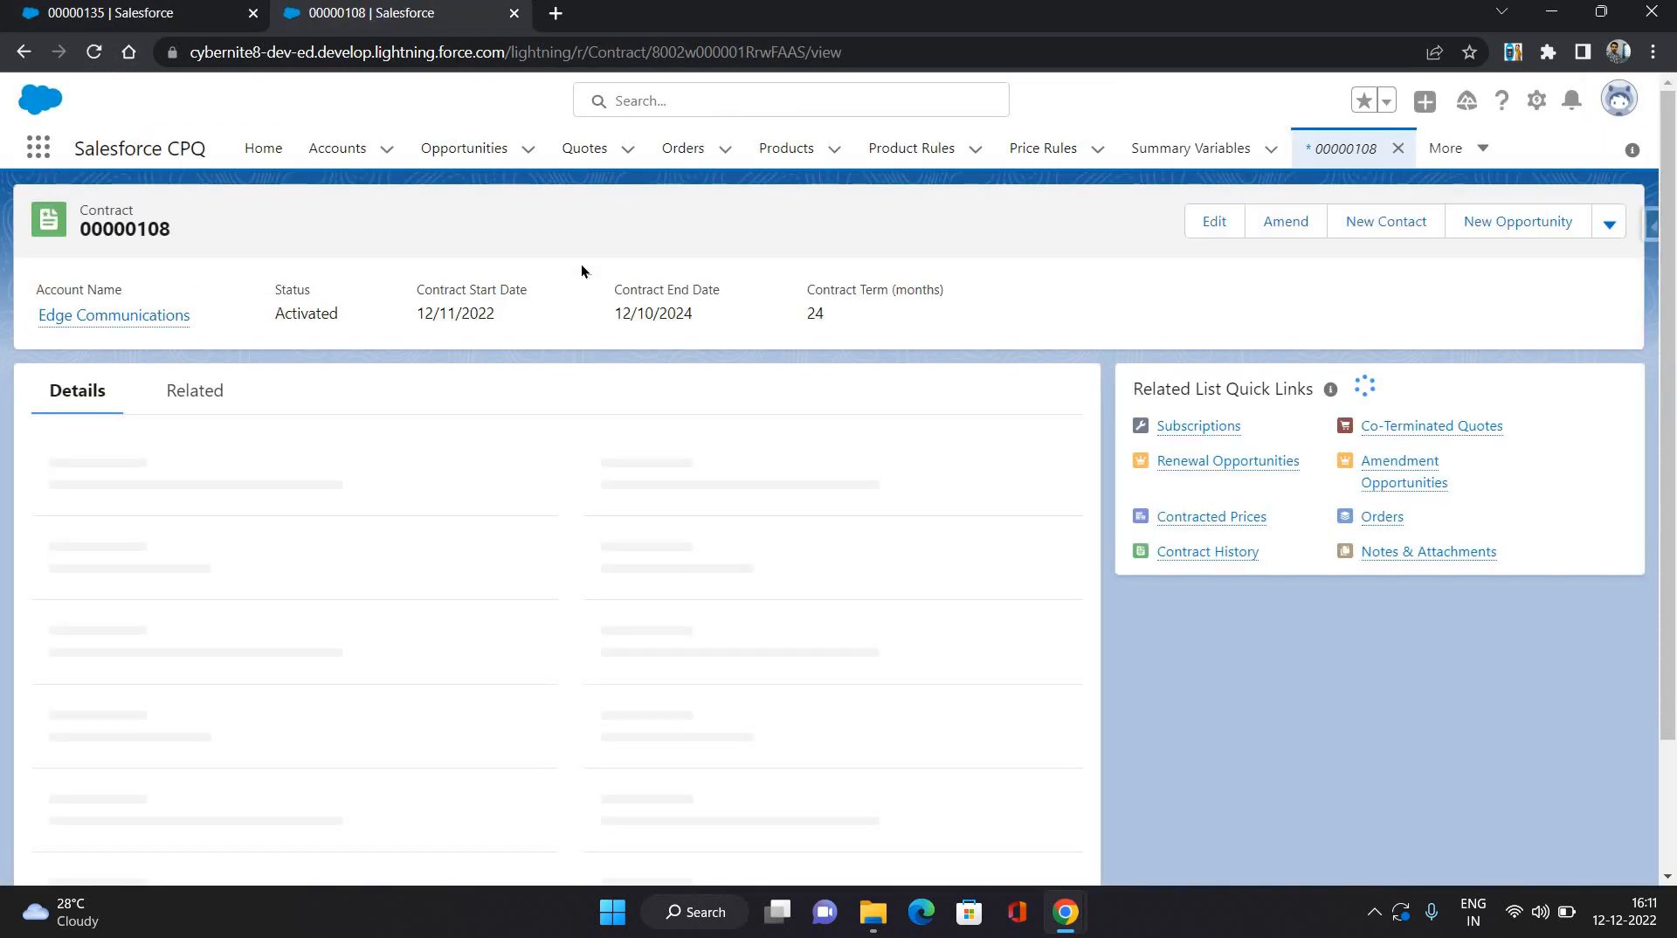
click(194, 391)
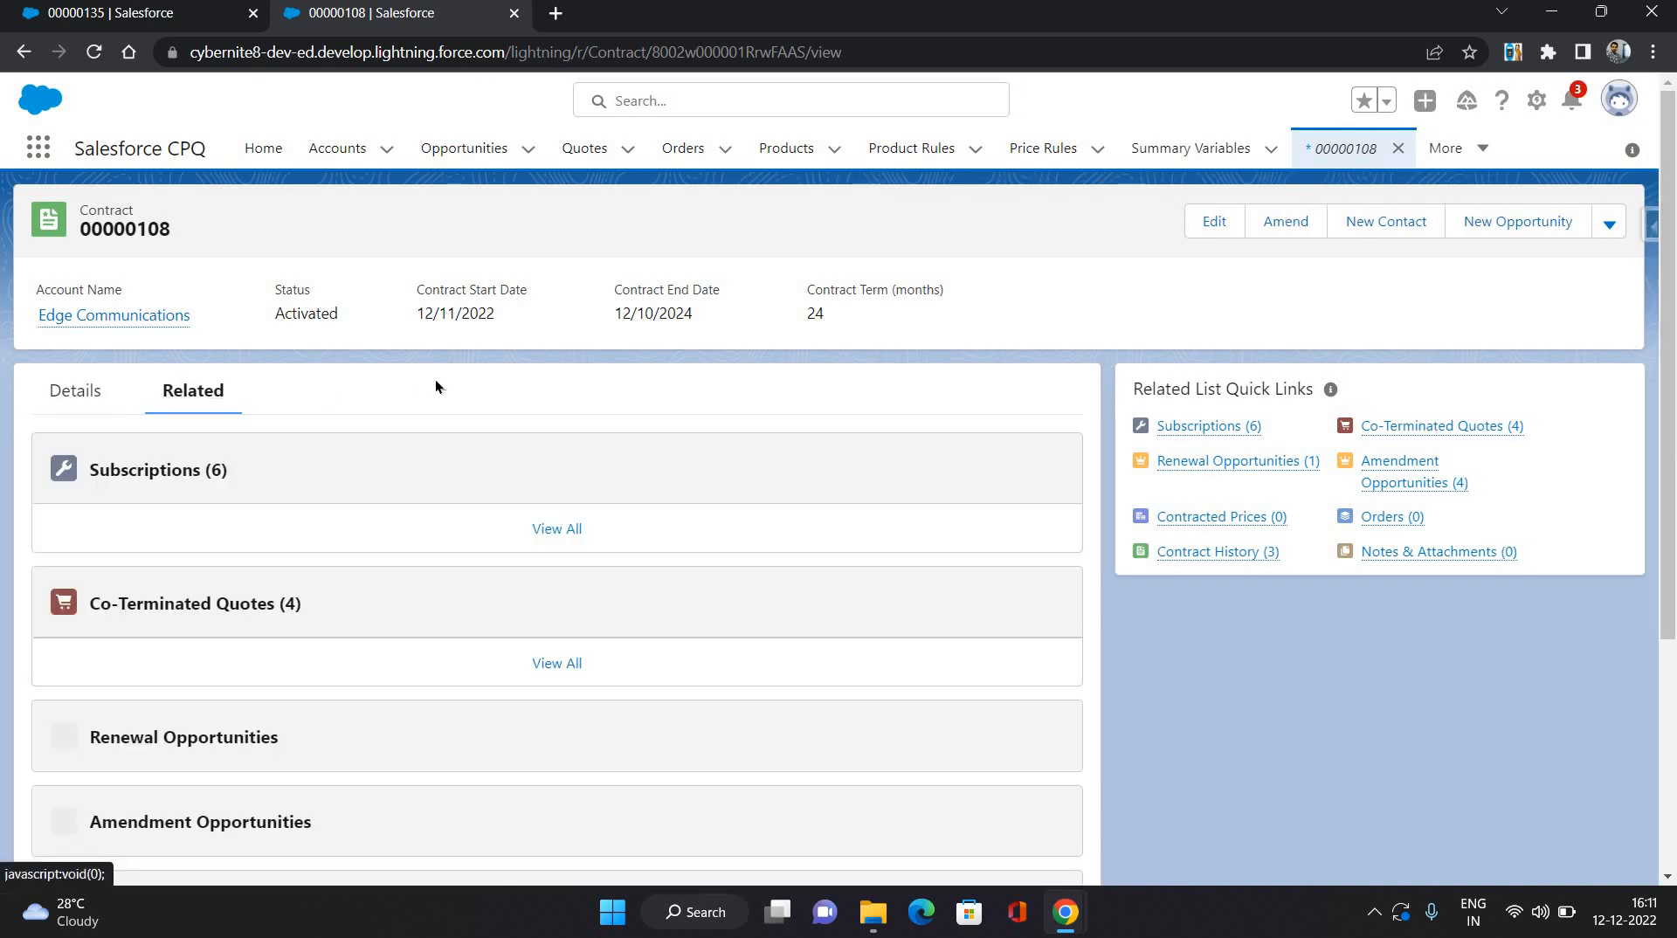